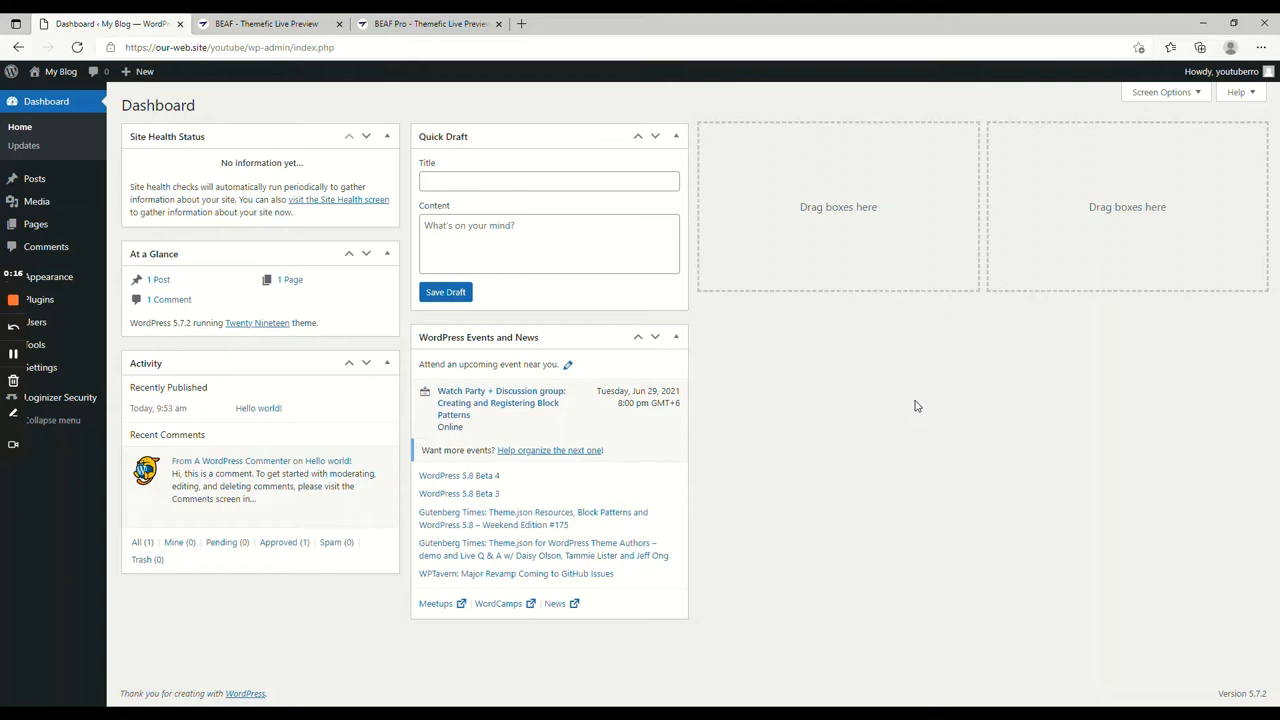
mouse_move(718, 188)
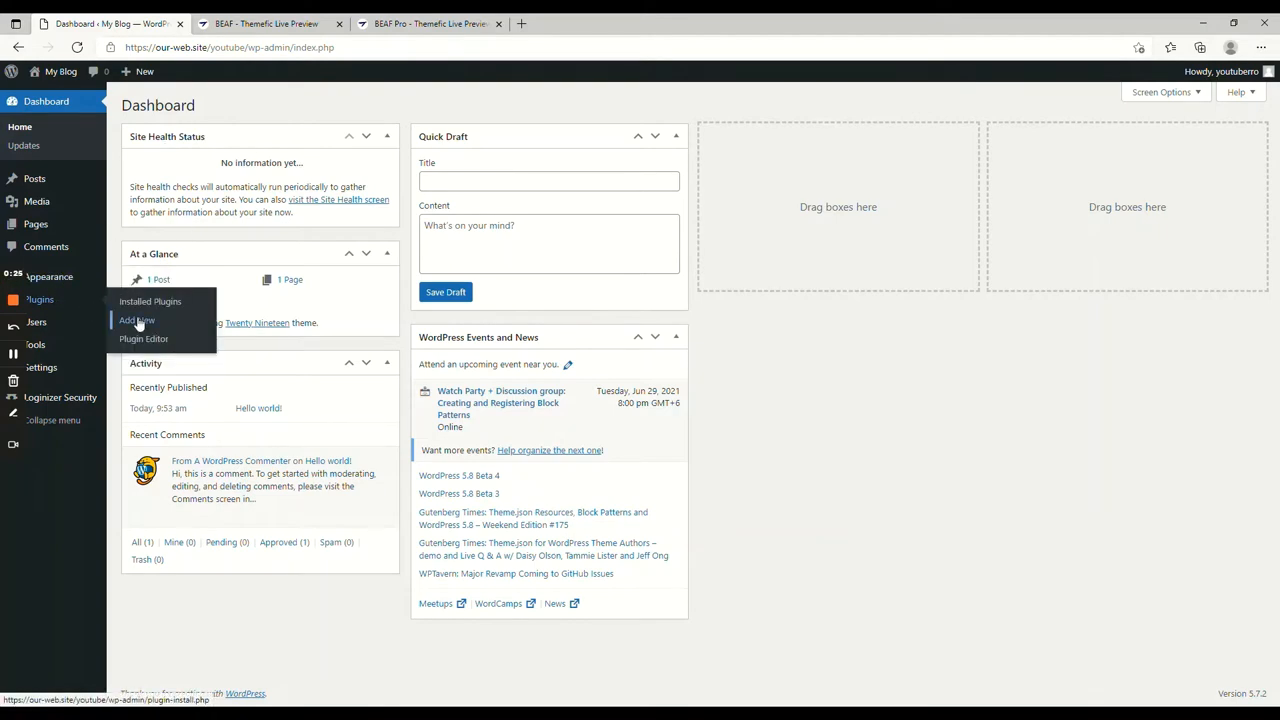
- Search plugins for 'before', then install and activate the BEAF before-after slider plugin
left_click(136, 320)
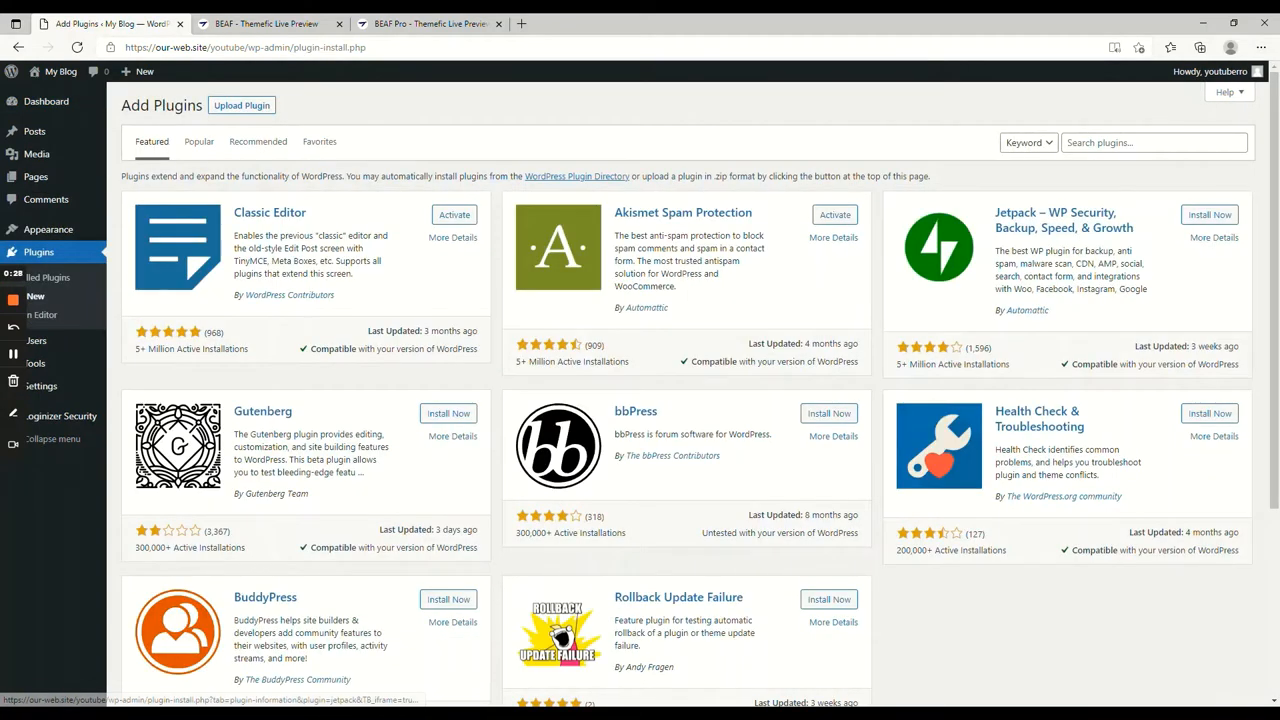
type("before after")
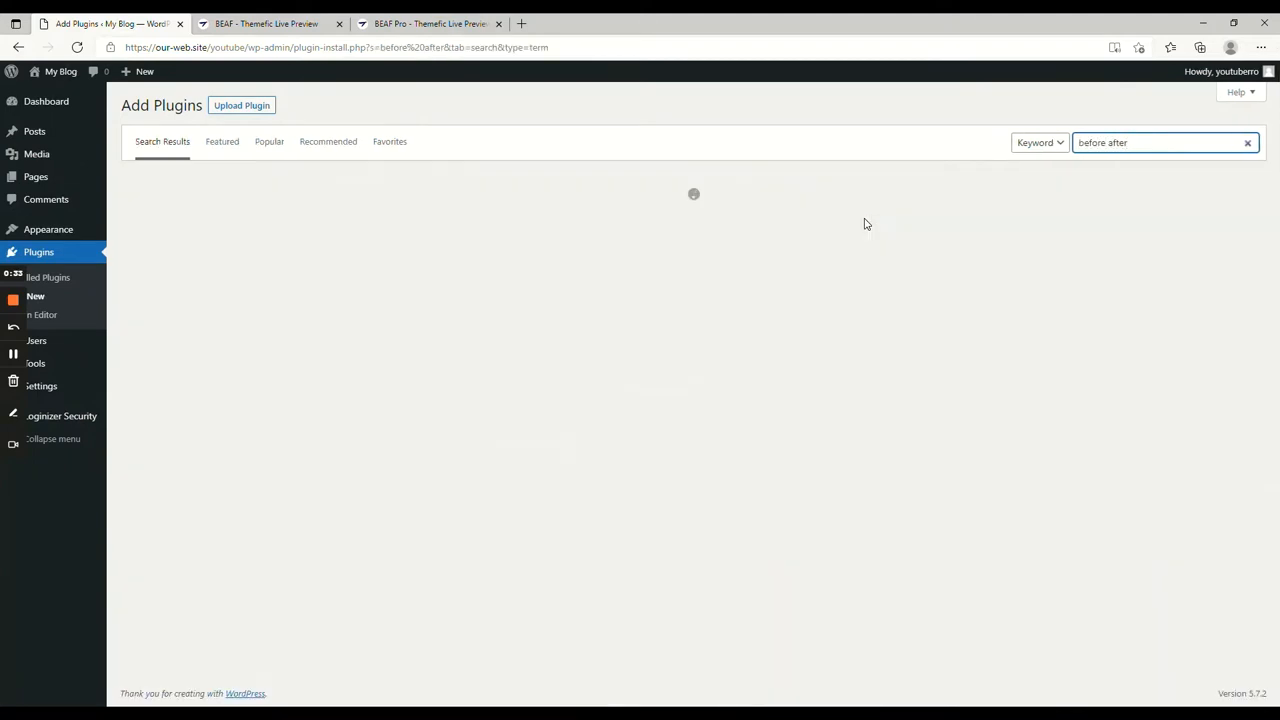
left_click(448, 218)
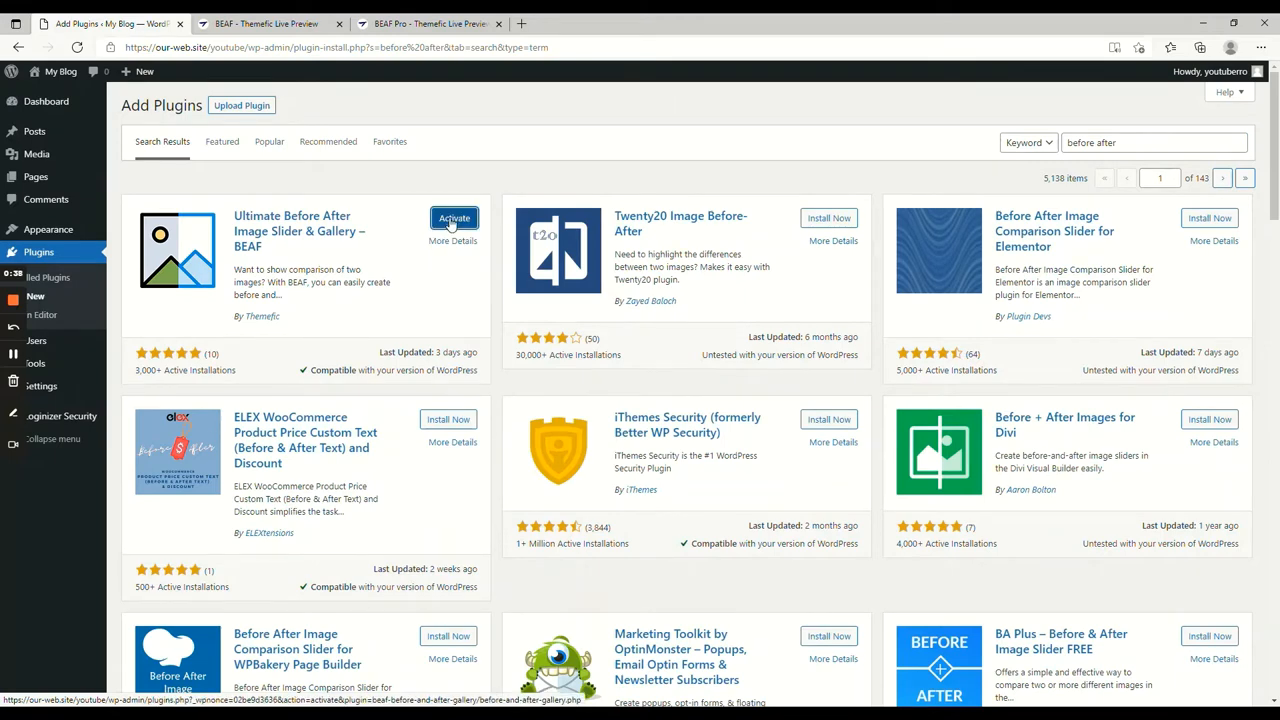
left_click(452, 218)
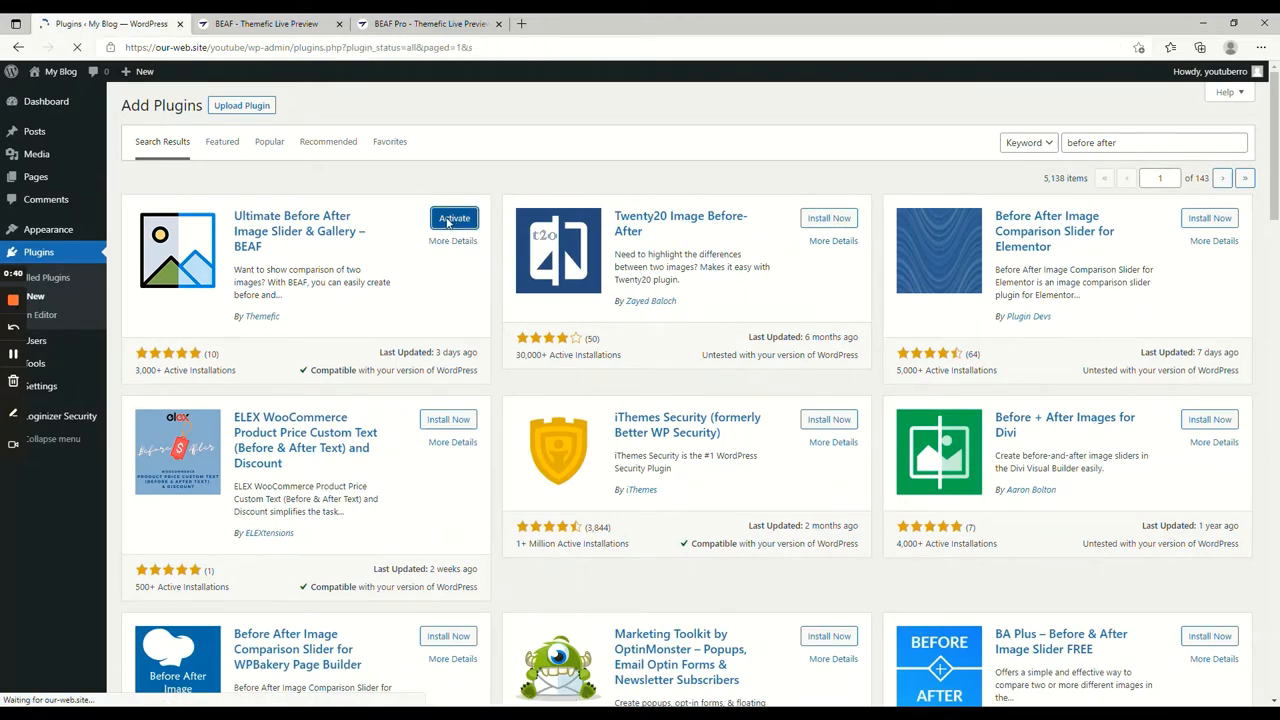
left_click(452, 218)
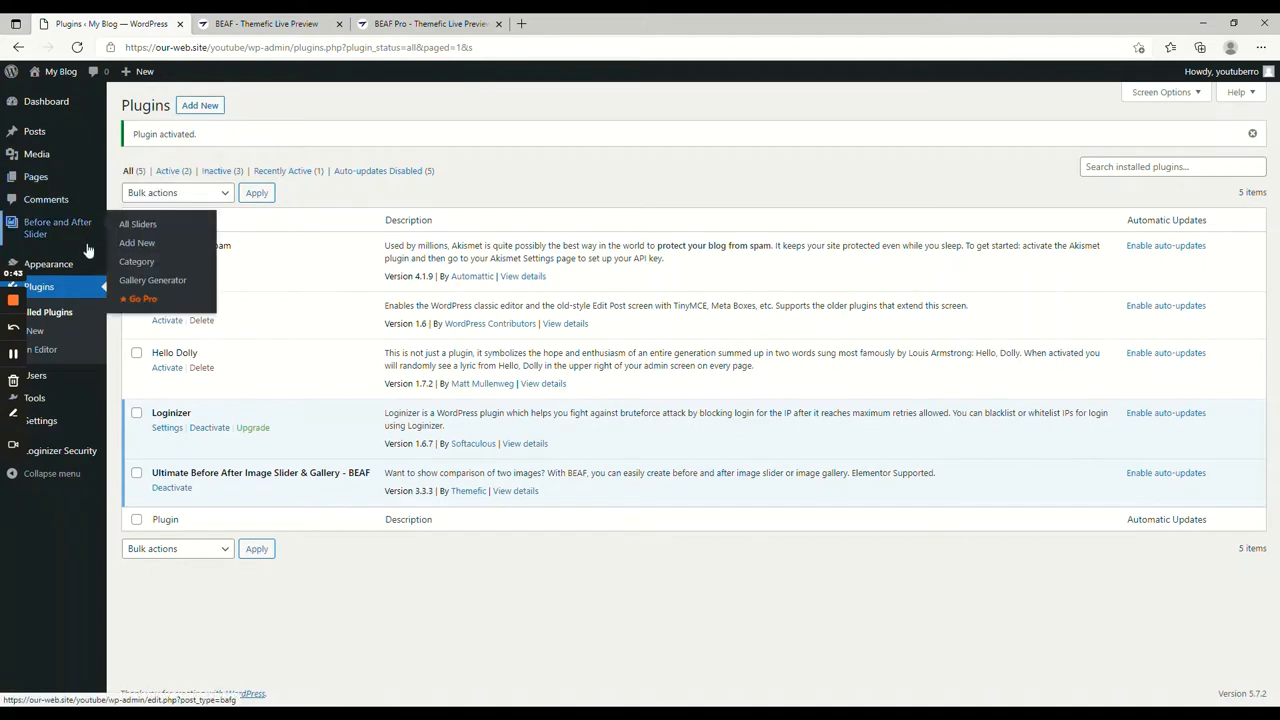
- Add a new before-after slider and begin titling it 'Before After'
left_click(136, 242)
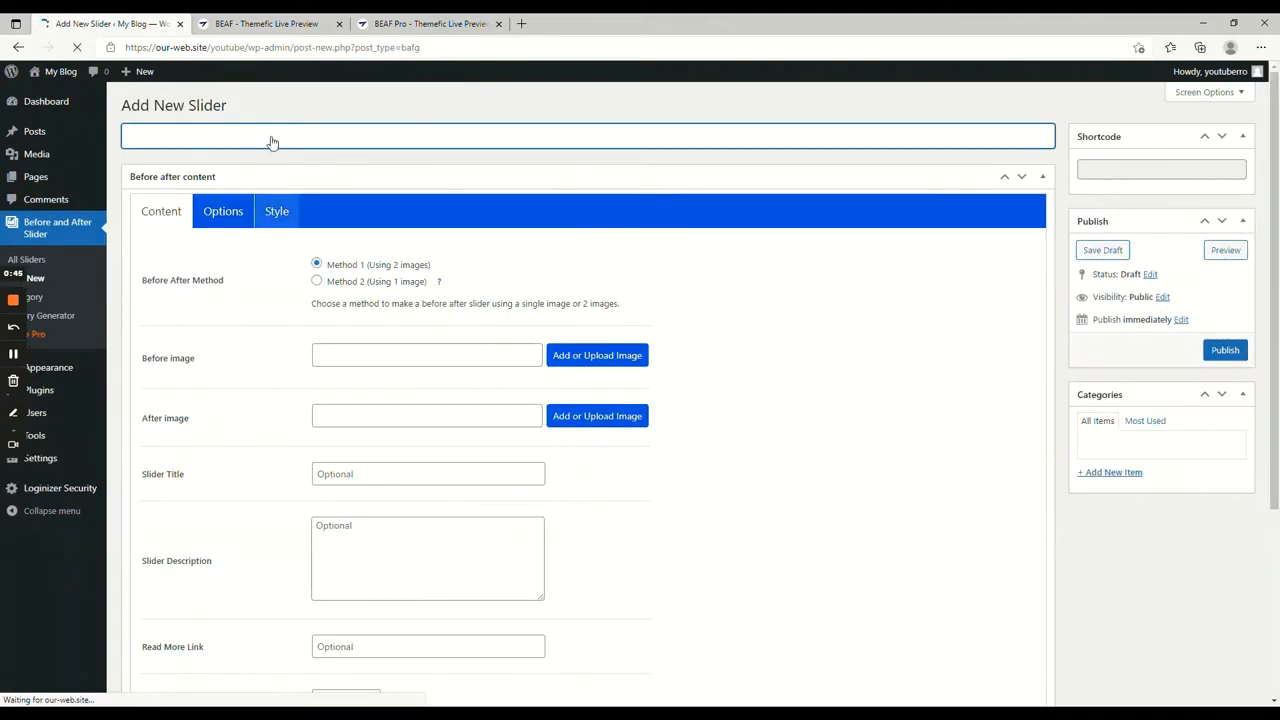
type("Before After")
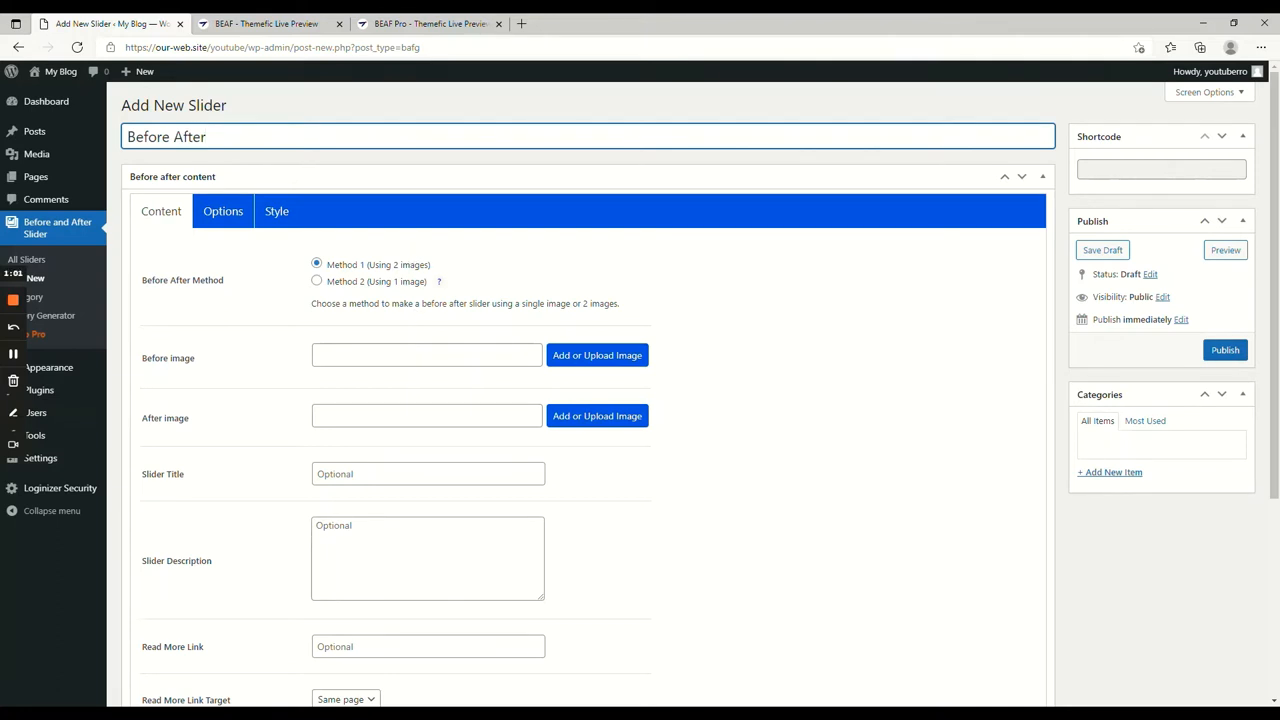
mouse_move(438, 280)
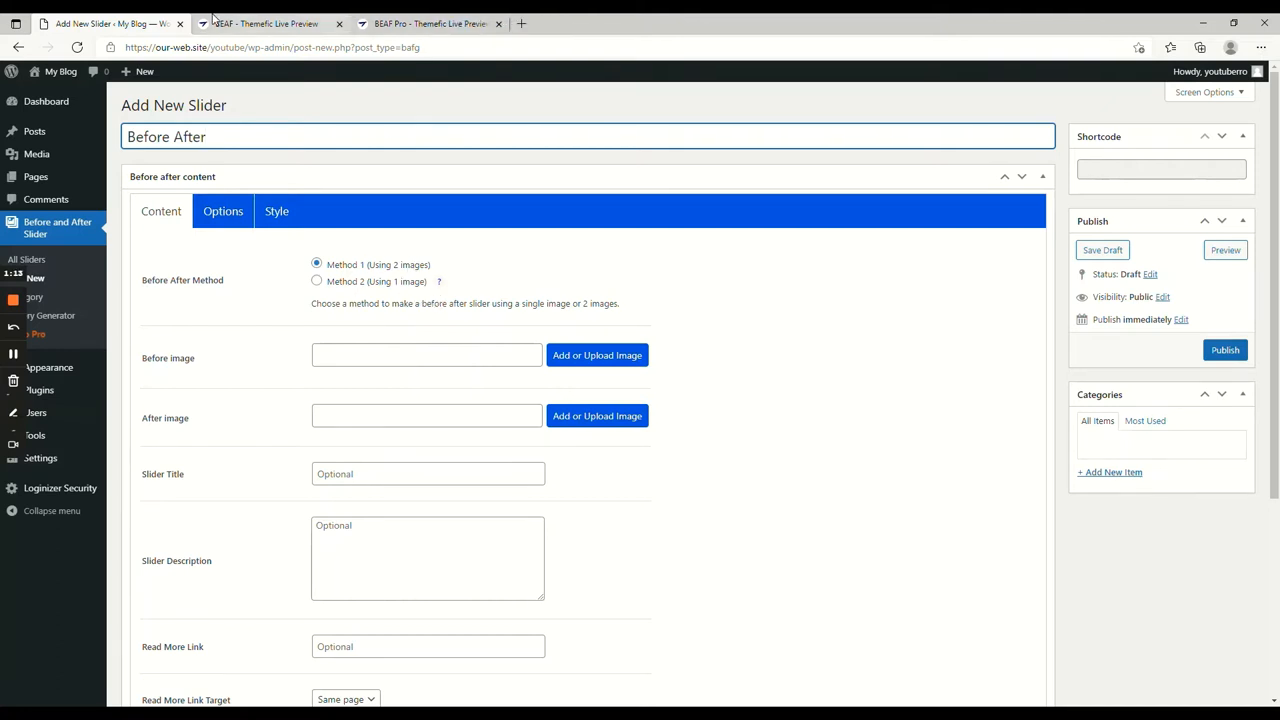
left_click(264, 24)
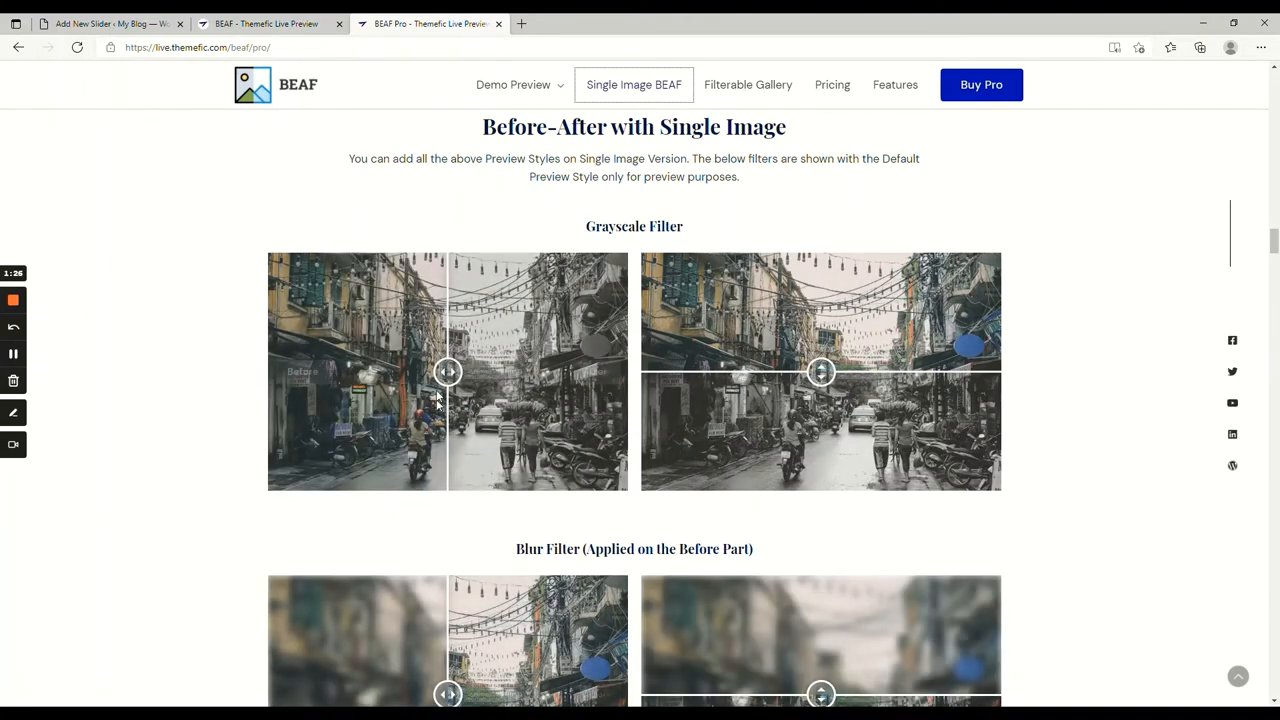
left_click_drag(448, 372, 504, 372)
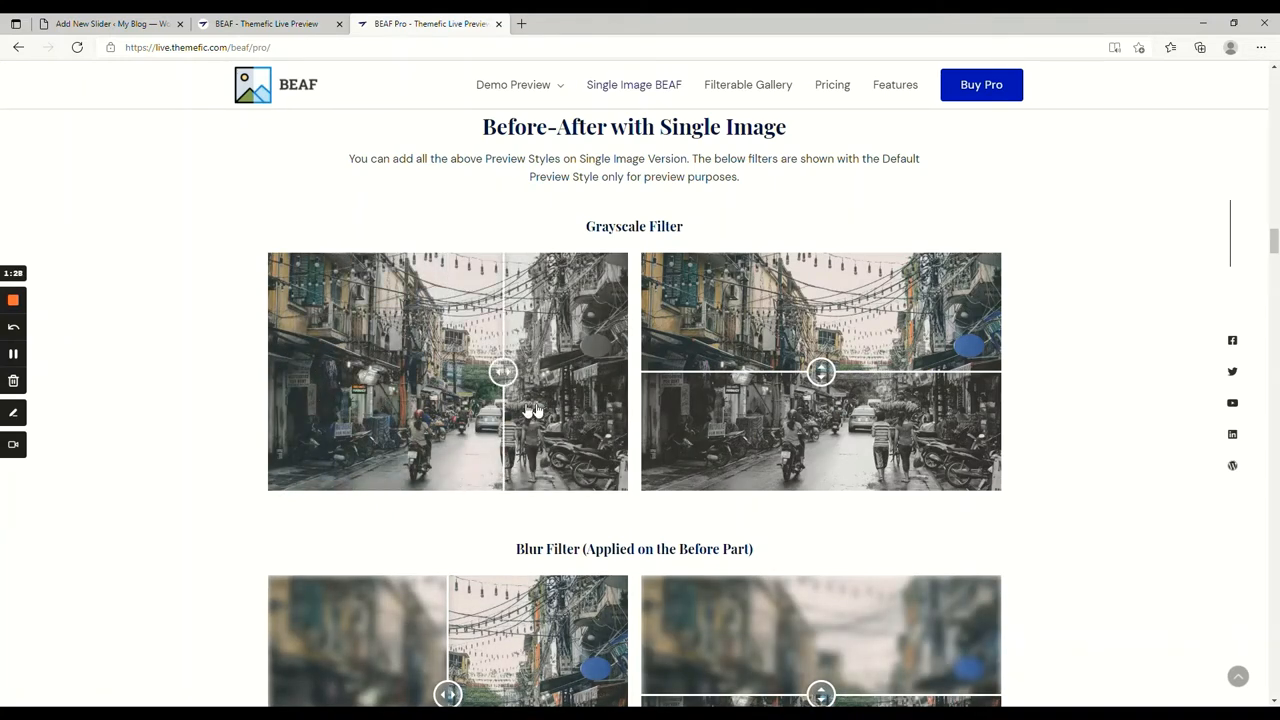
scroll("down", 3)
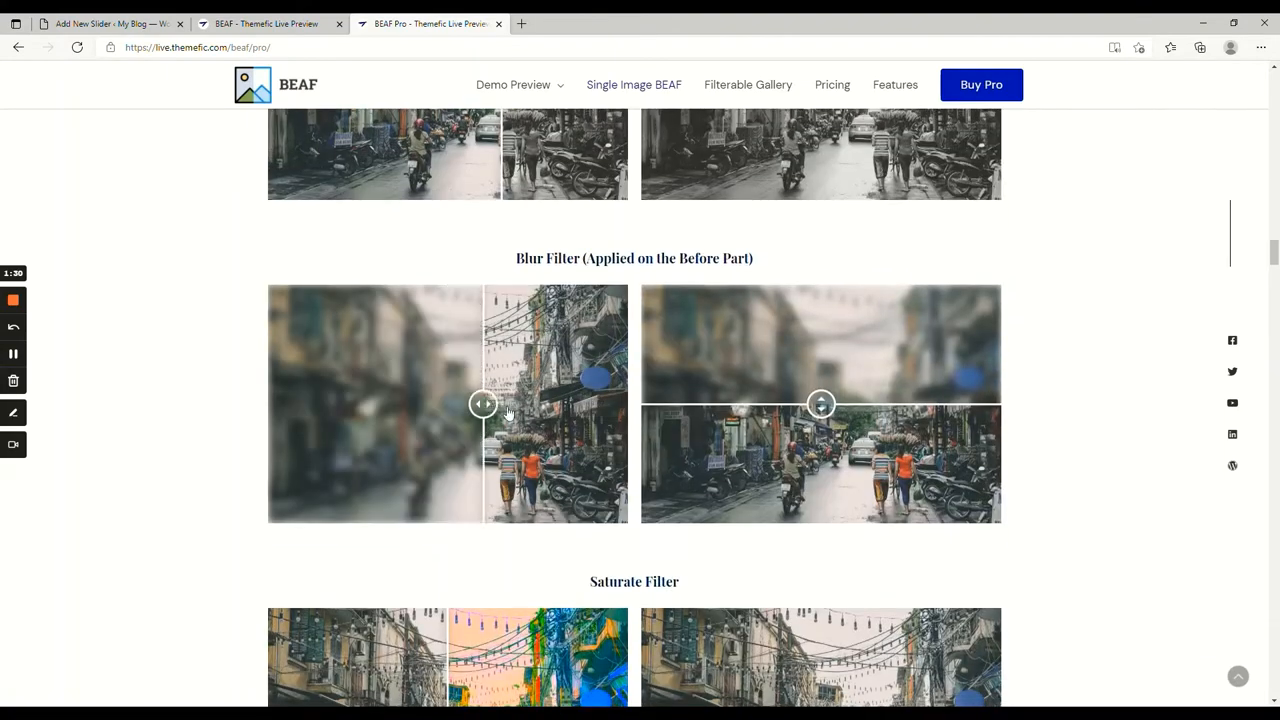
scroll("down", 3)
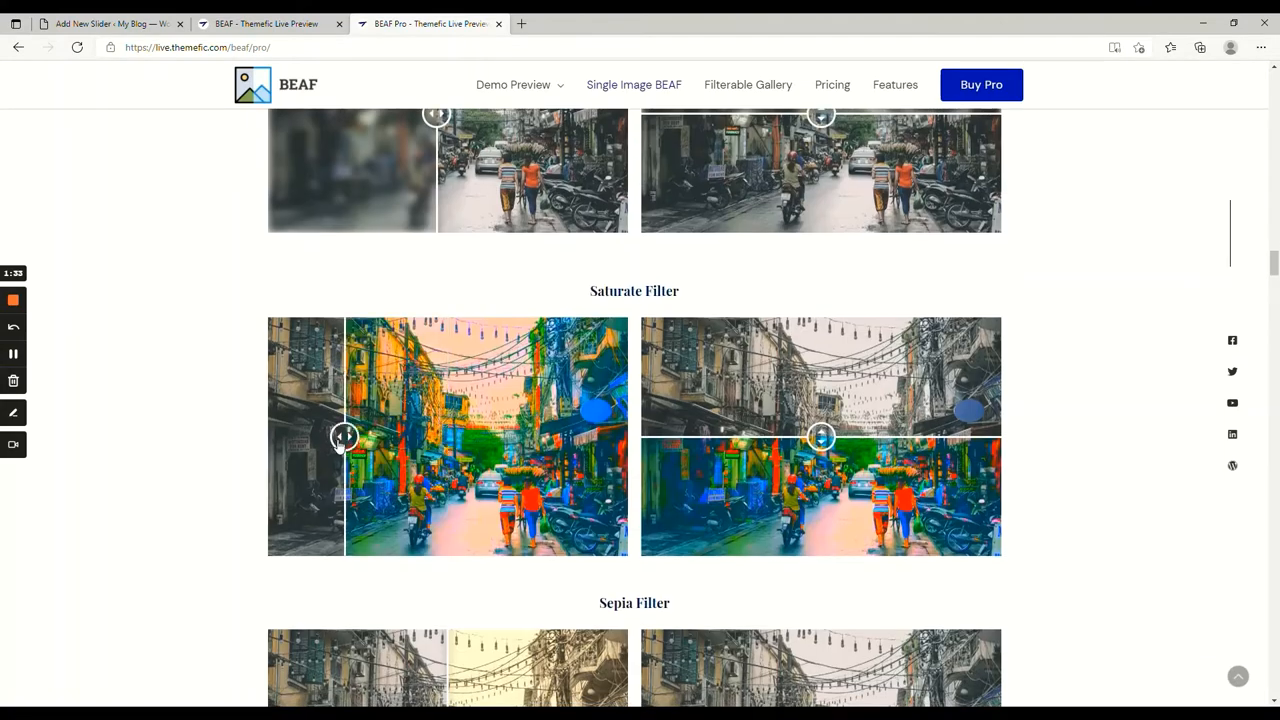
scroll("down", 3)
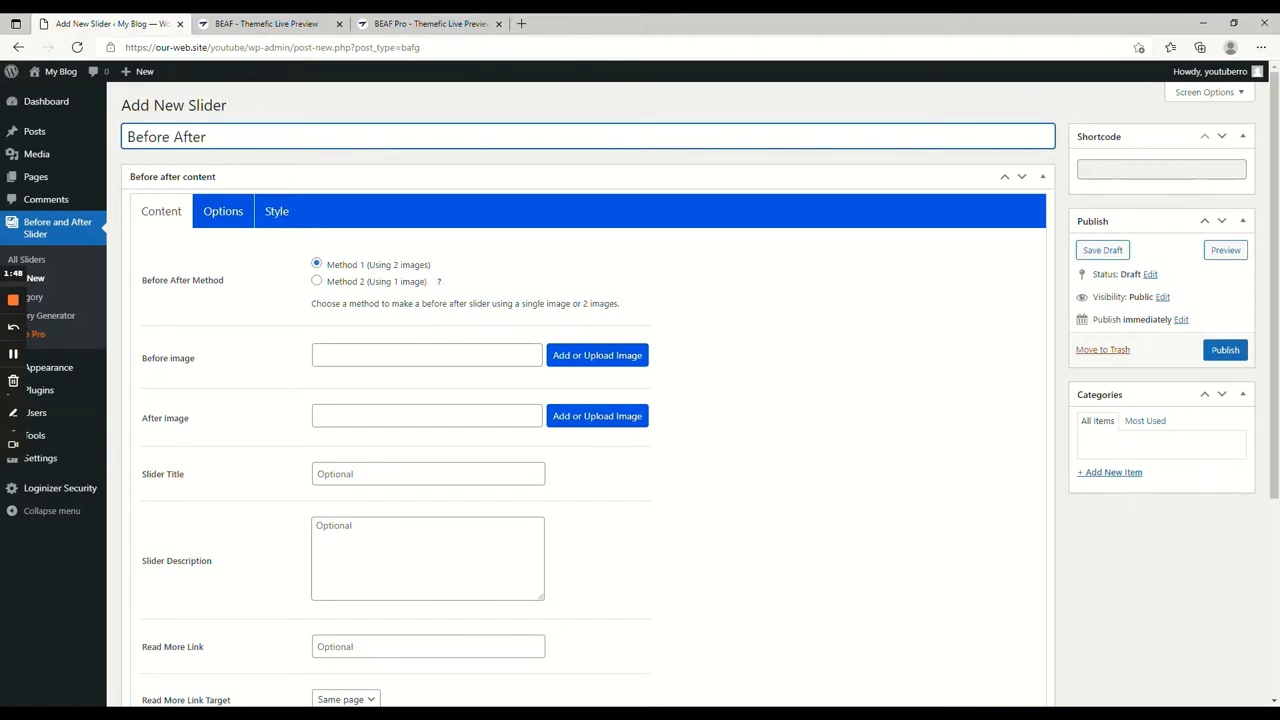
- Start uploading the before image, browsing the downloaded photos as large thumbnails
left_click(596, 356)
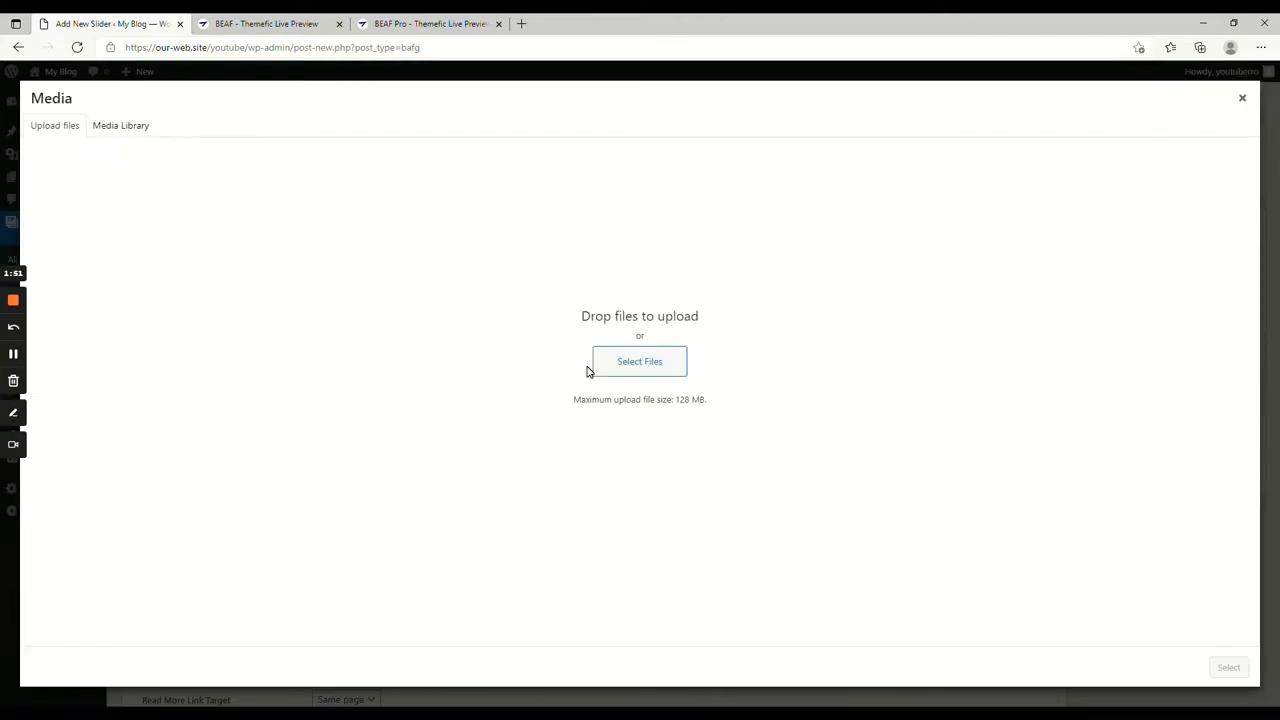
left_click(120, 124)
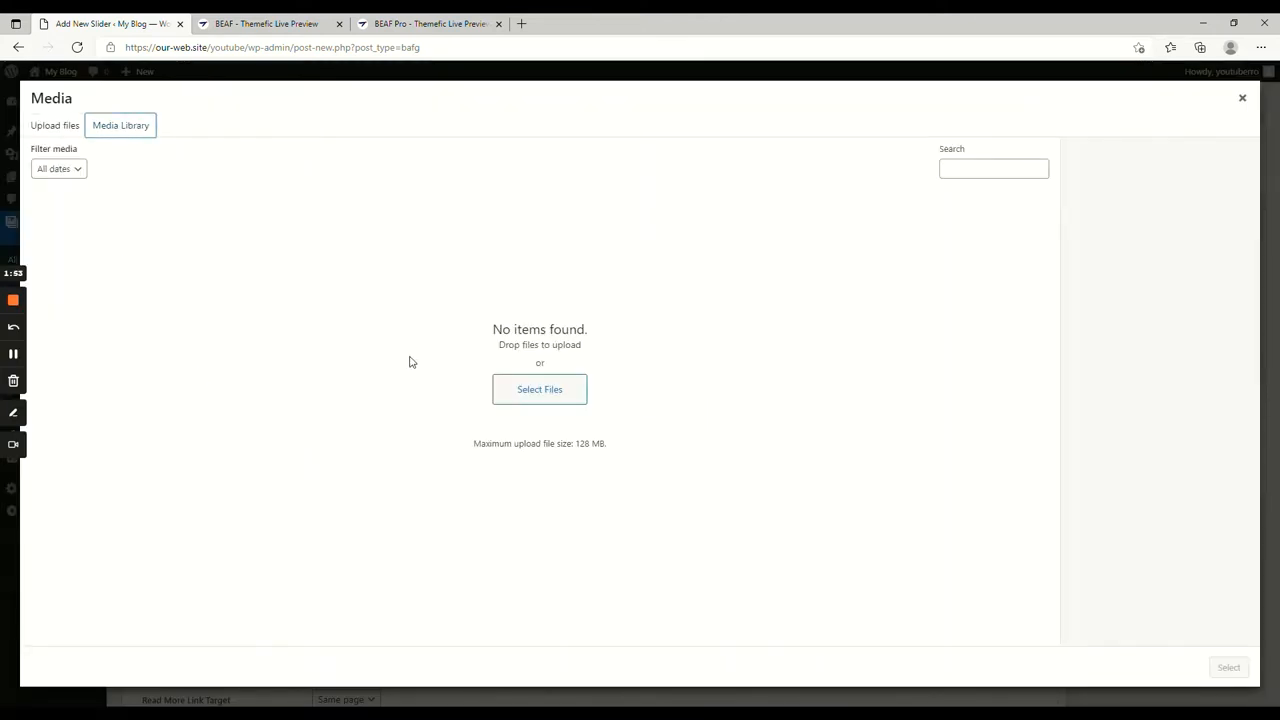
left_click(54, 124)
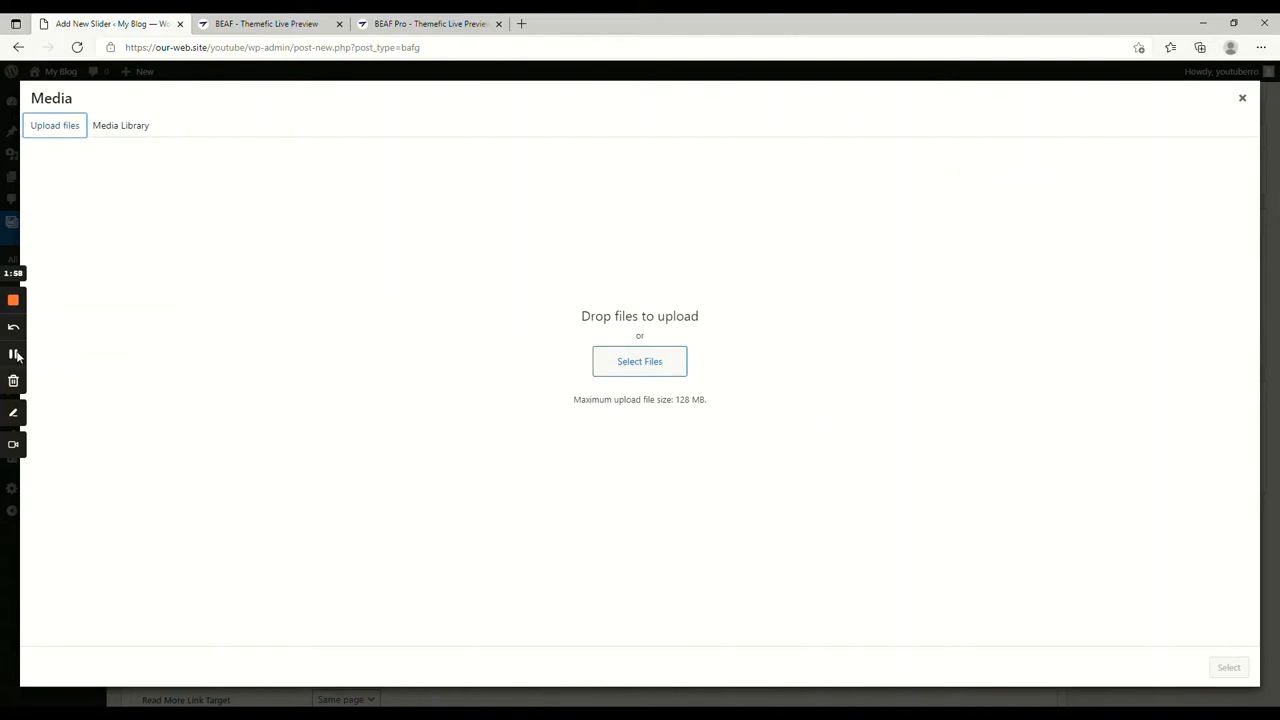
left_click(640, 360)
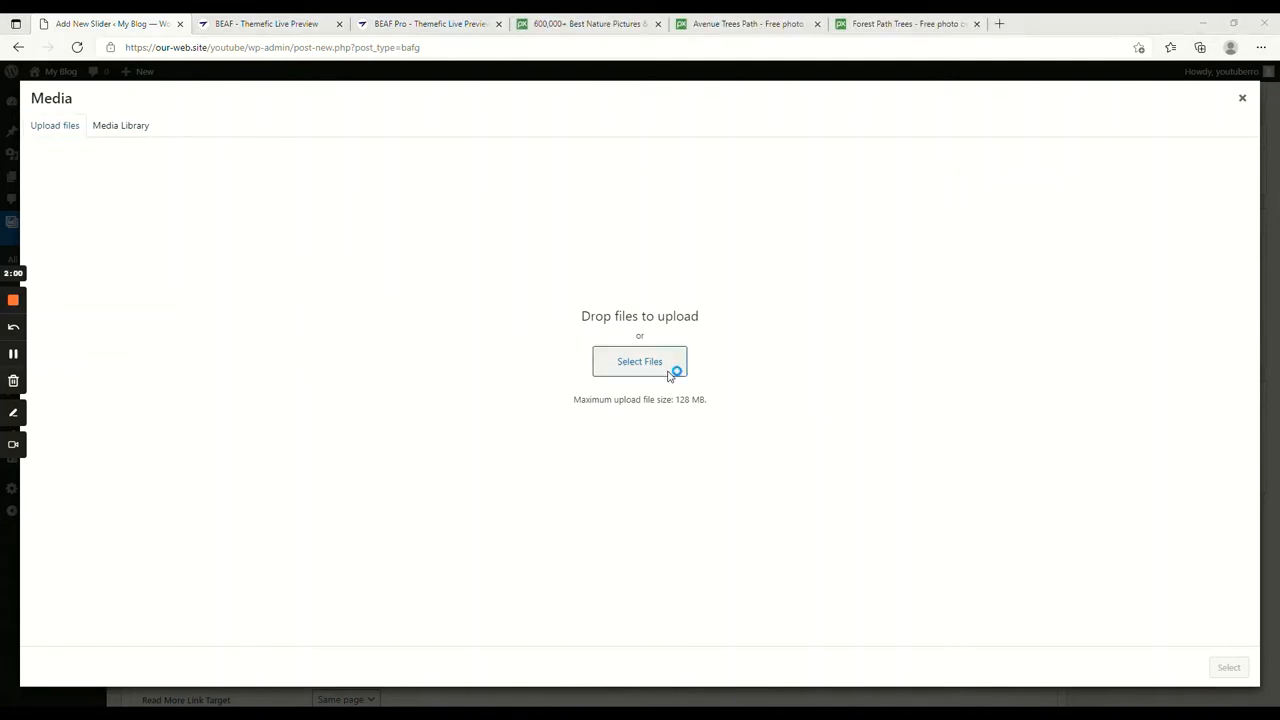
left_click(640, 360)
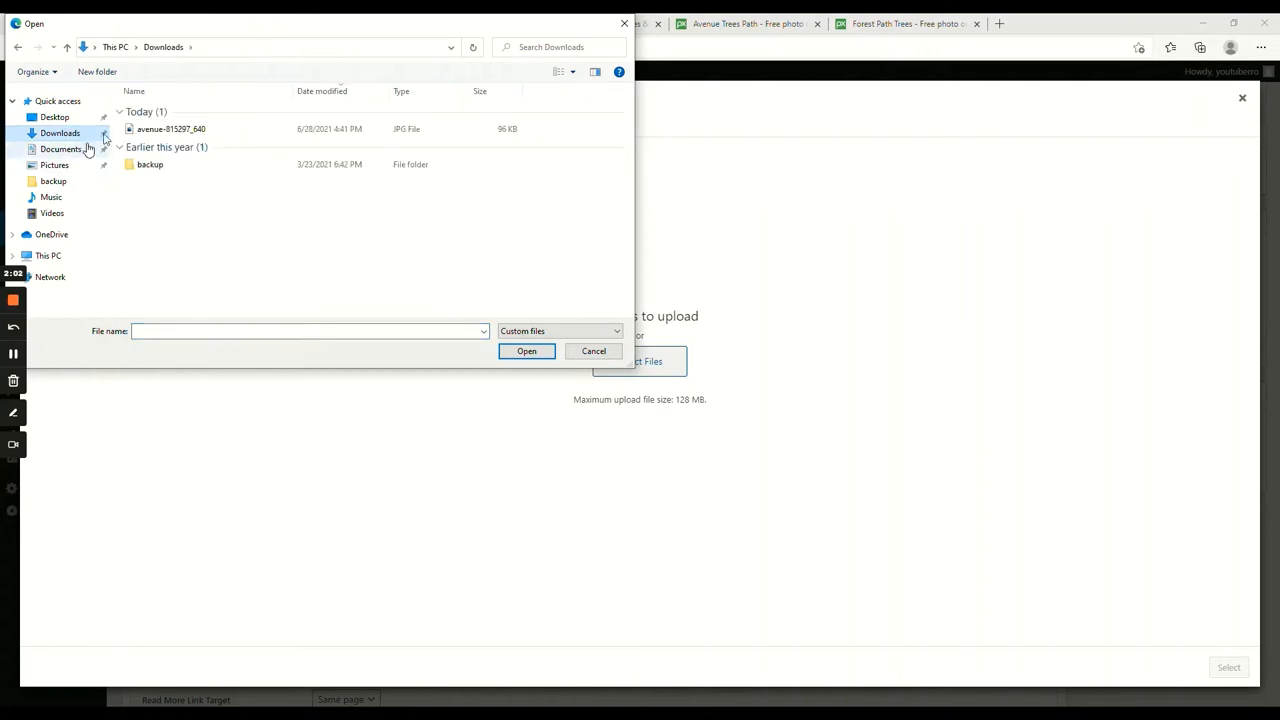
left_click(572, 72)
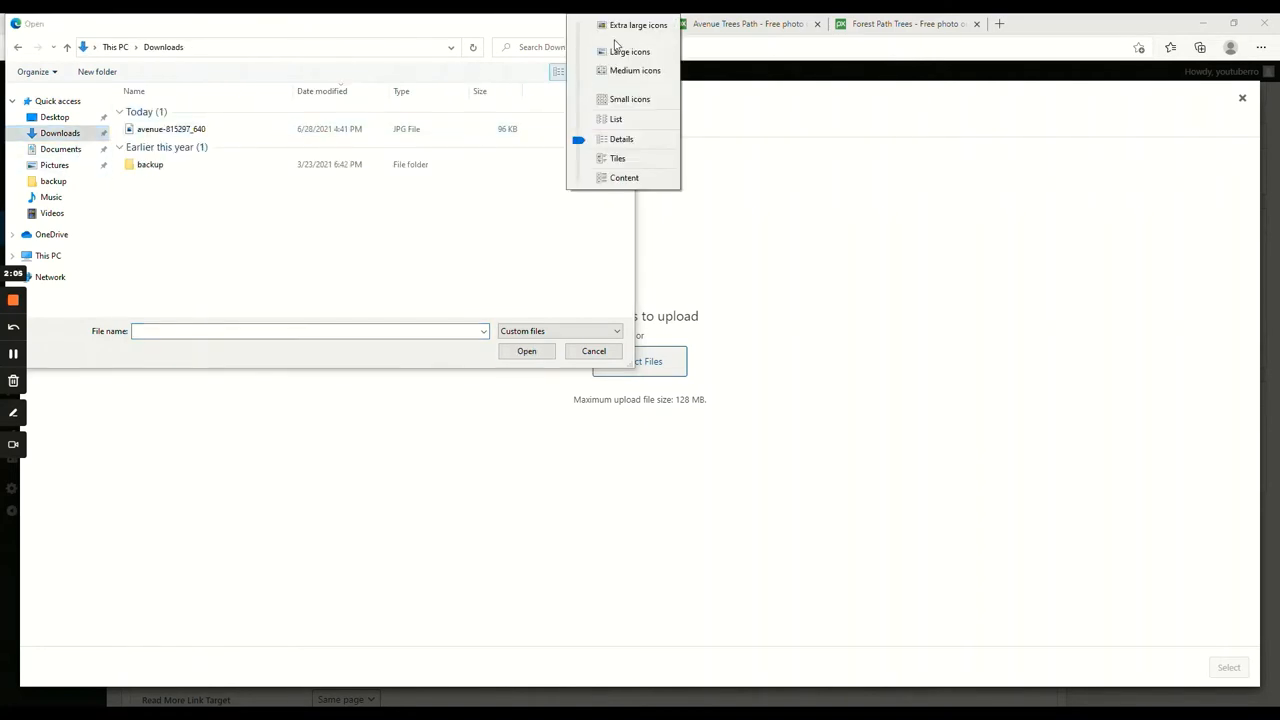
double_click(170, 128)
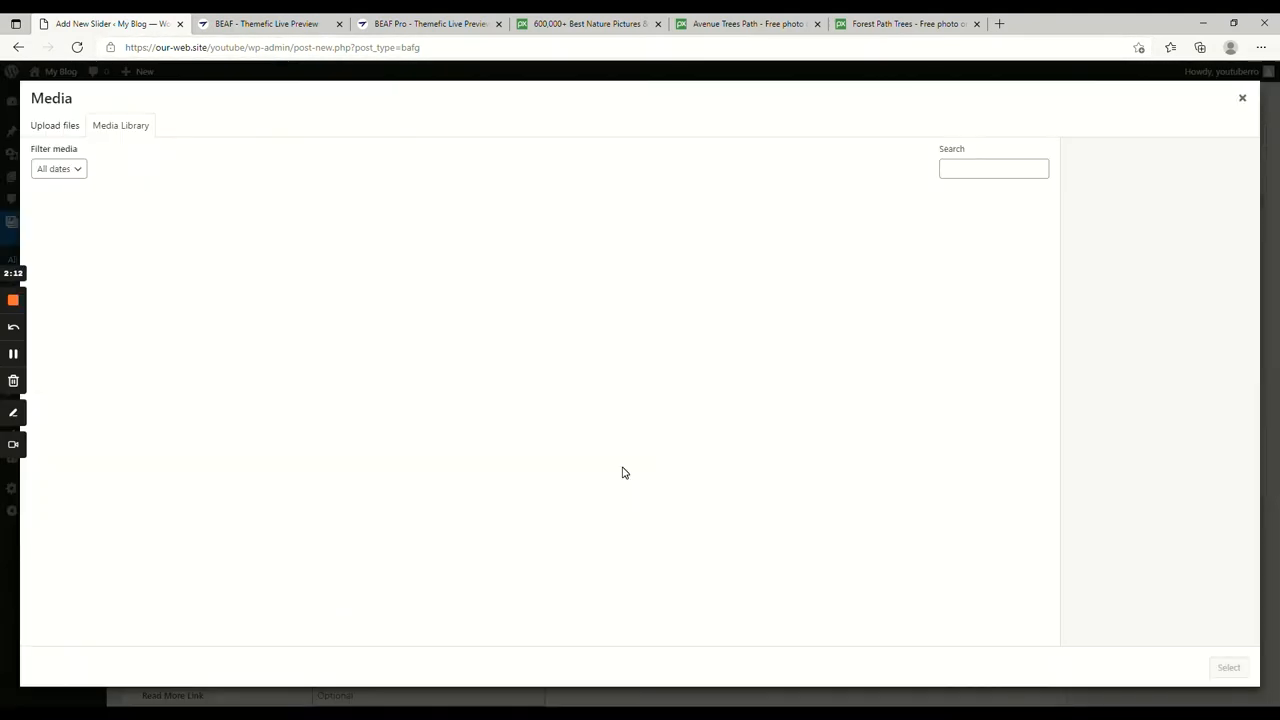
- Upload the forest path photos to the media library and select them for the slider
left_click(56, 124)
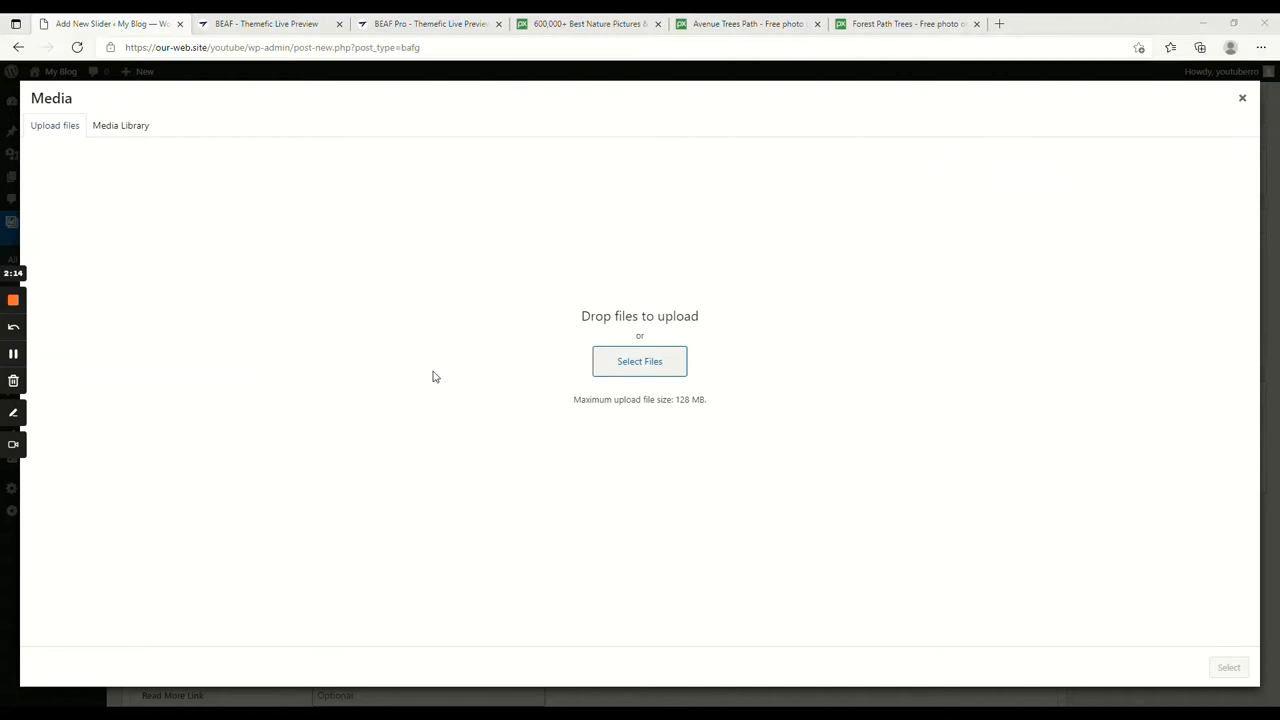
left_click(640, 360)
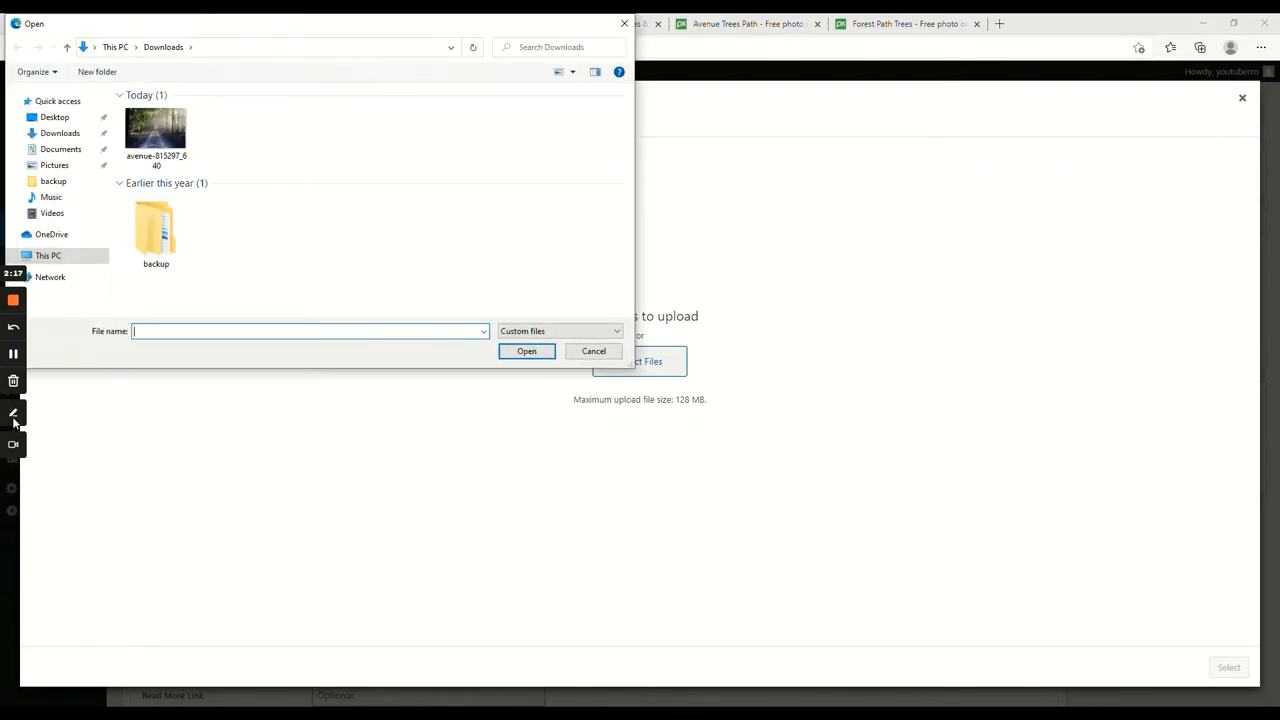
left_click(592, 352)
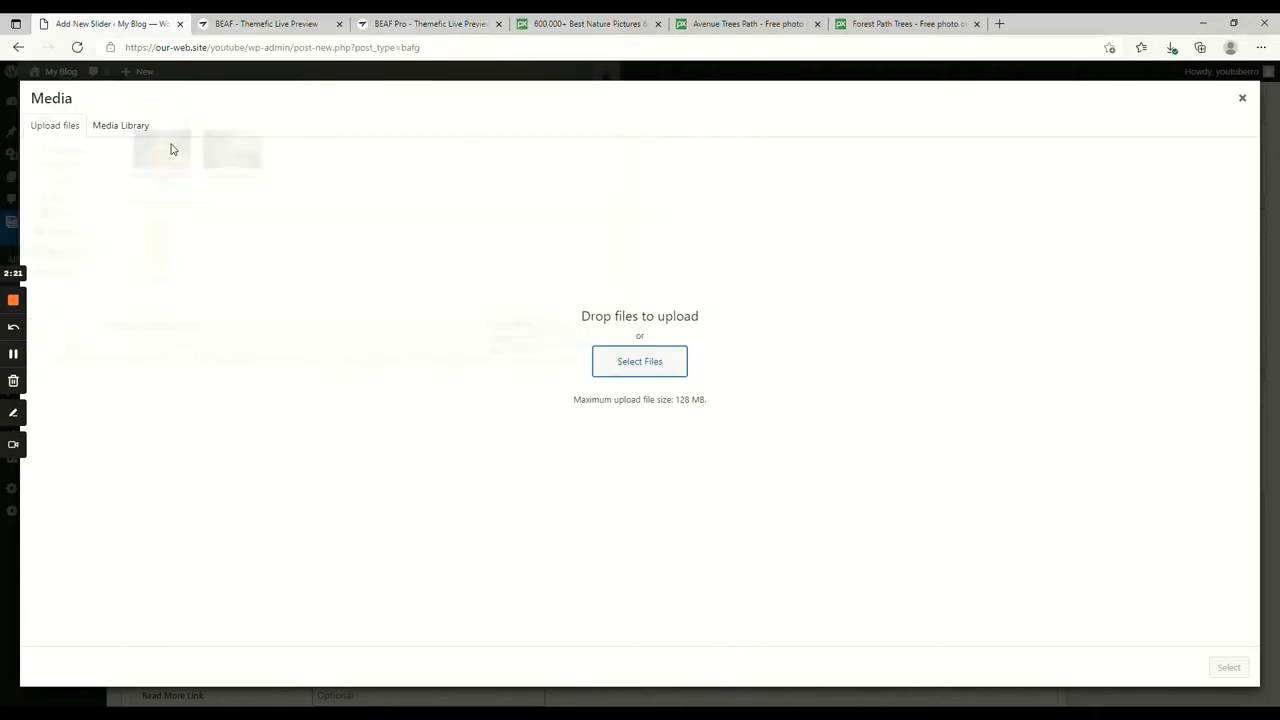
left_click(120, 124)
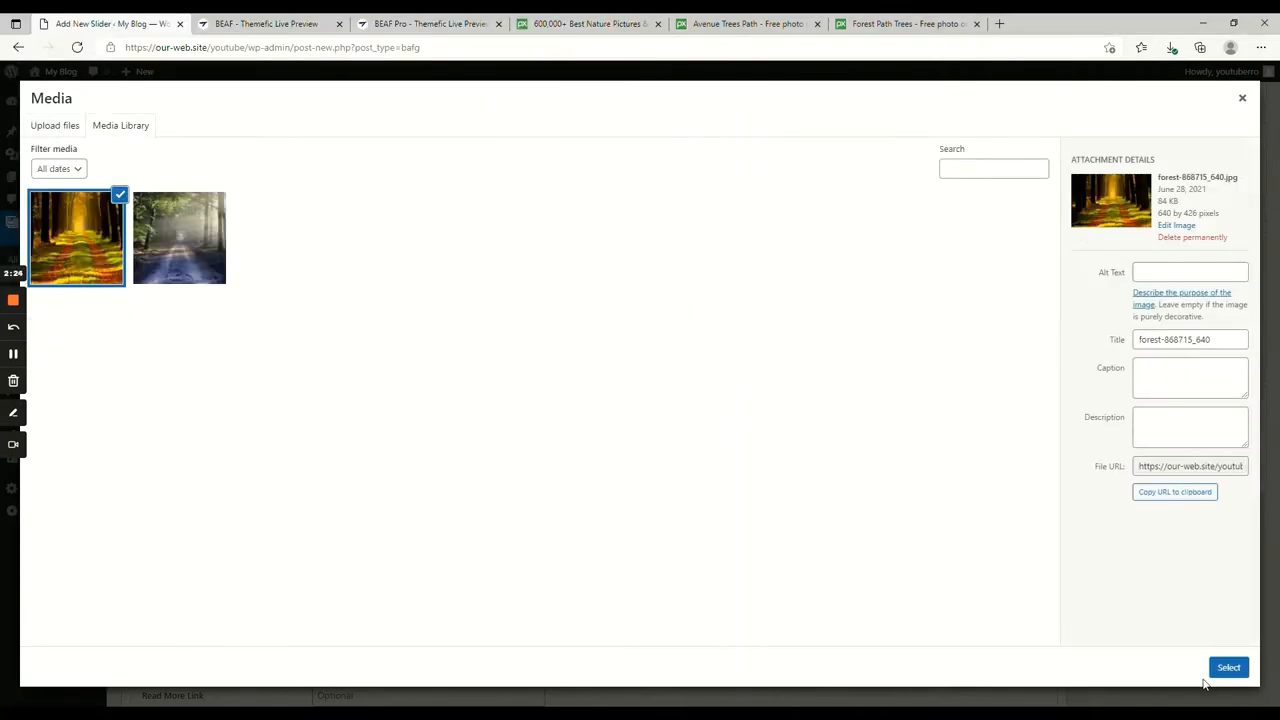
left_click(1228, 668)
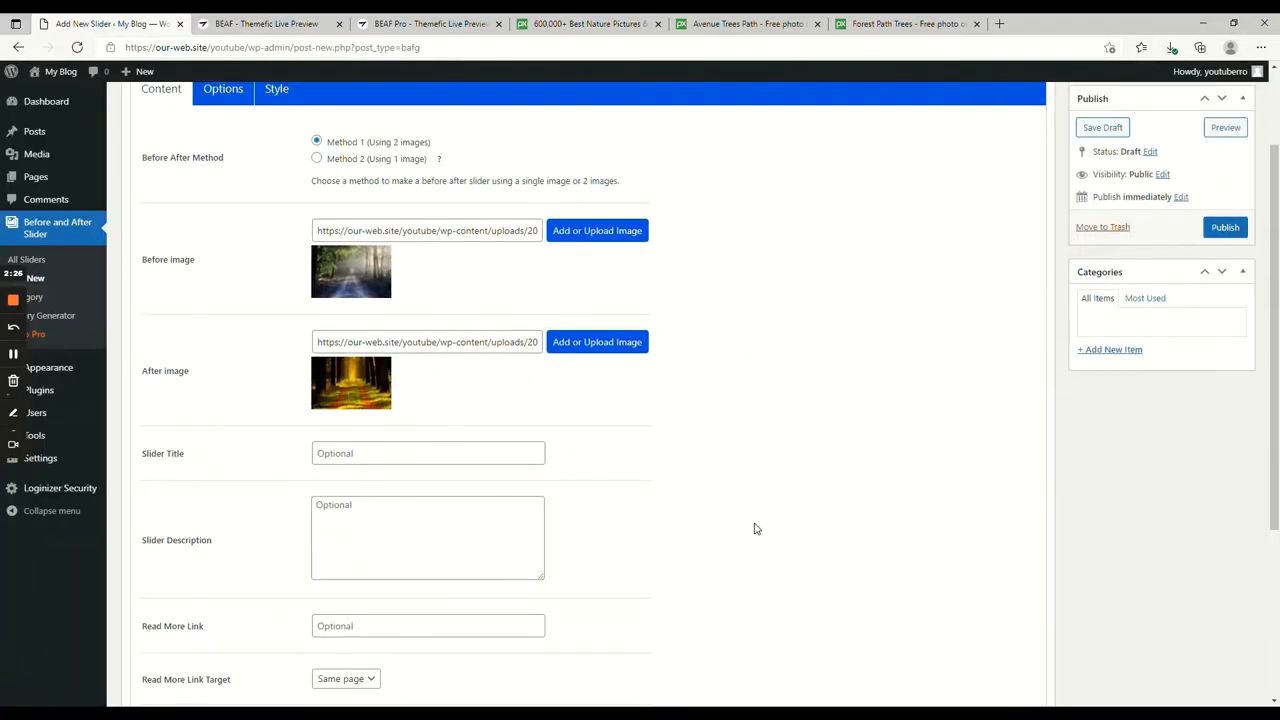
scroll("down", 3)
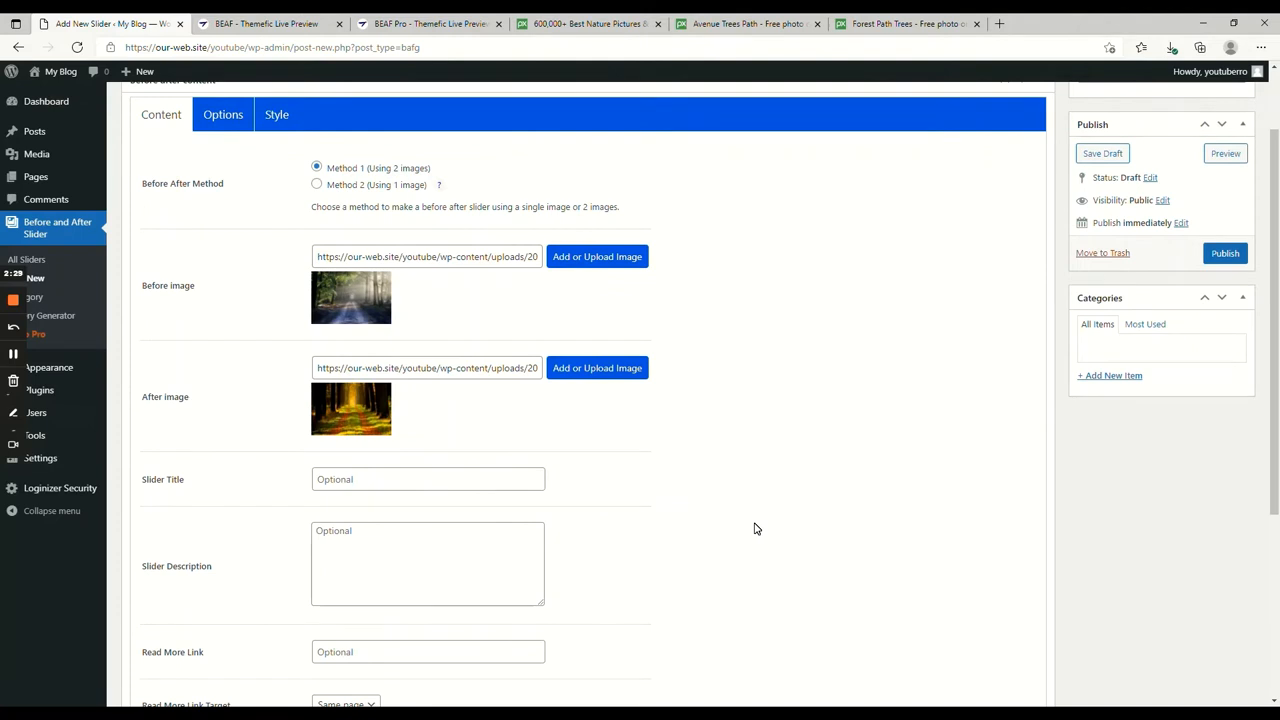
scroll("down", 3)
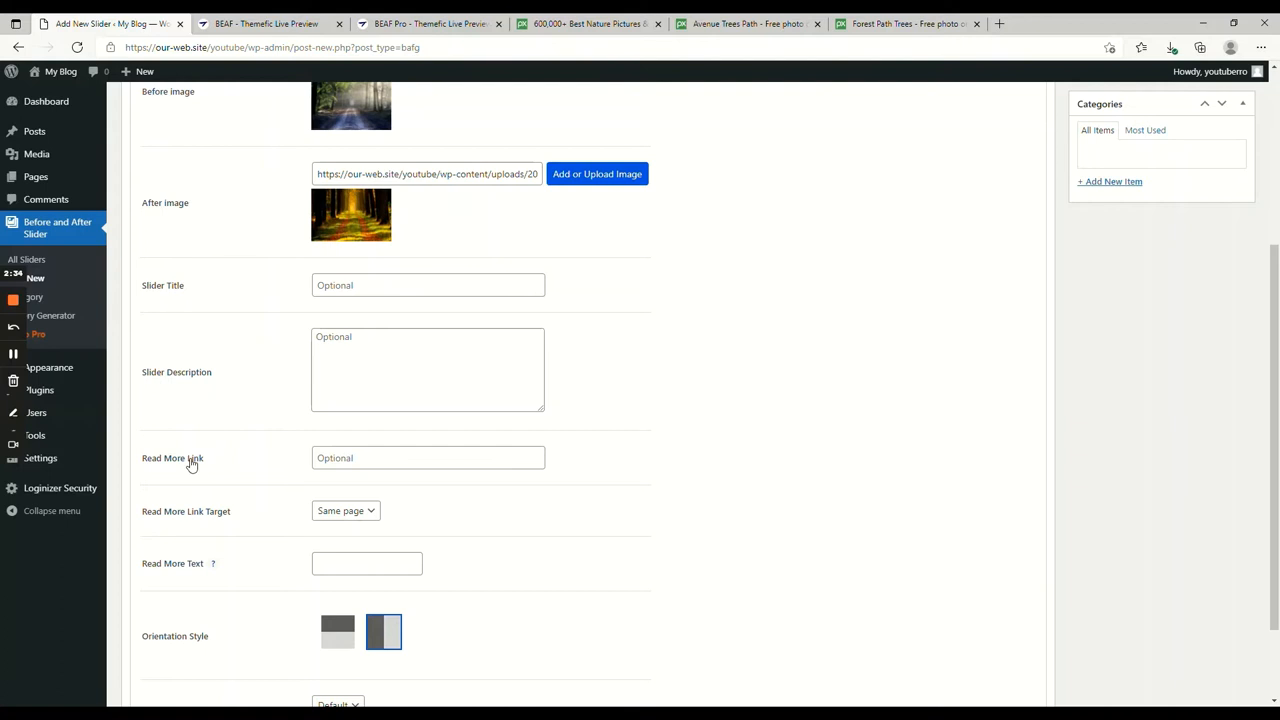
mouse_move(544, 436)
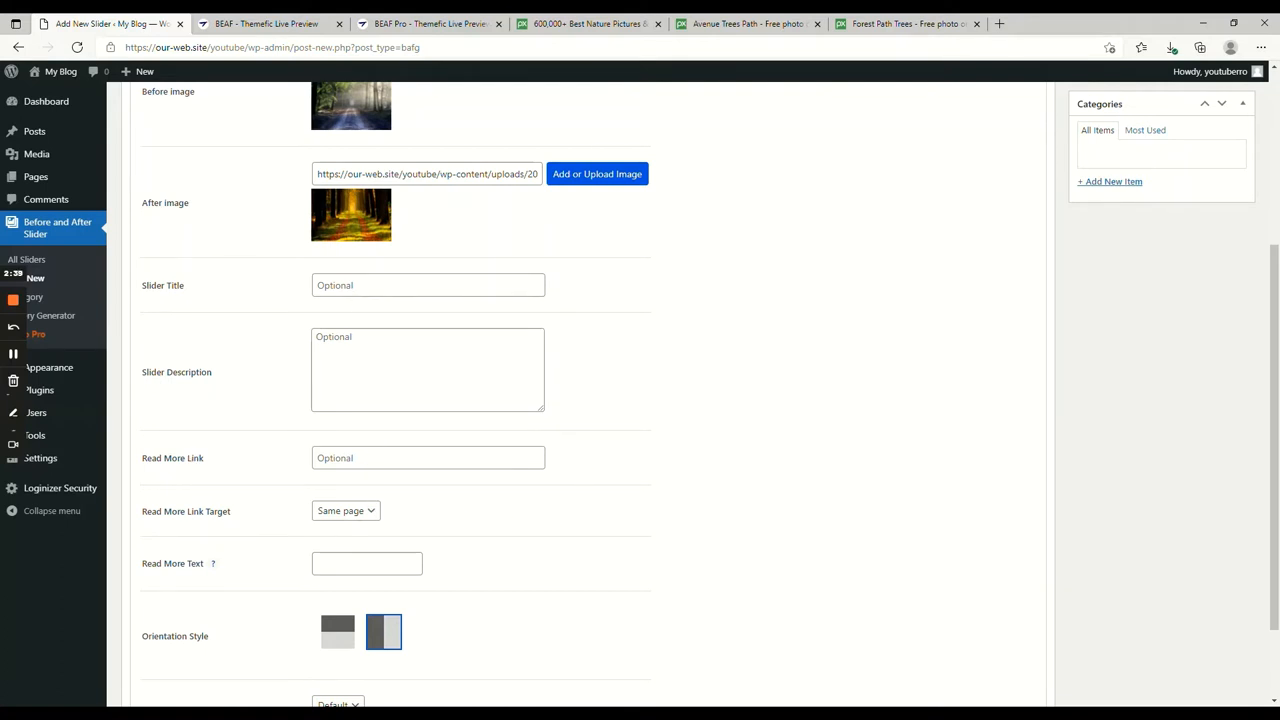
mouse_move(408, 312)
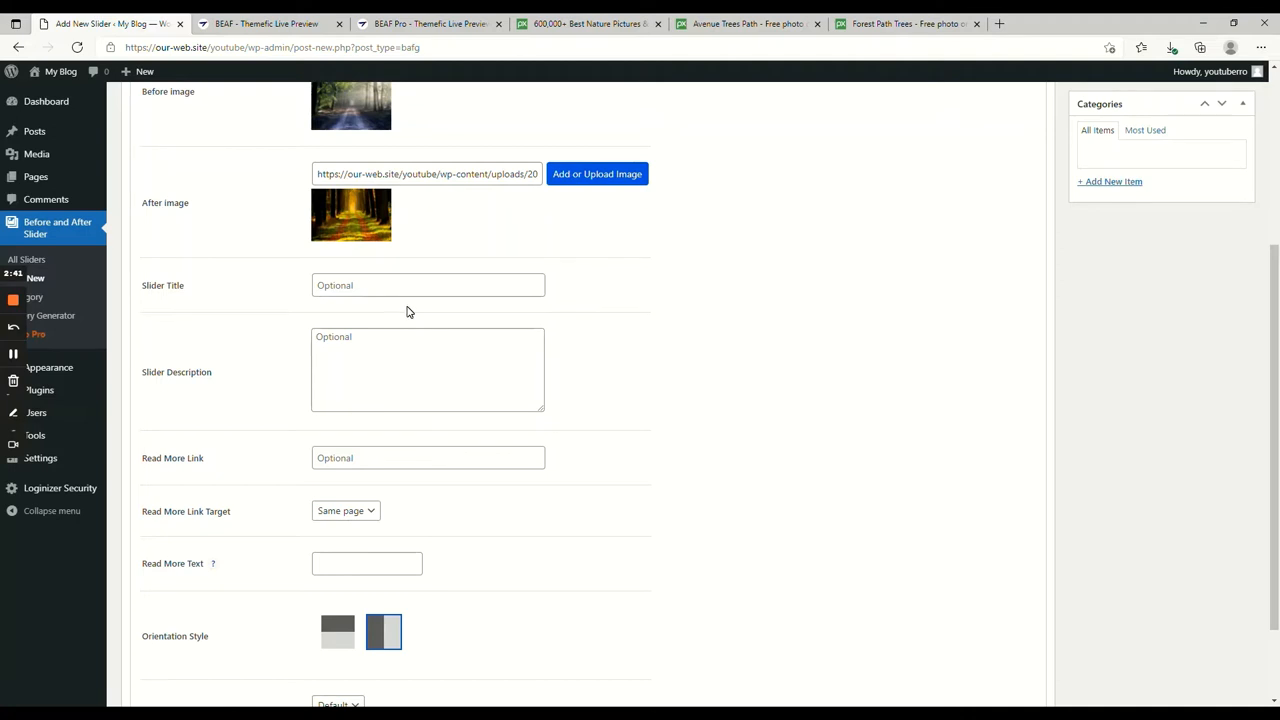
mouse_move(420, 322)
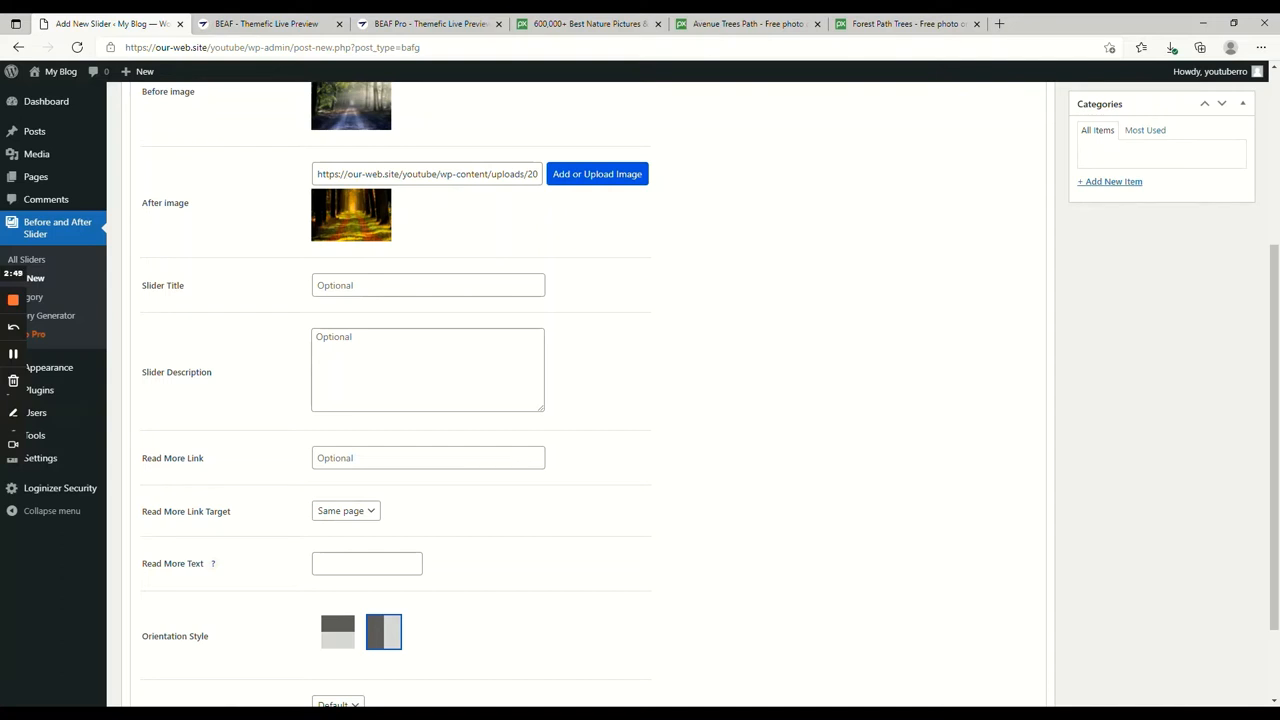
mouse_move(576, 384)
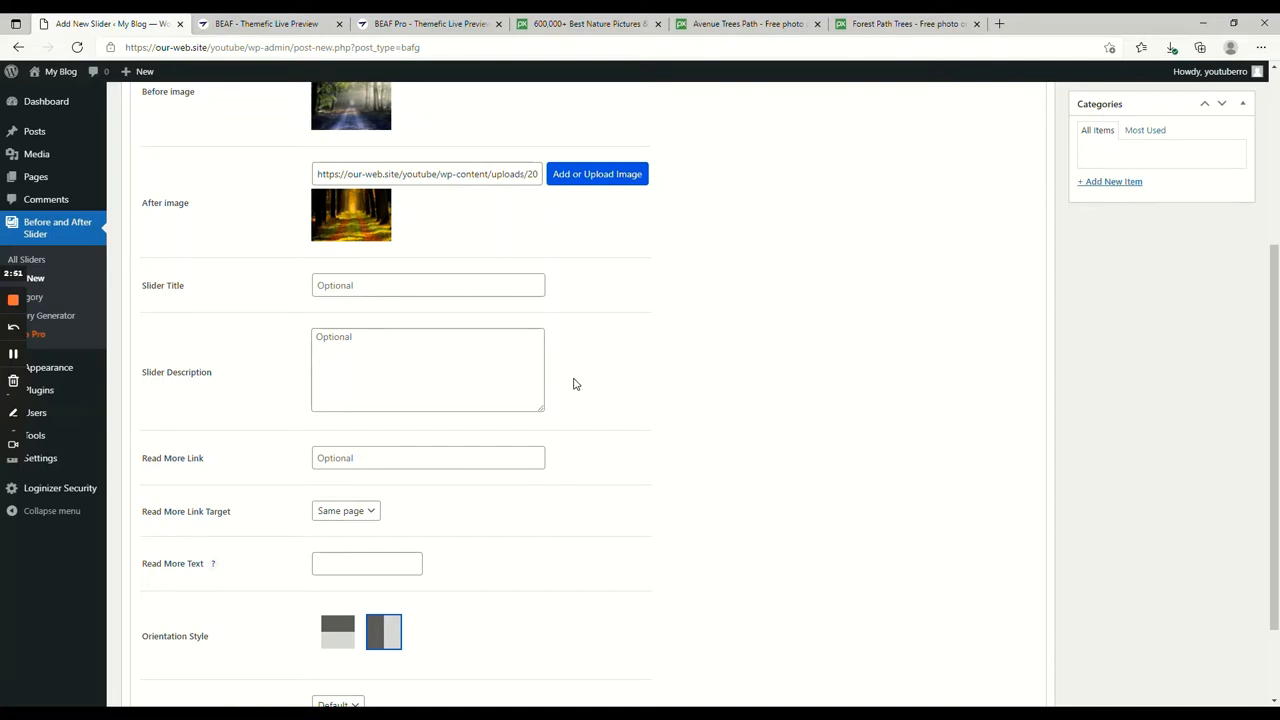
scroll("down", 3)
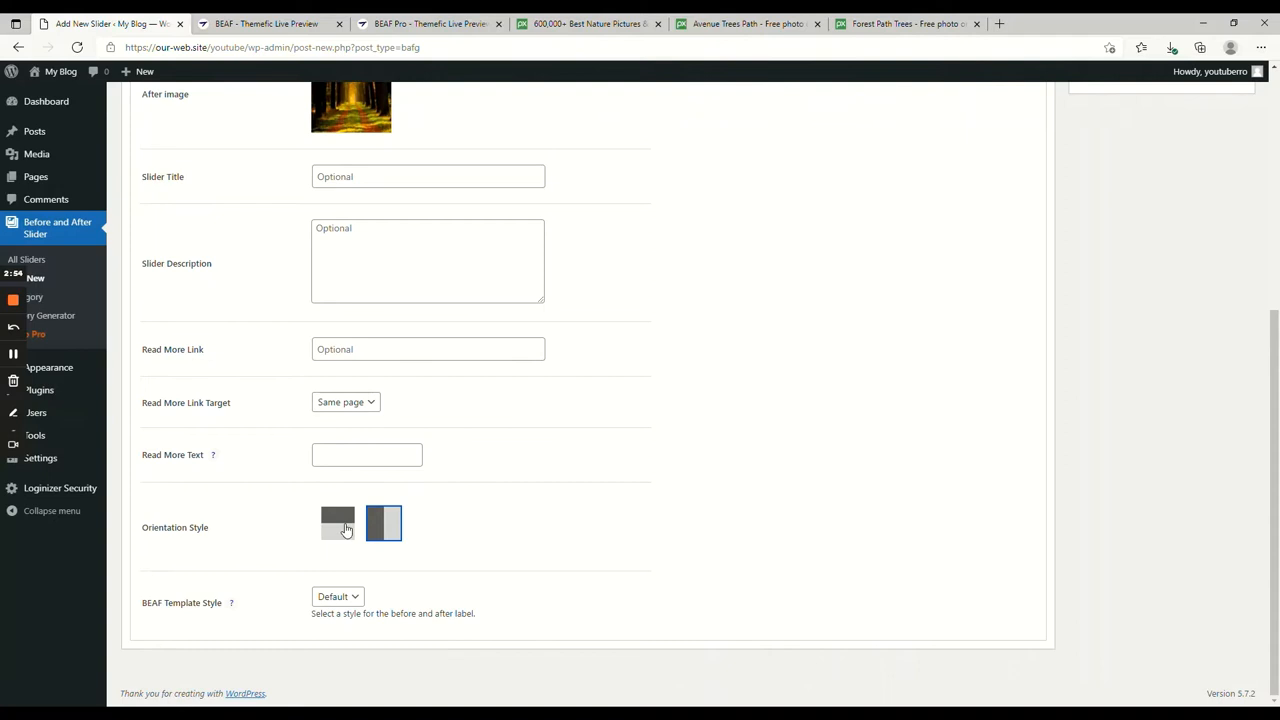
mouse_move(346, 538)
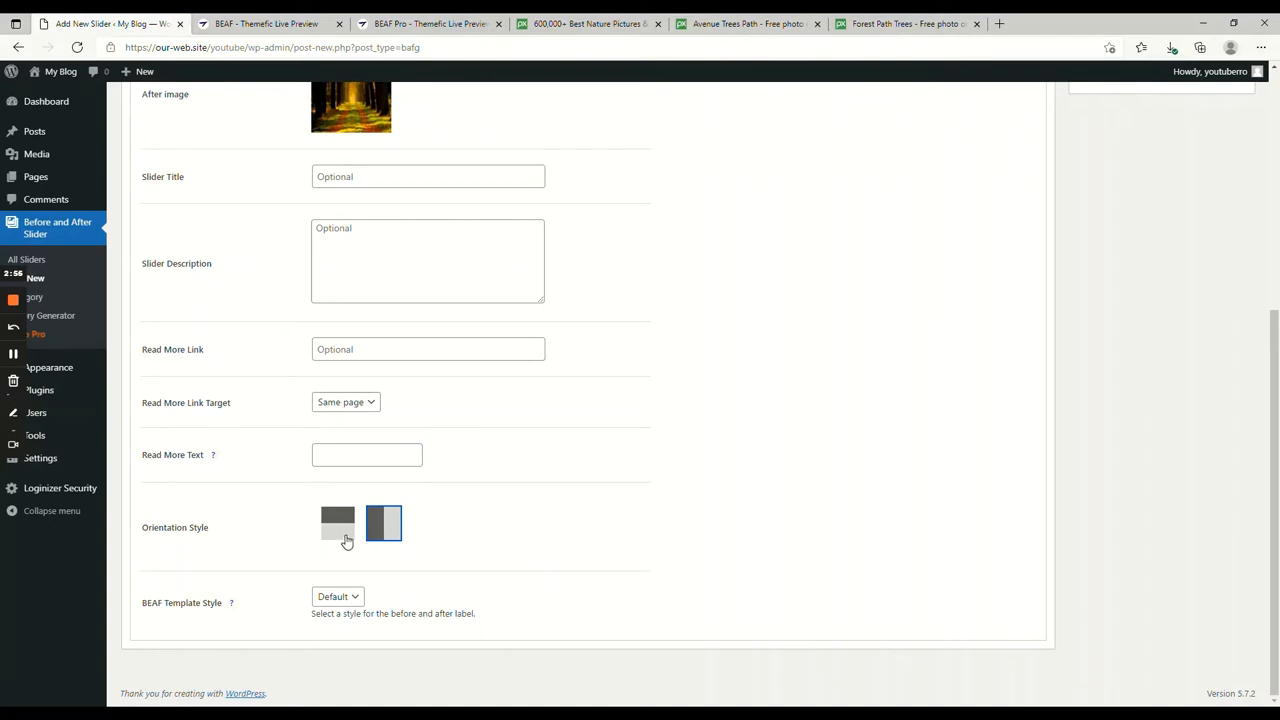
mouse_move(408, 536)
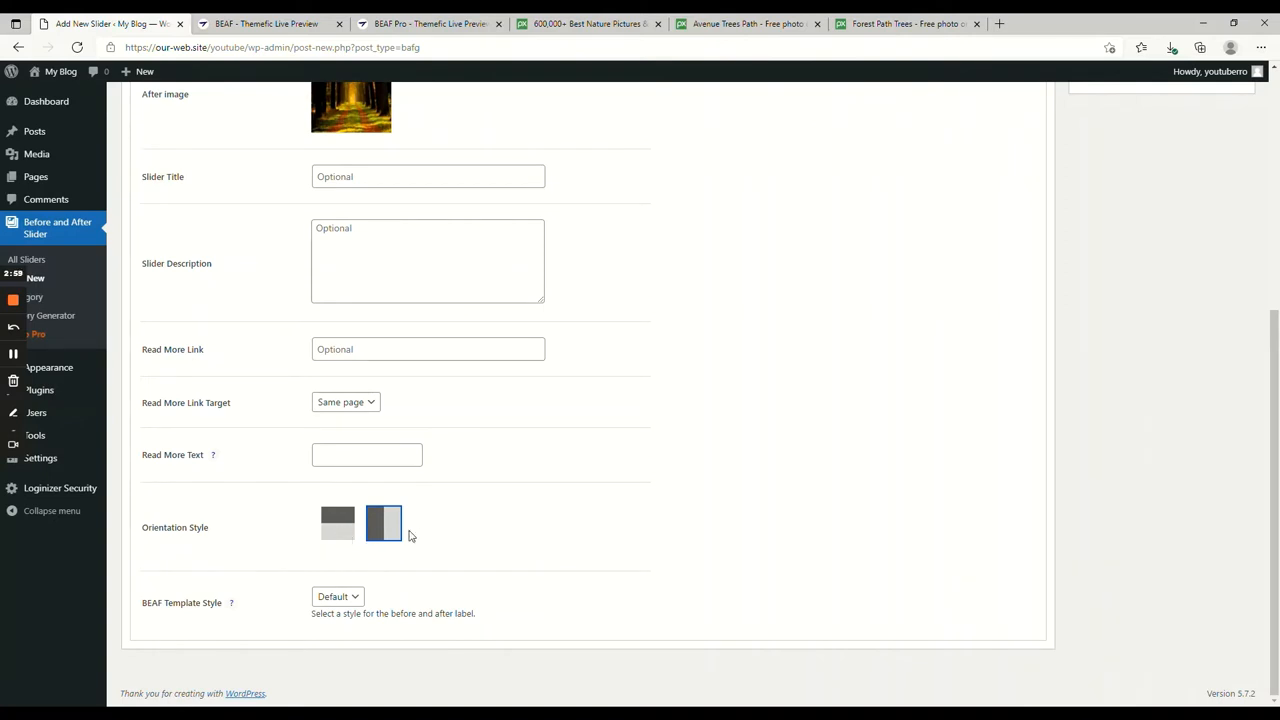
mouse_move(418, 538)
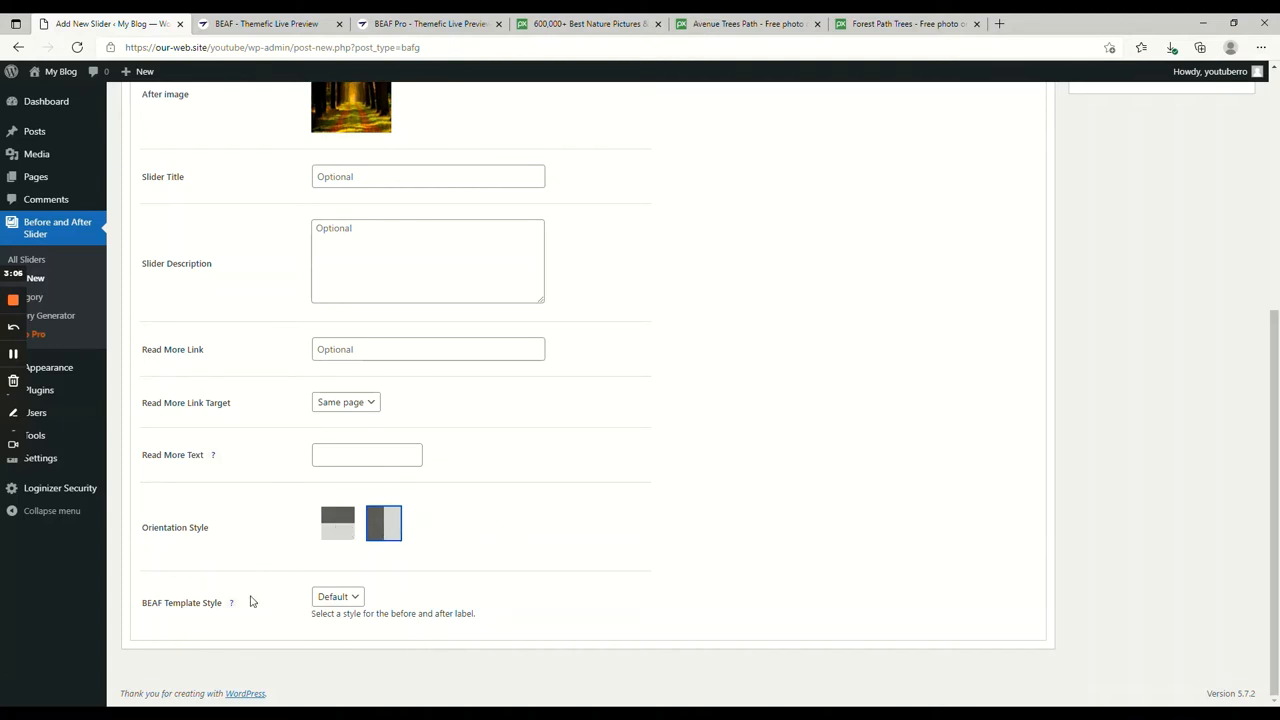
mouse_move(302, 624)
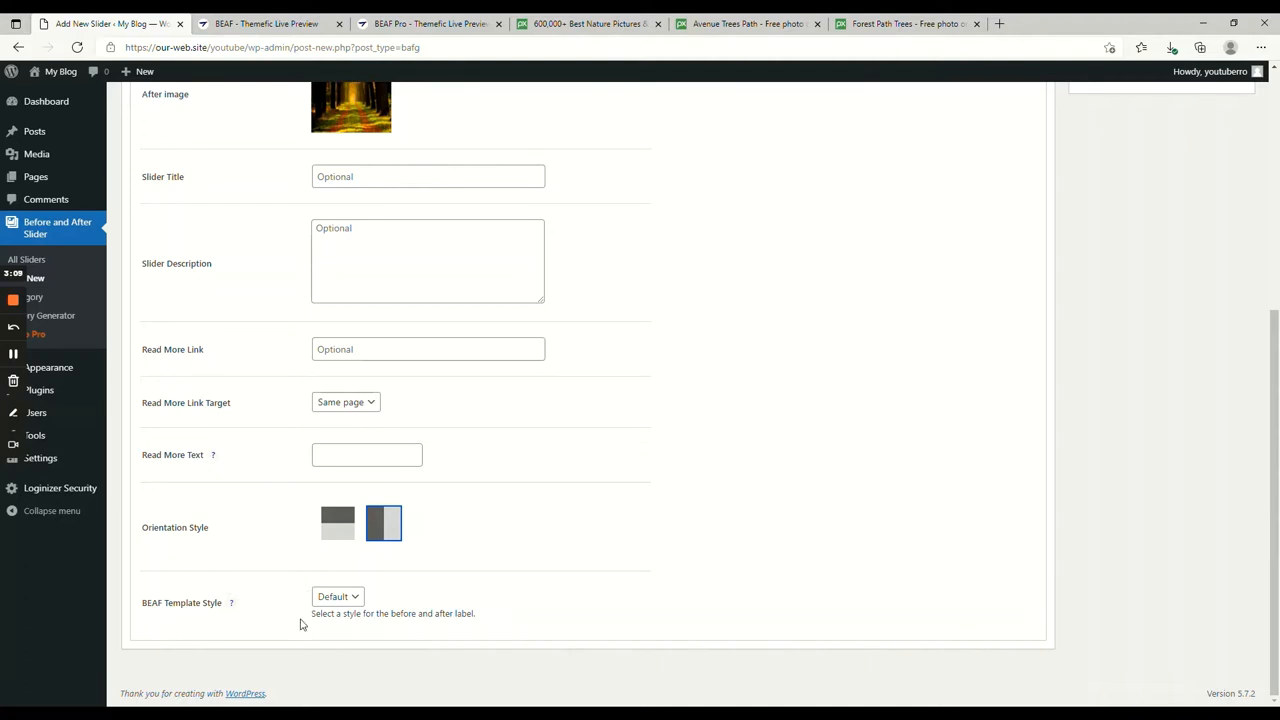
left_click(336, 596)
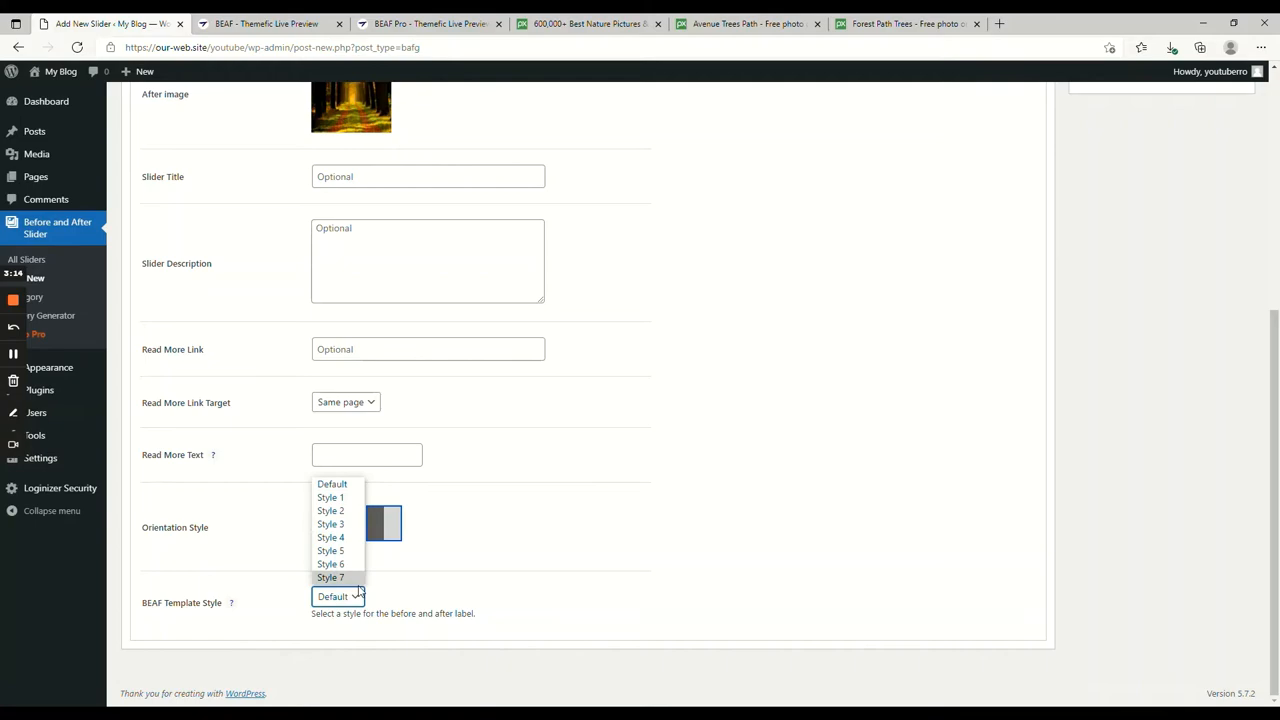
left_click(430, 24)
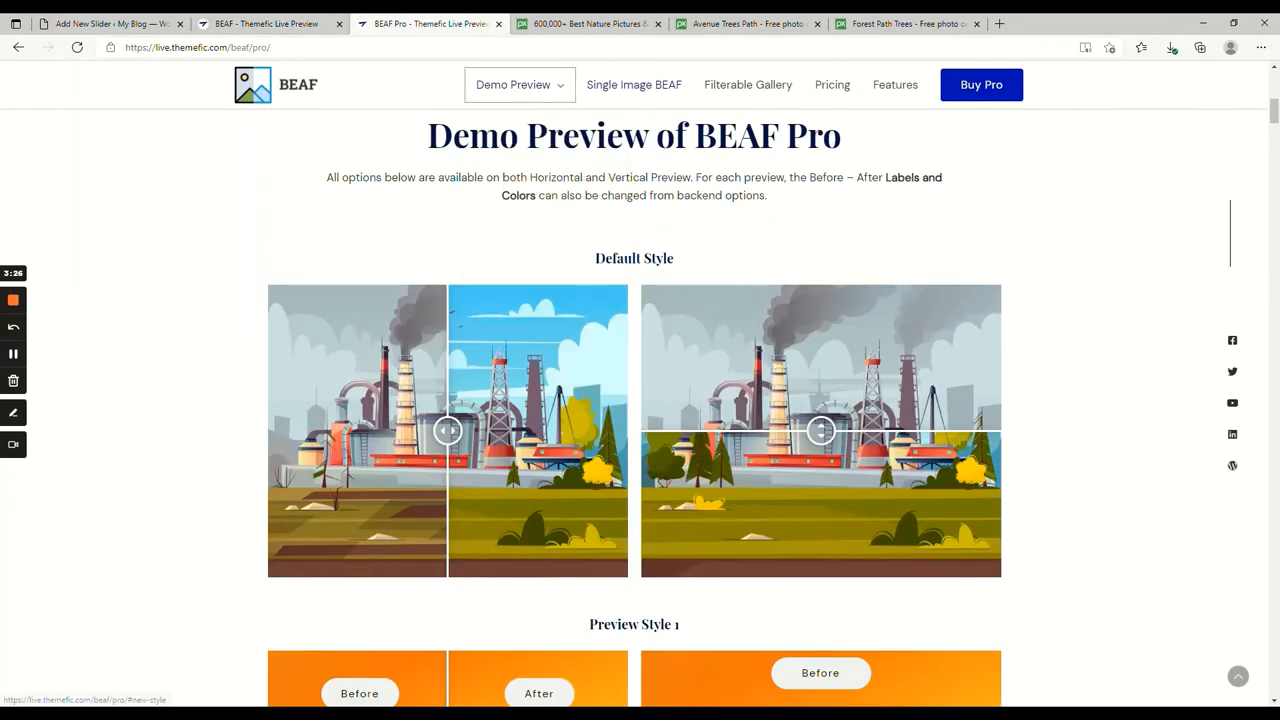
- Scroll through the BEAF Pro demo preview styles and slide the Style 7 comparison divider
scroll("down", 3)
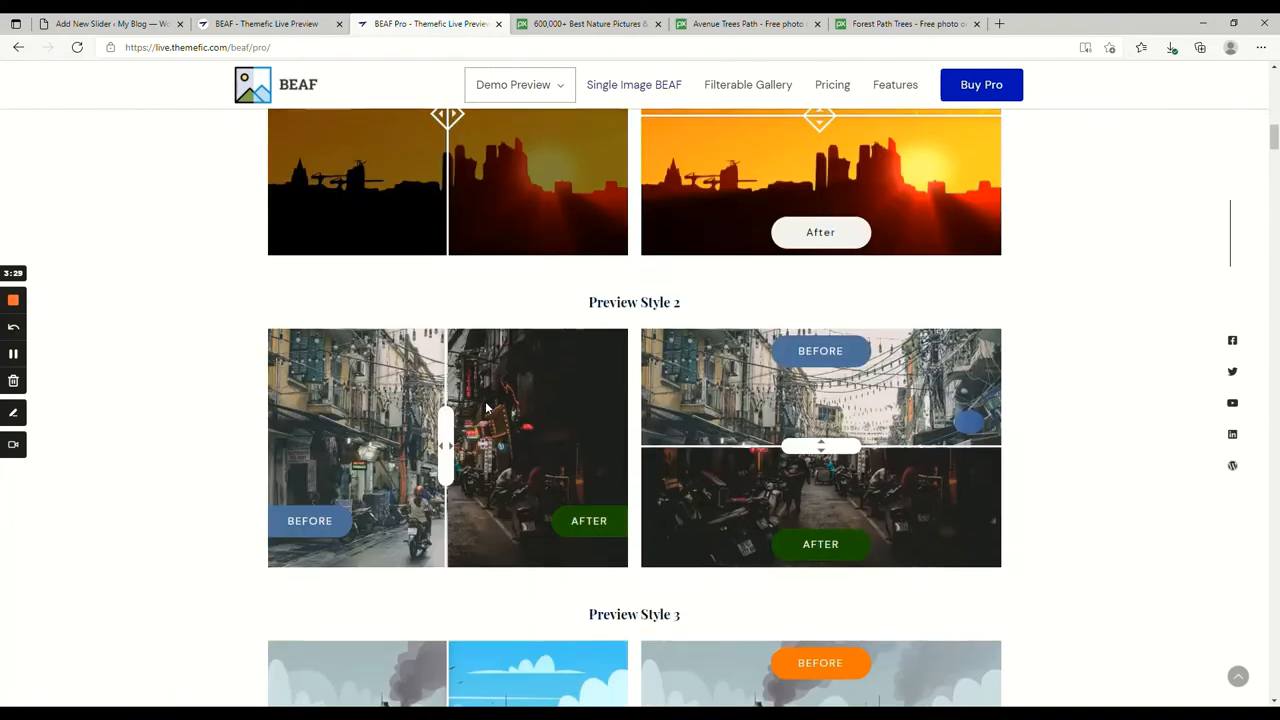
scroll("down", 3)
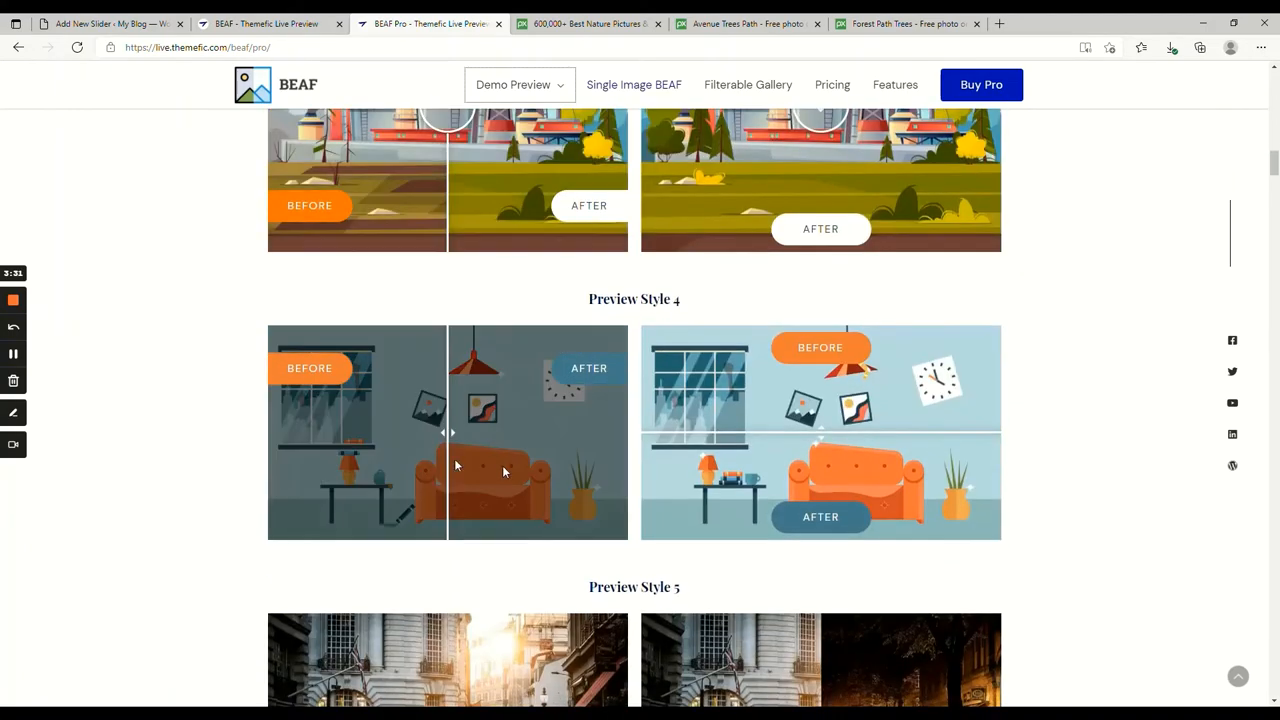
scroll("down", 3)
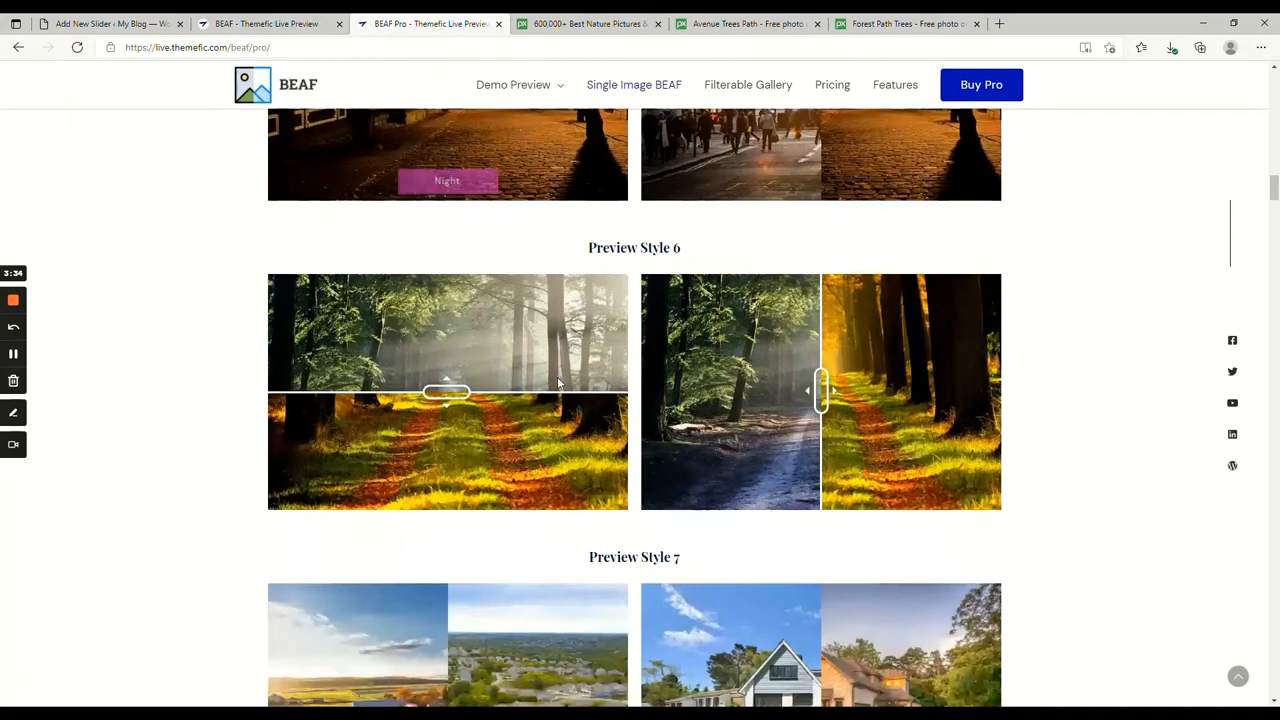
scroll("down", 3)
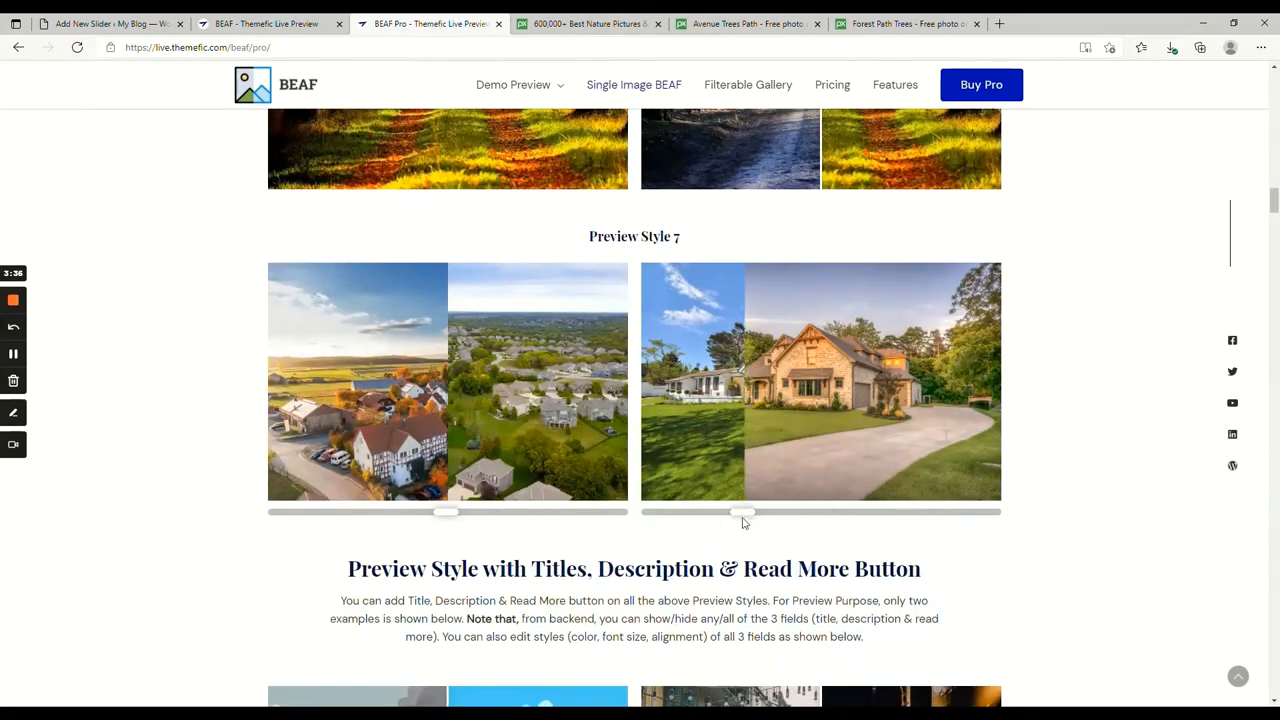
left_click_drag(742, 512, 800, 512)
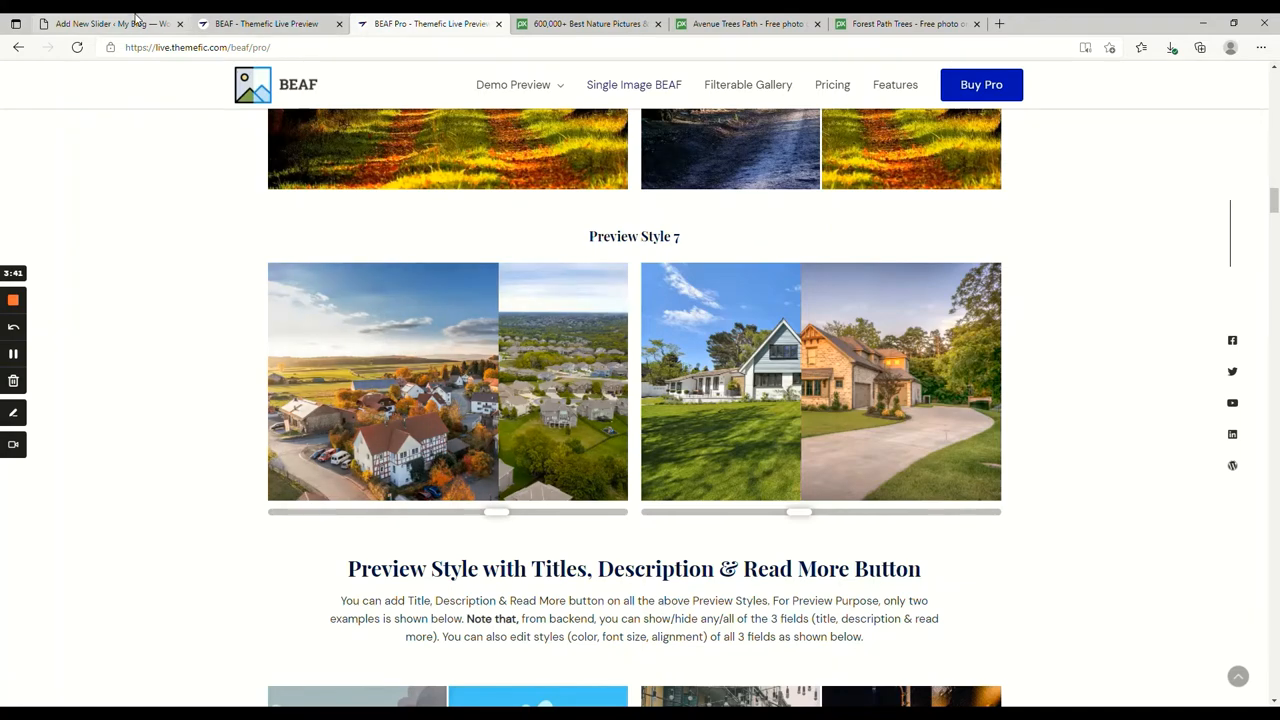
- In the slider's Options, set the Before Label to Summer and the After Label to Spring
left_click(100, 24)
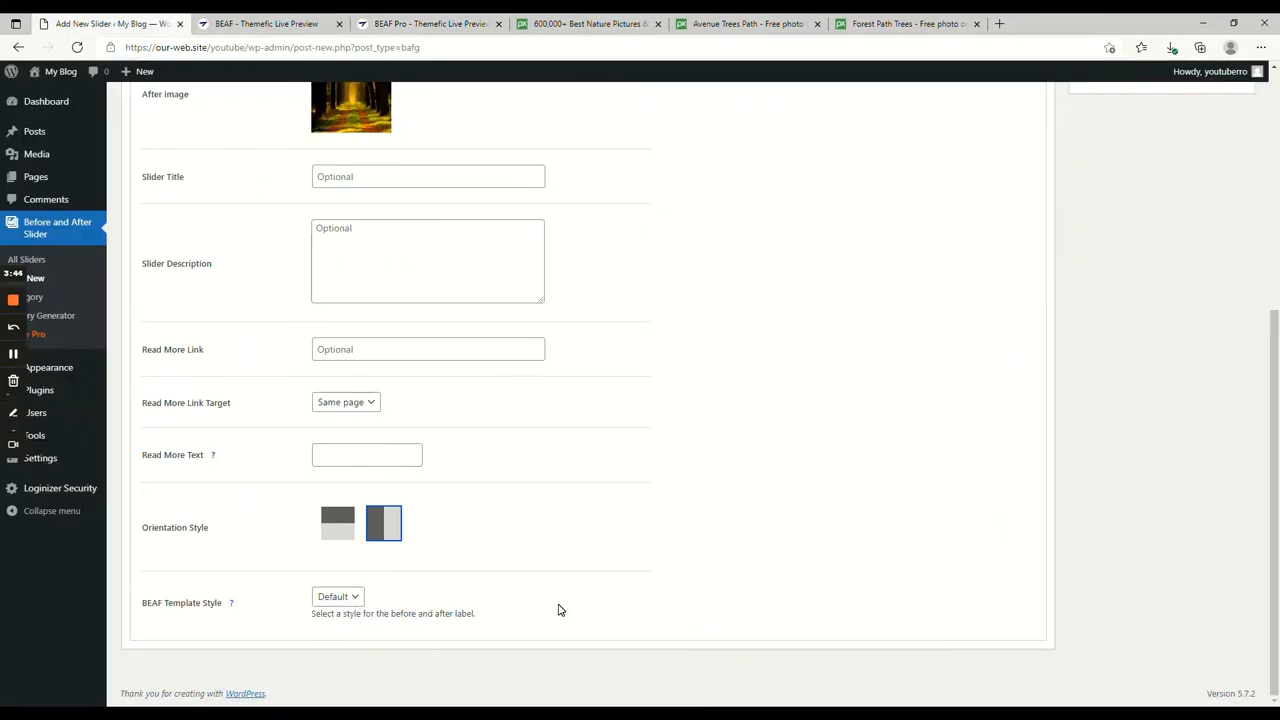
left_click(224, 200)
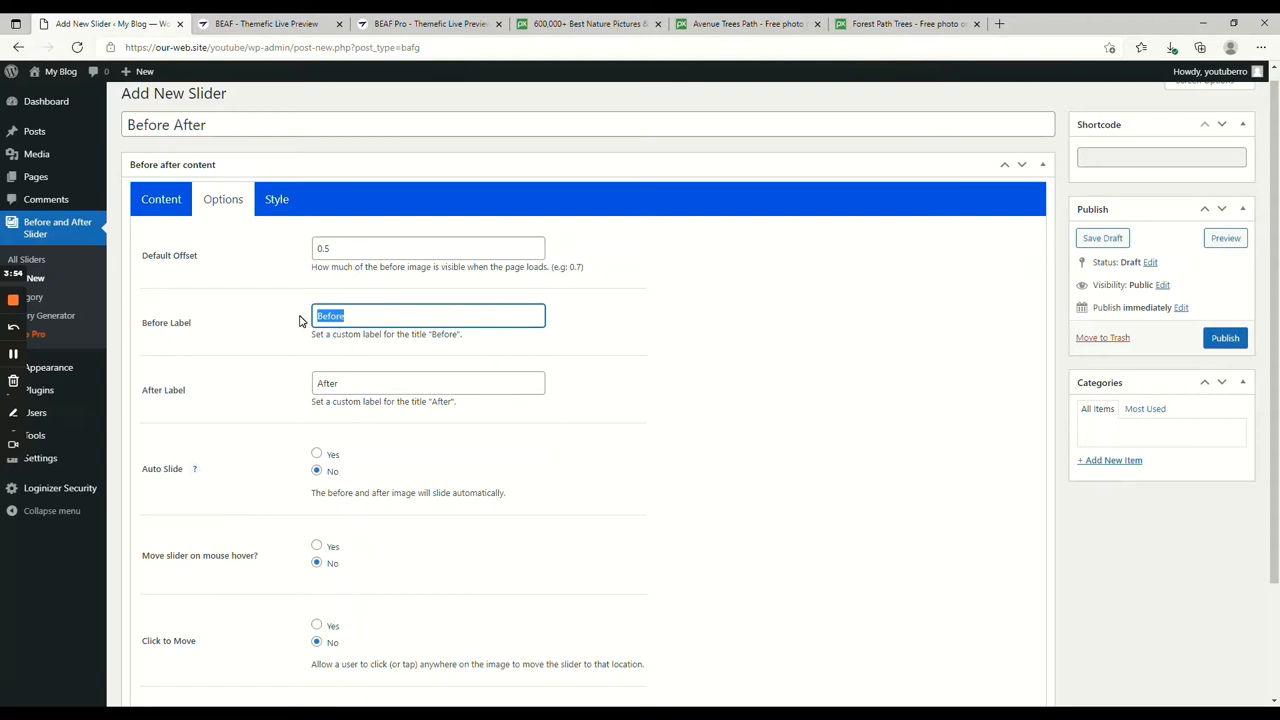
type("Previous")
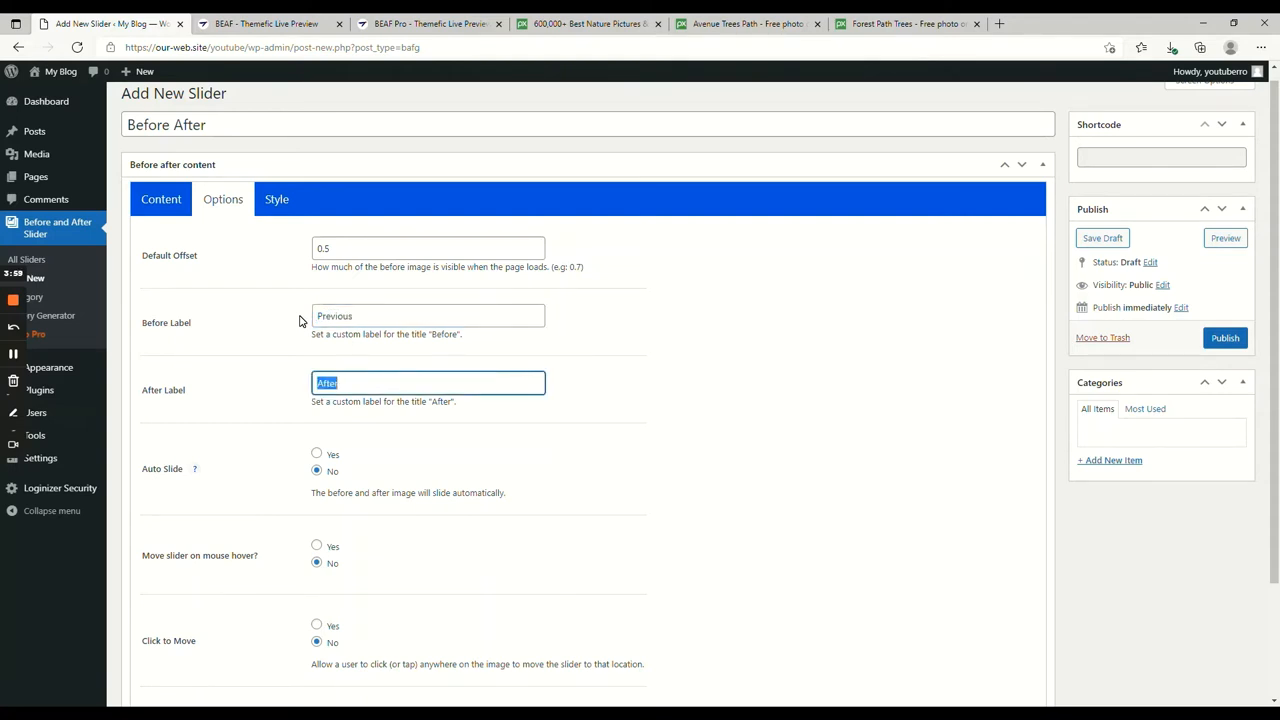
type("Next")
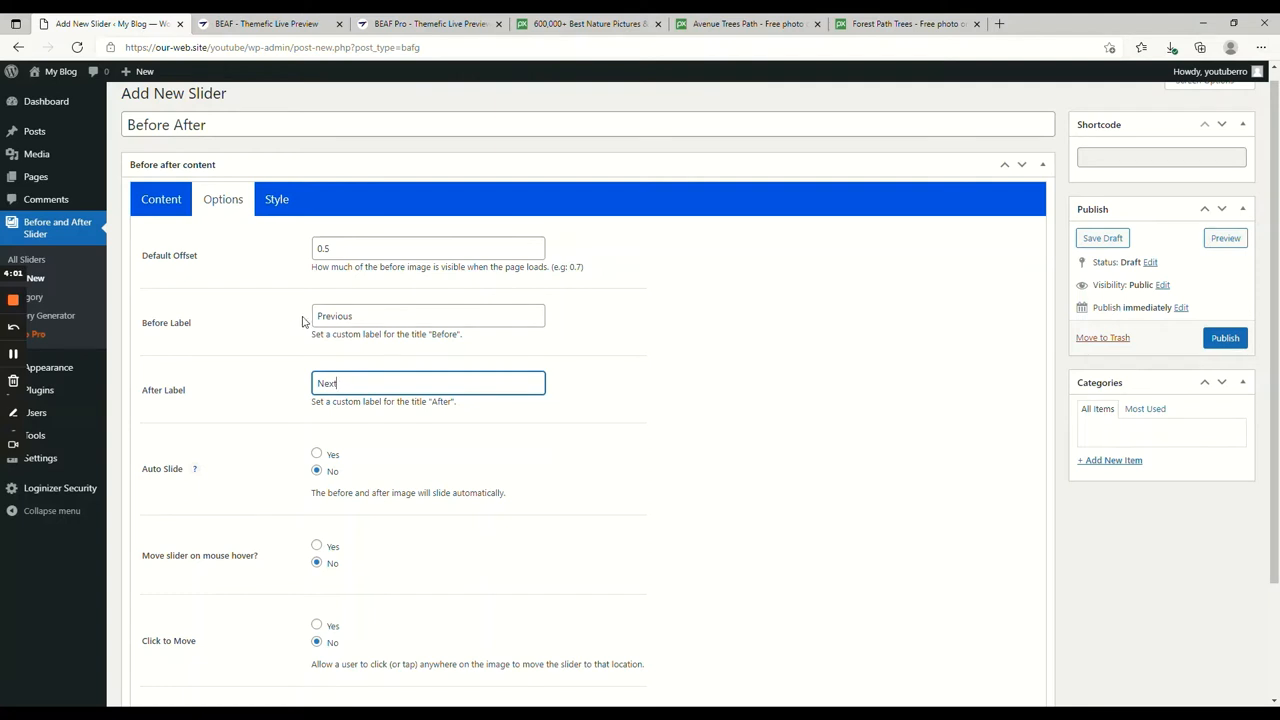
type("Summer")
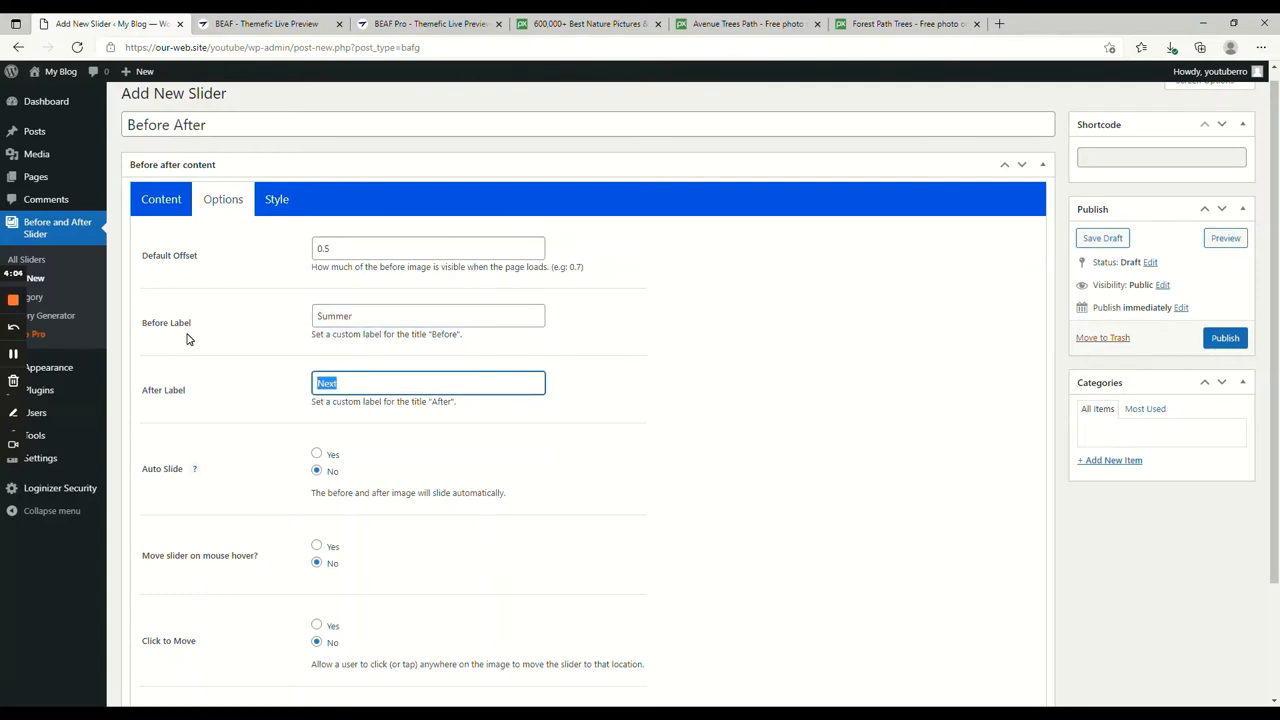
type("SPr")
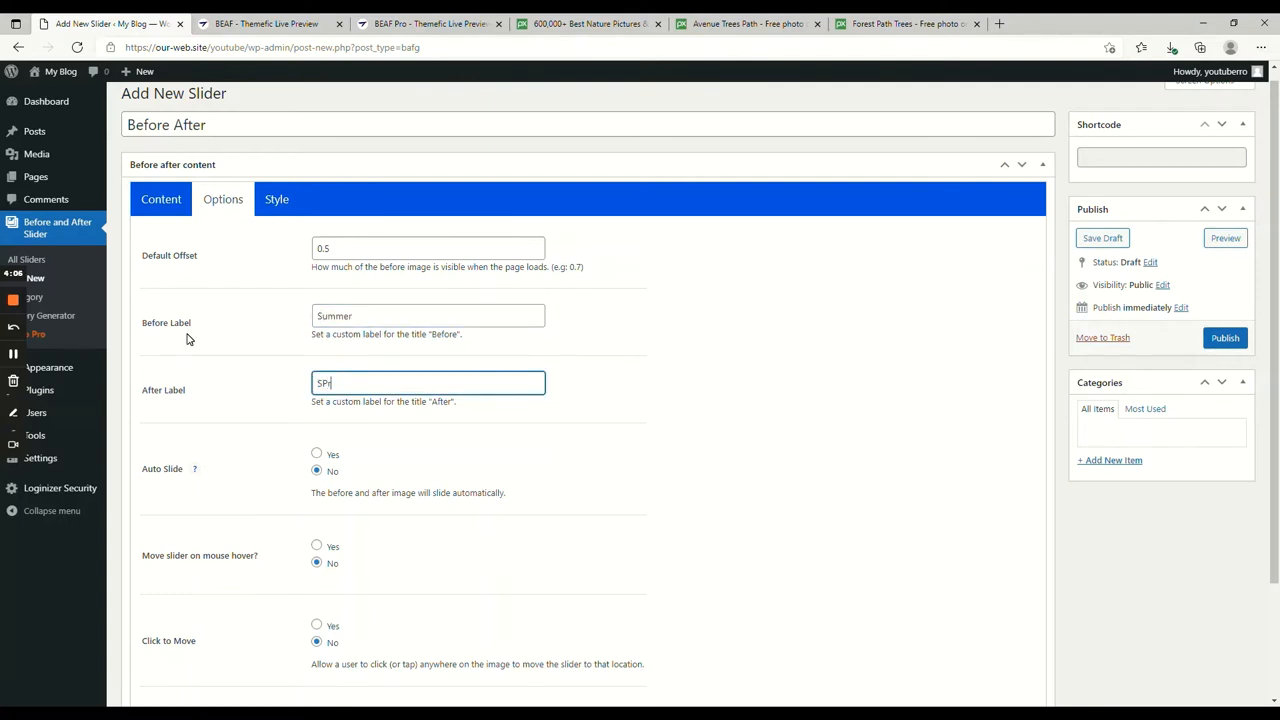
type("Spring")
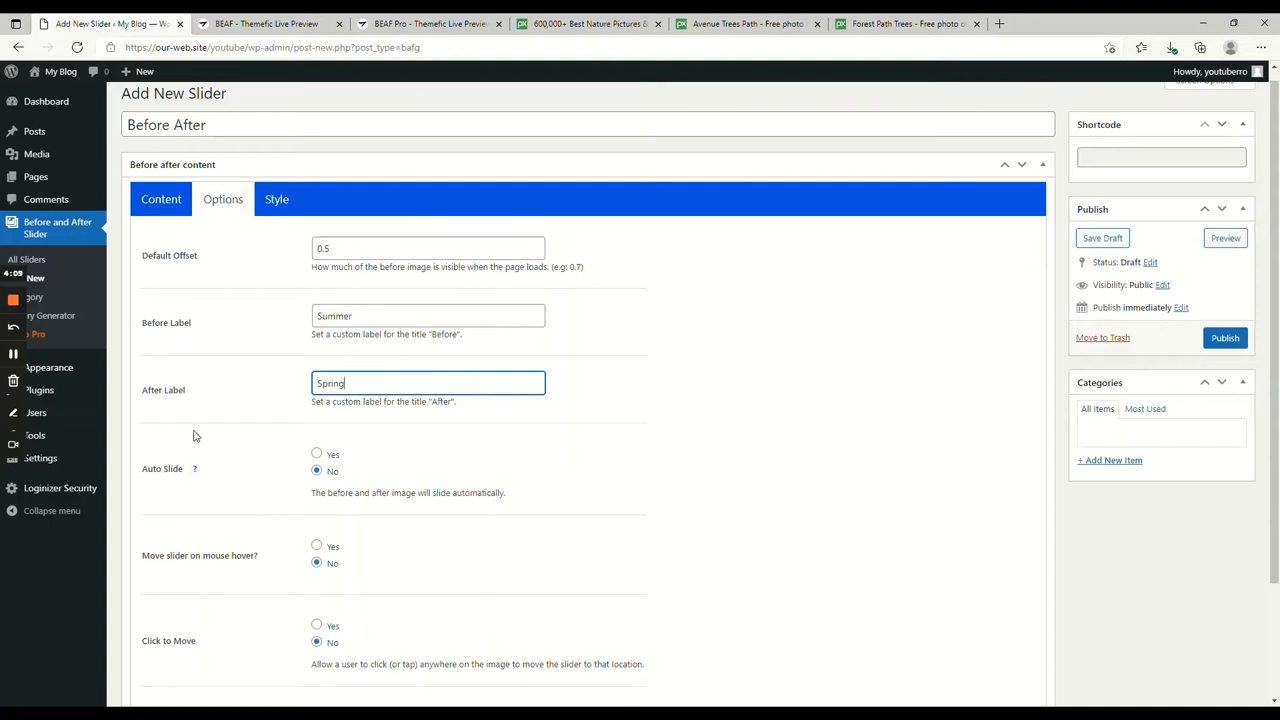
scroll("down", 3)
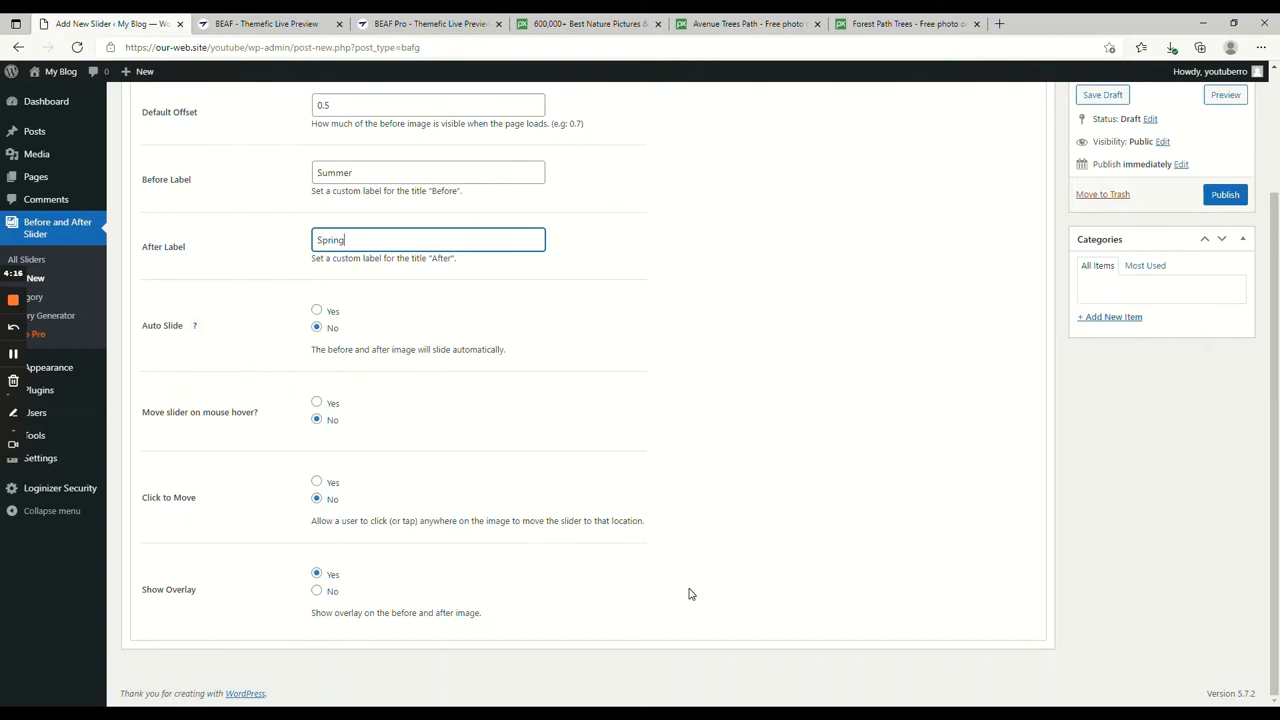
mouse_move(508, 442)
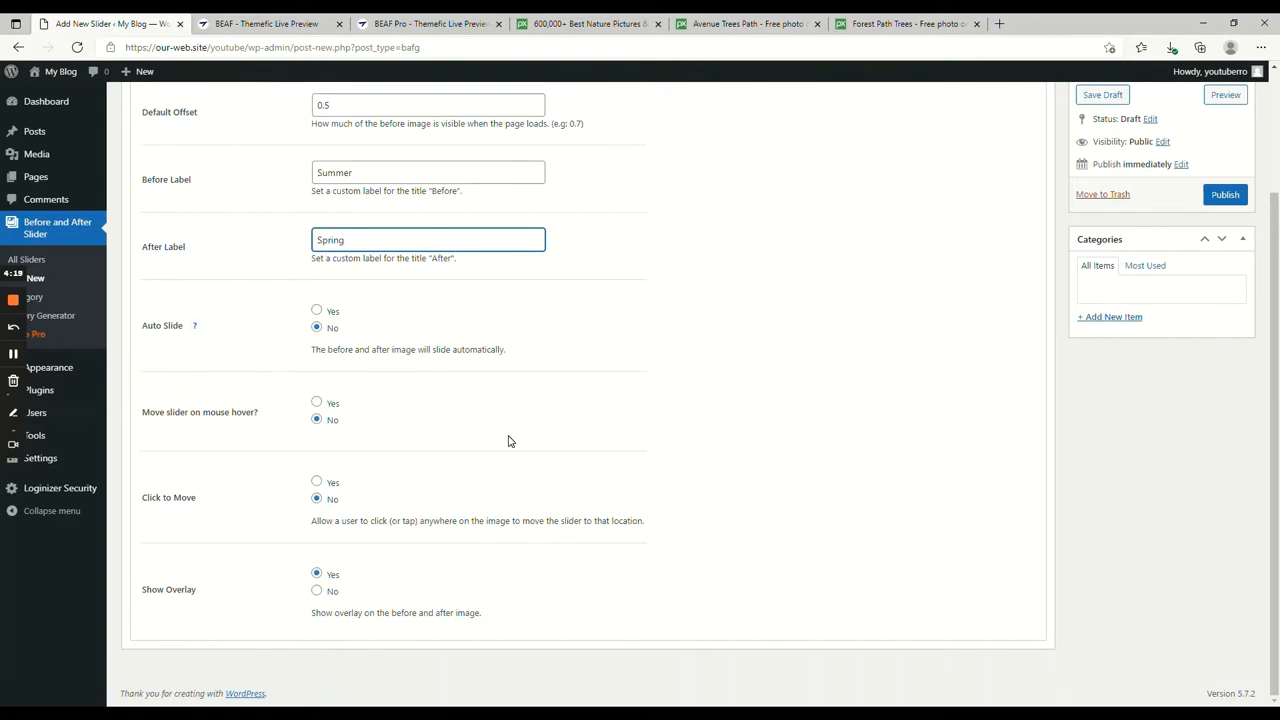
- Review the slider's Style options before publishing it
left_click(276, 212)
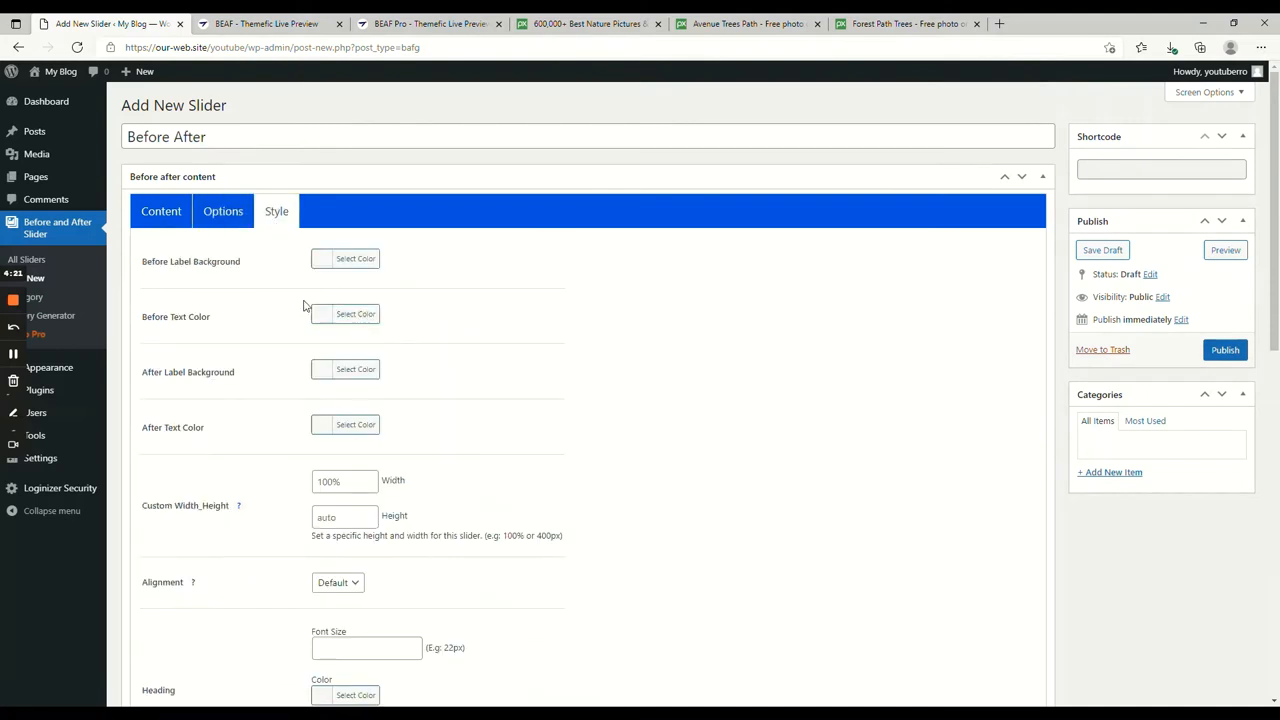
mouse_move(472, 376)
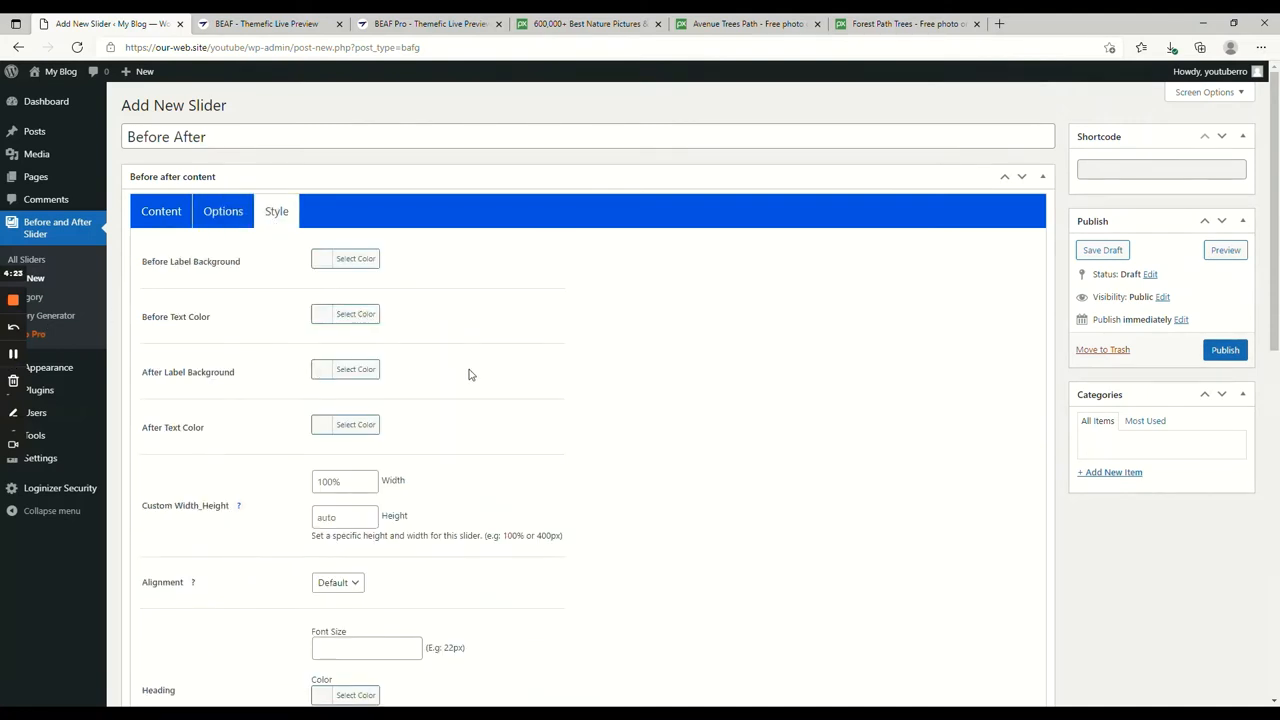
mouse_move(200, 306)
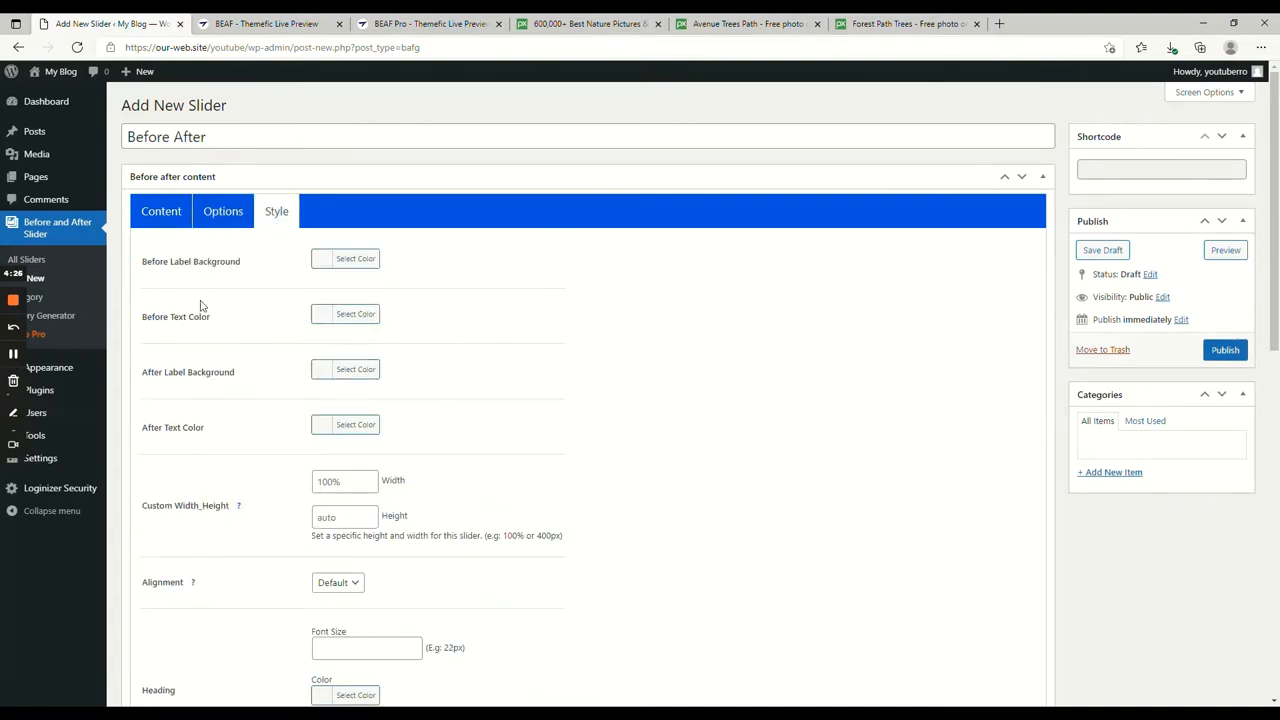
scroll("down", 3)
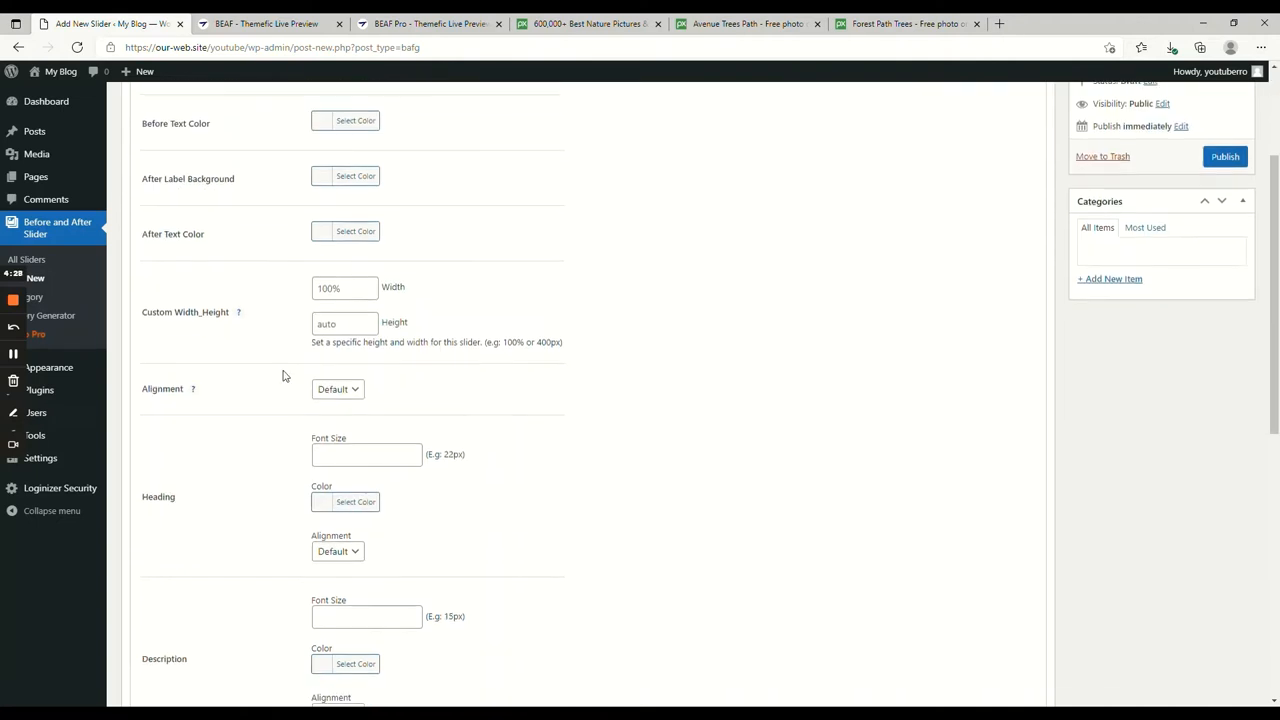
scroll("down", 3)
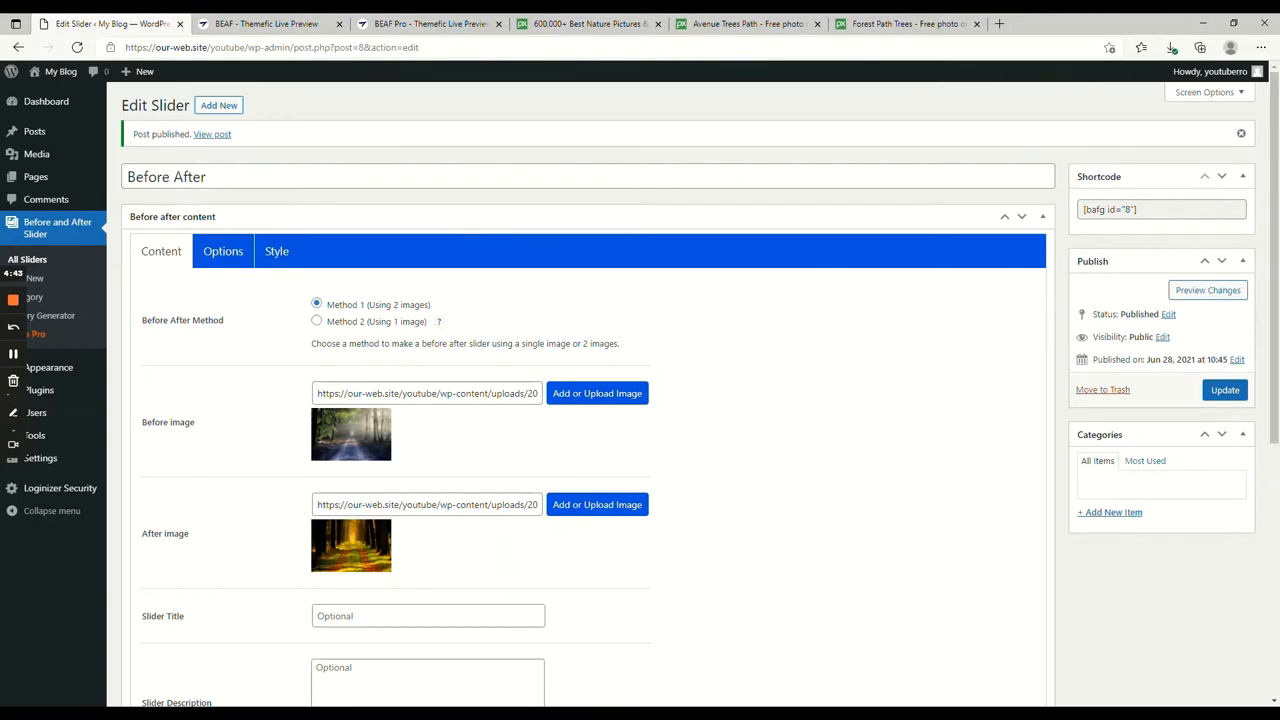
- Copy the Before After slider's shortcode
left_click(1160, 210)
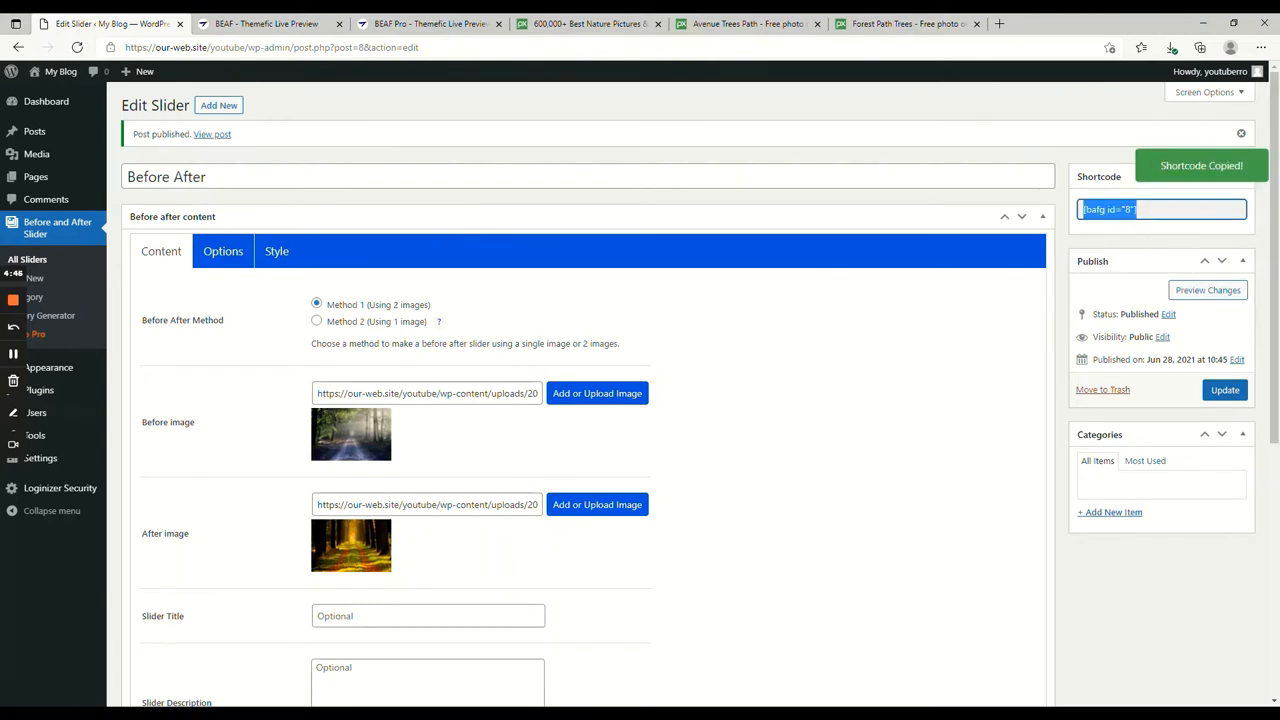
mouse_move(36, 176)
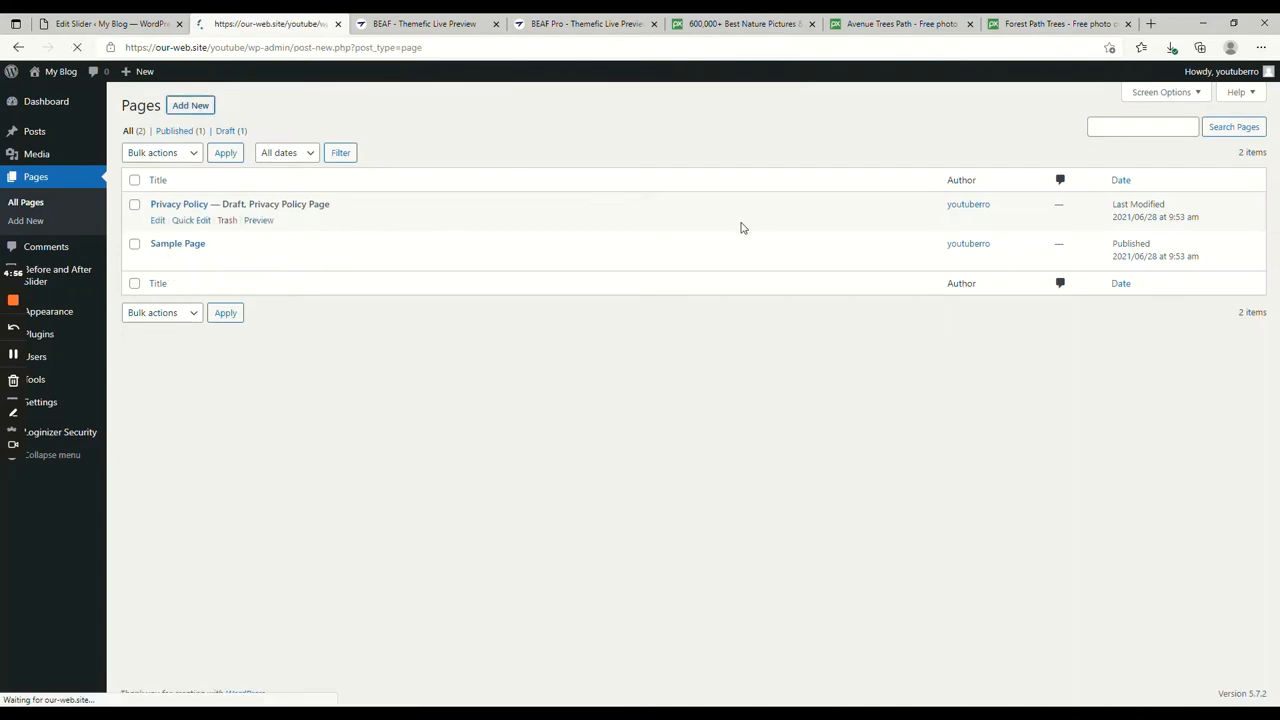
- Create 'Before After Example Page' with an intro sentence and the [bafg id="8"] shortcode
left_click(190, 104)
type("Before After Exam")
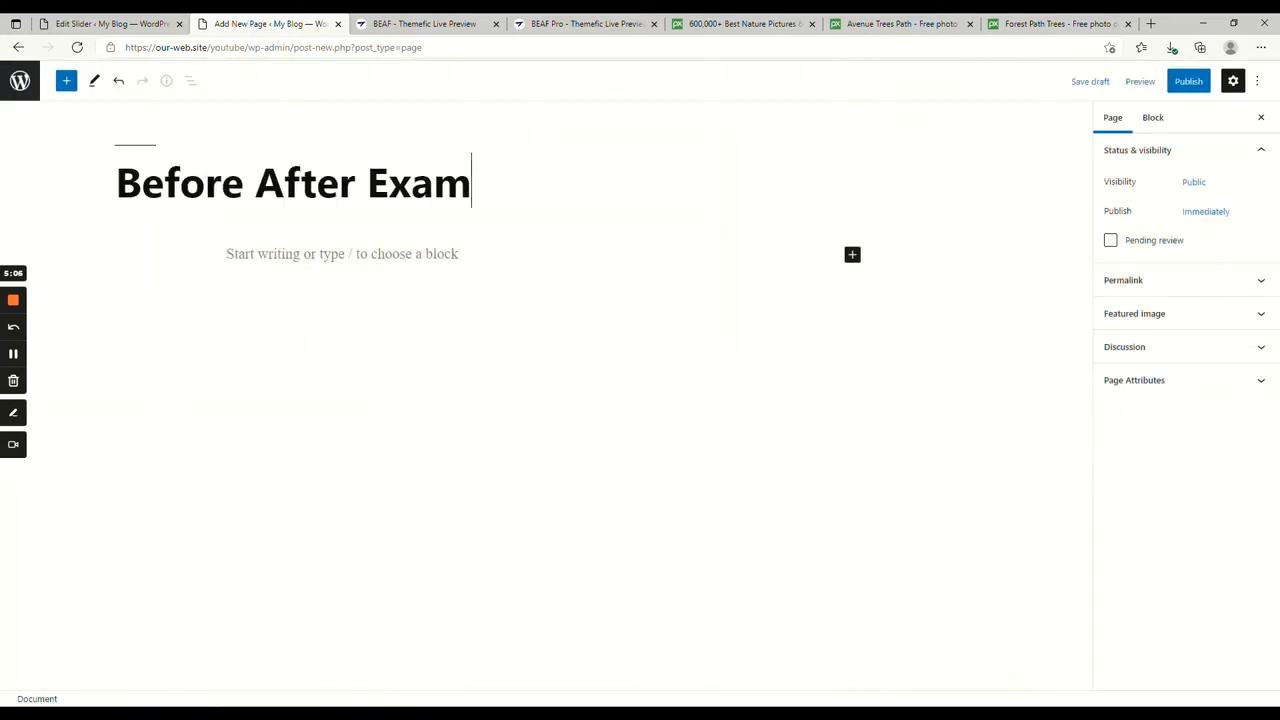
type("ple Page")
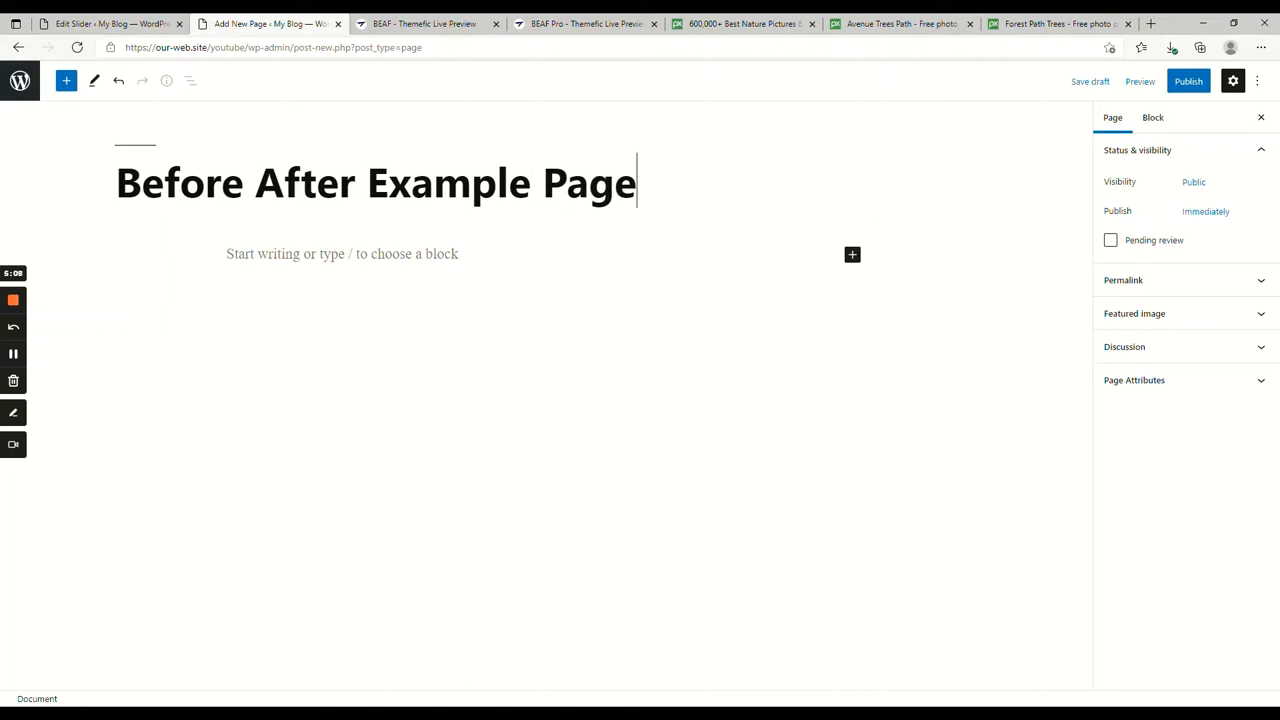
left_click(340, 252)
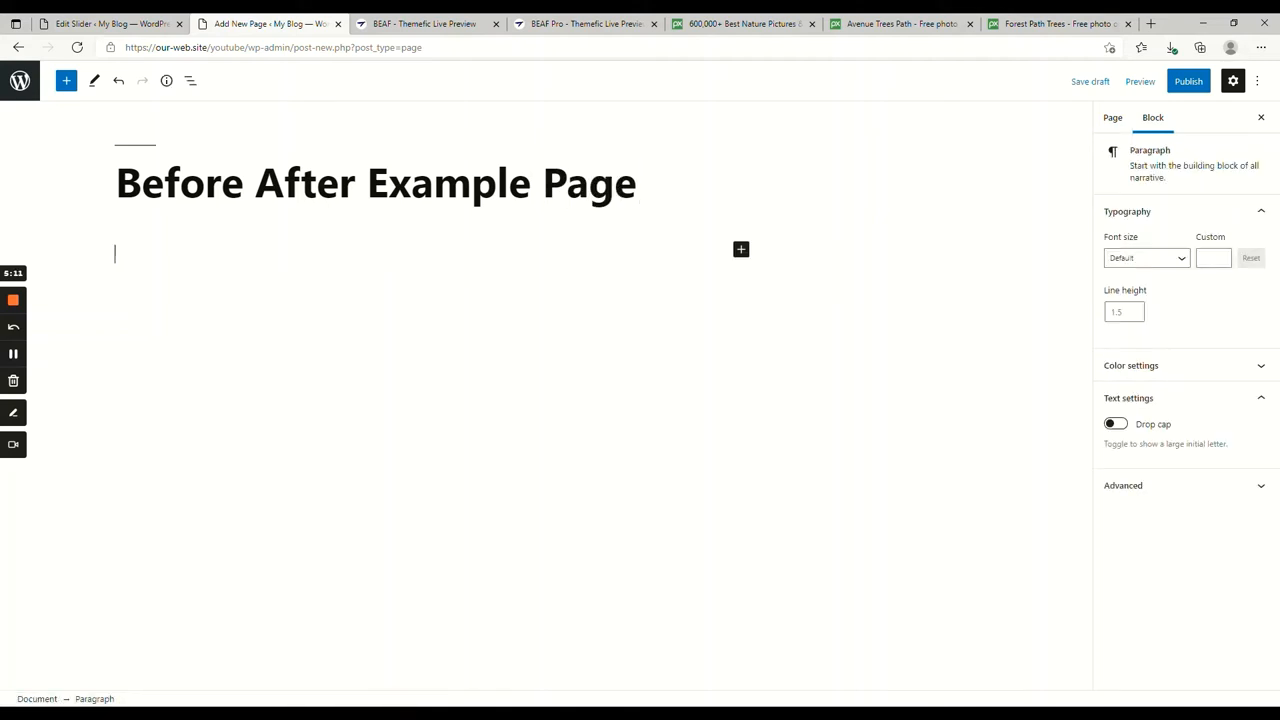
type("Here a")
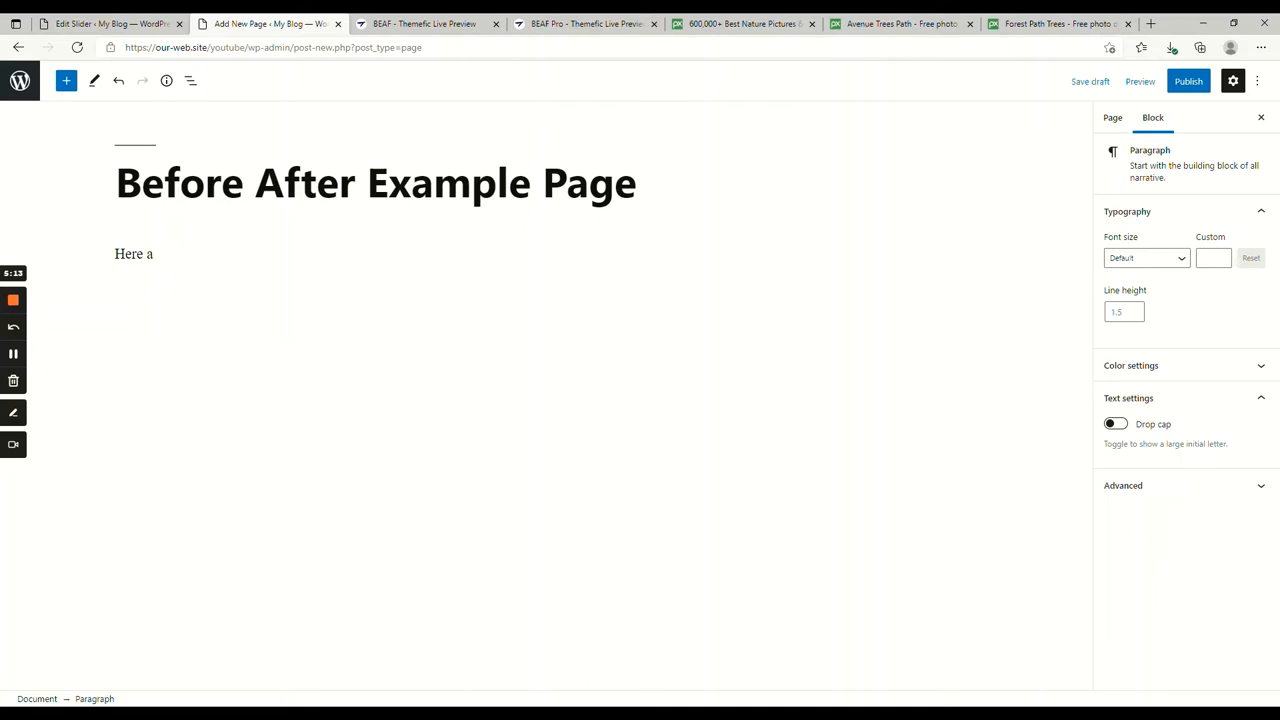
type("you can see")
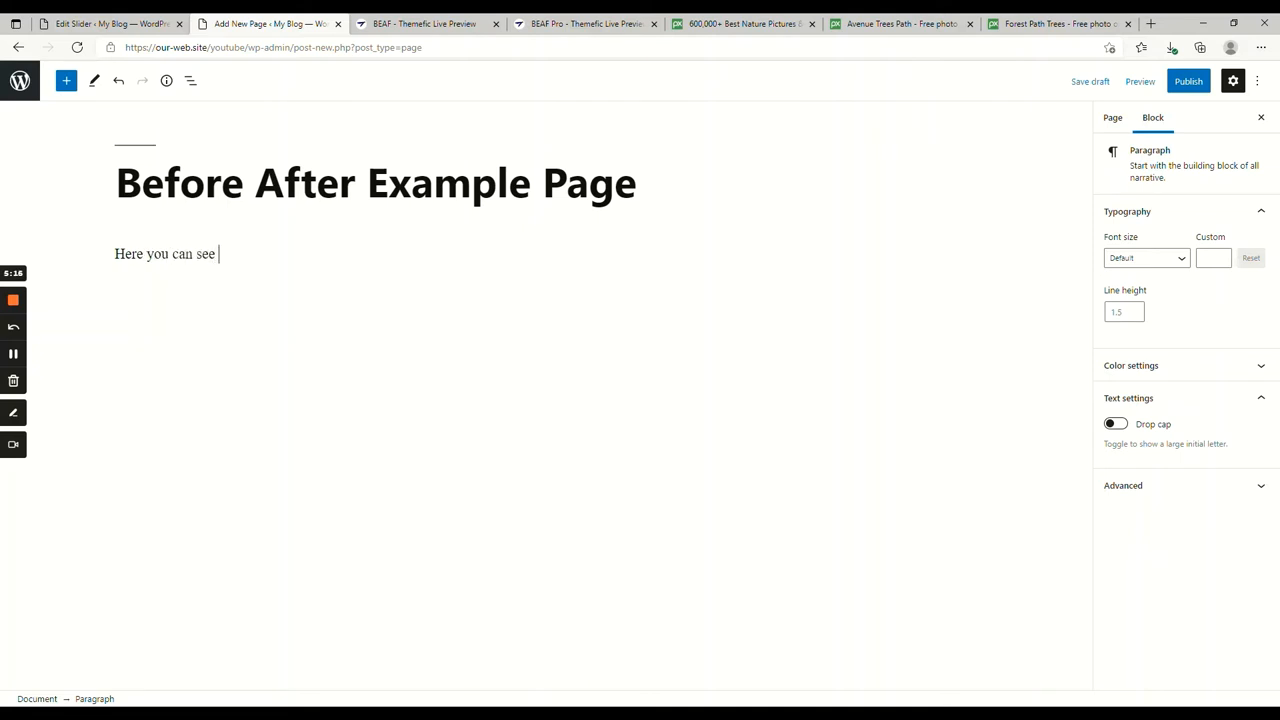
type("our before after slider:")
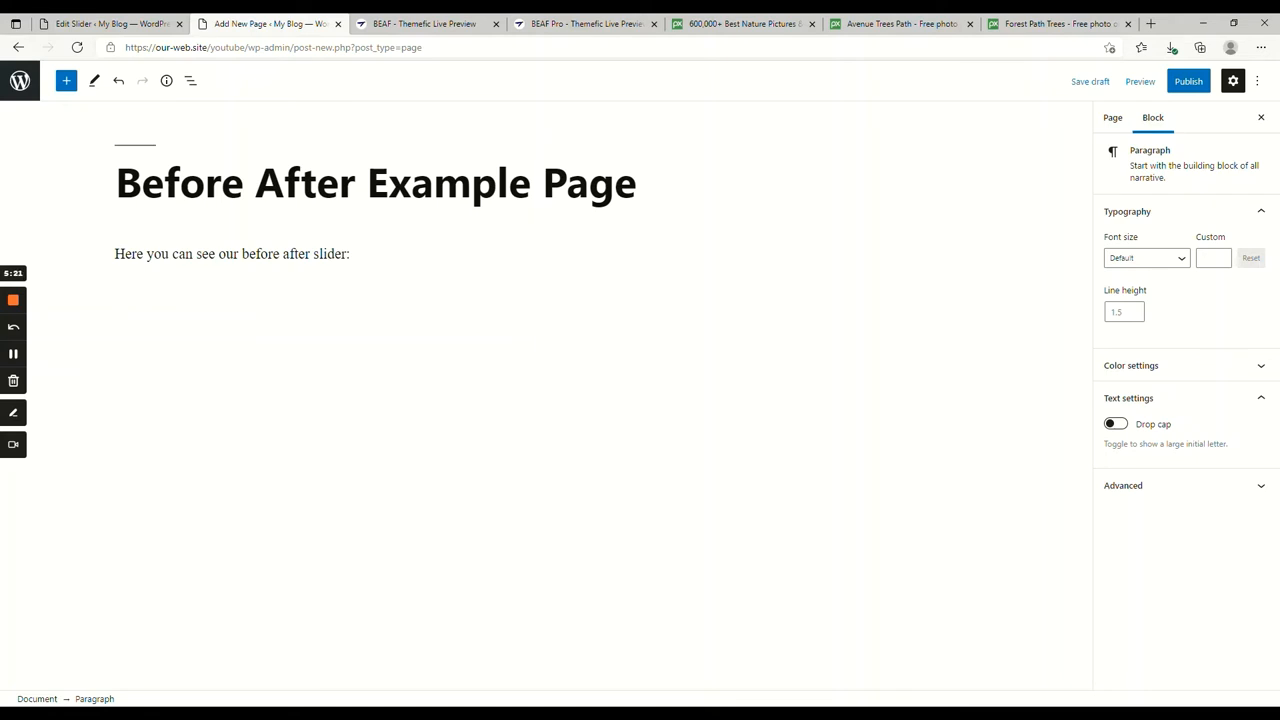
type("[bafg id=\"8\"]")
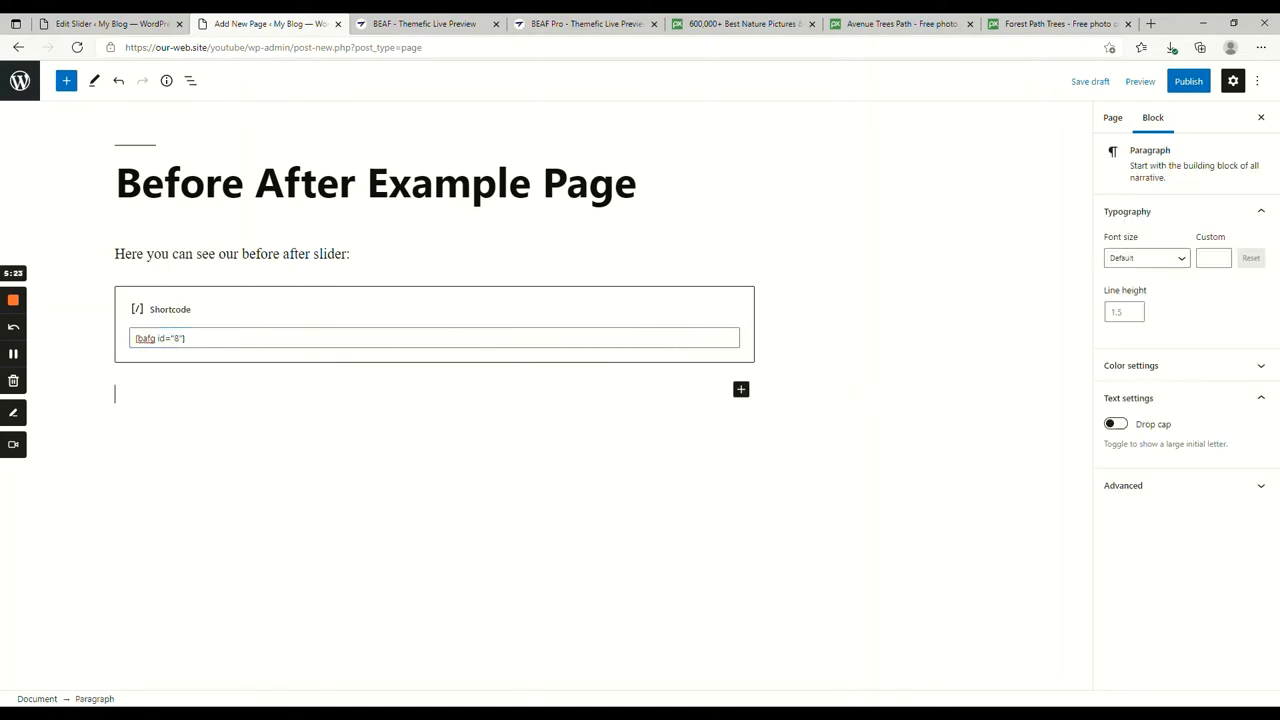
- Publish the page and go to its live view
left_click(1188, 80)
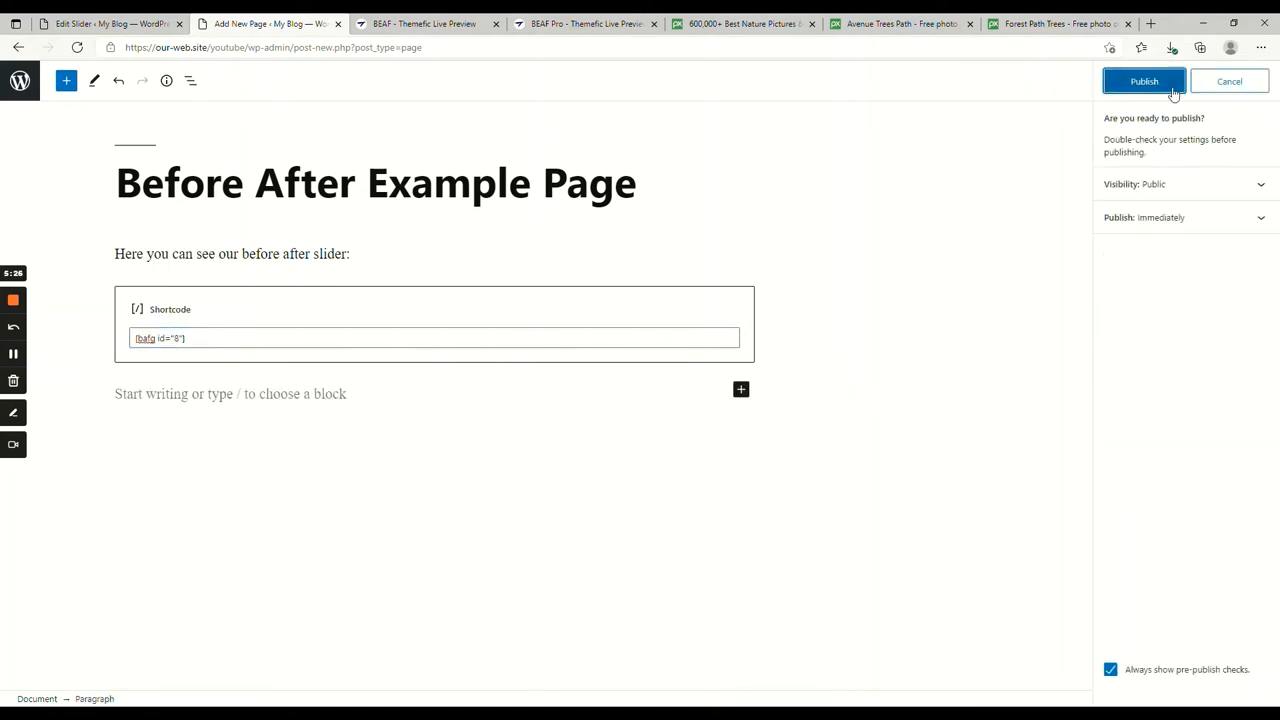
left_click(1144, 80)
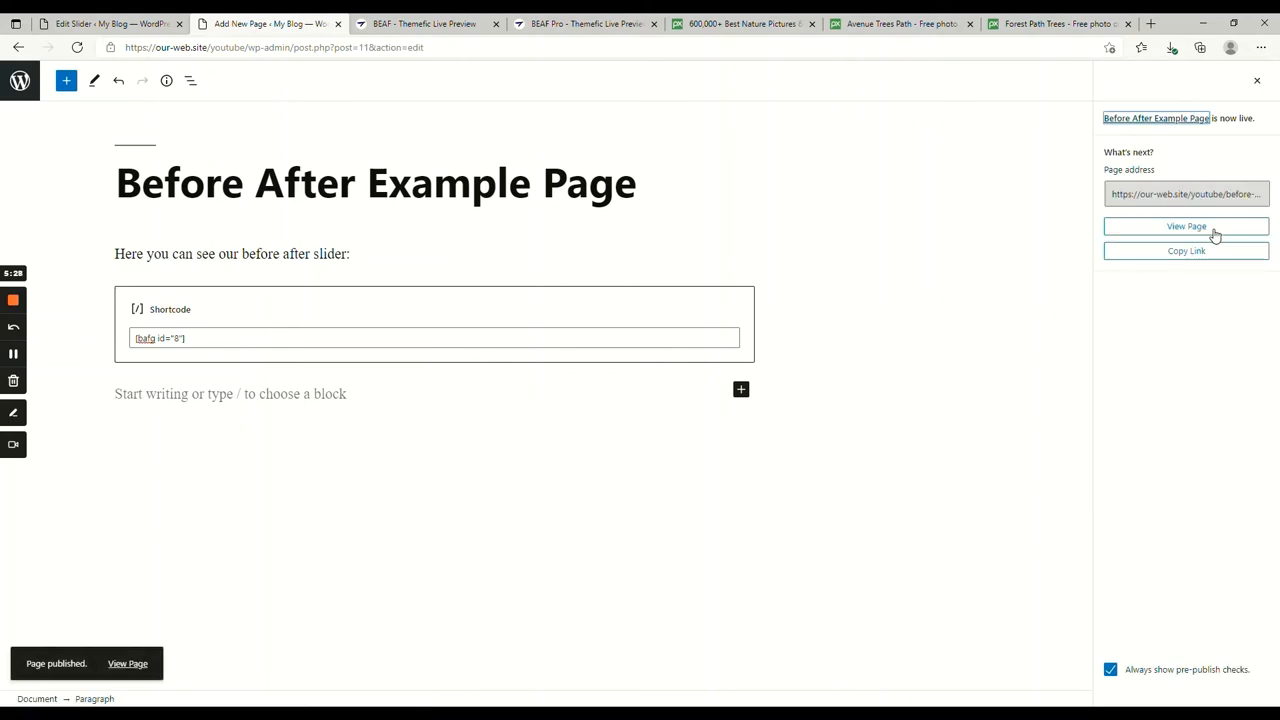
left_click(1186, 224)
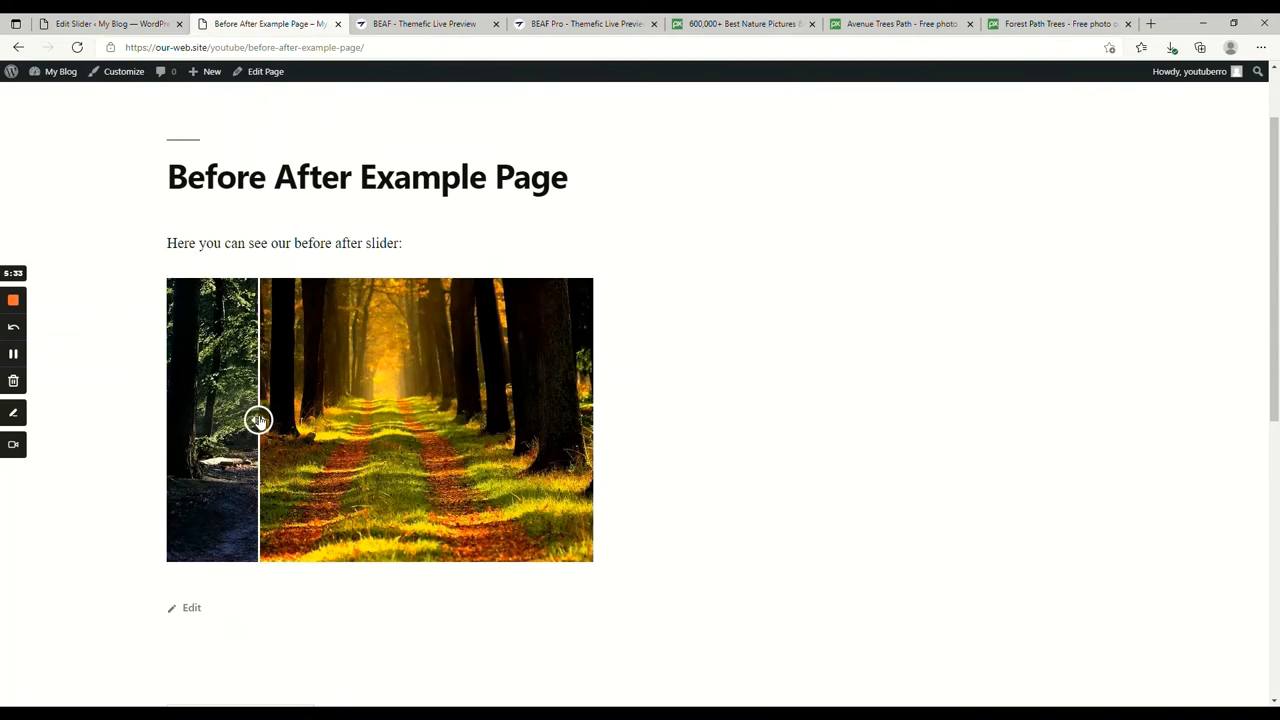
- Drag the live slider's comparison divider across the forest images and back toward the middle
left_click_drag(256, 420, 370, 420)
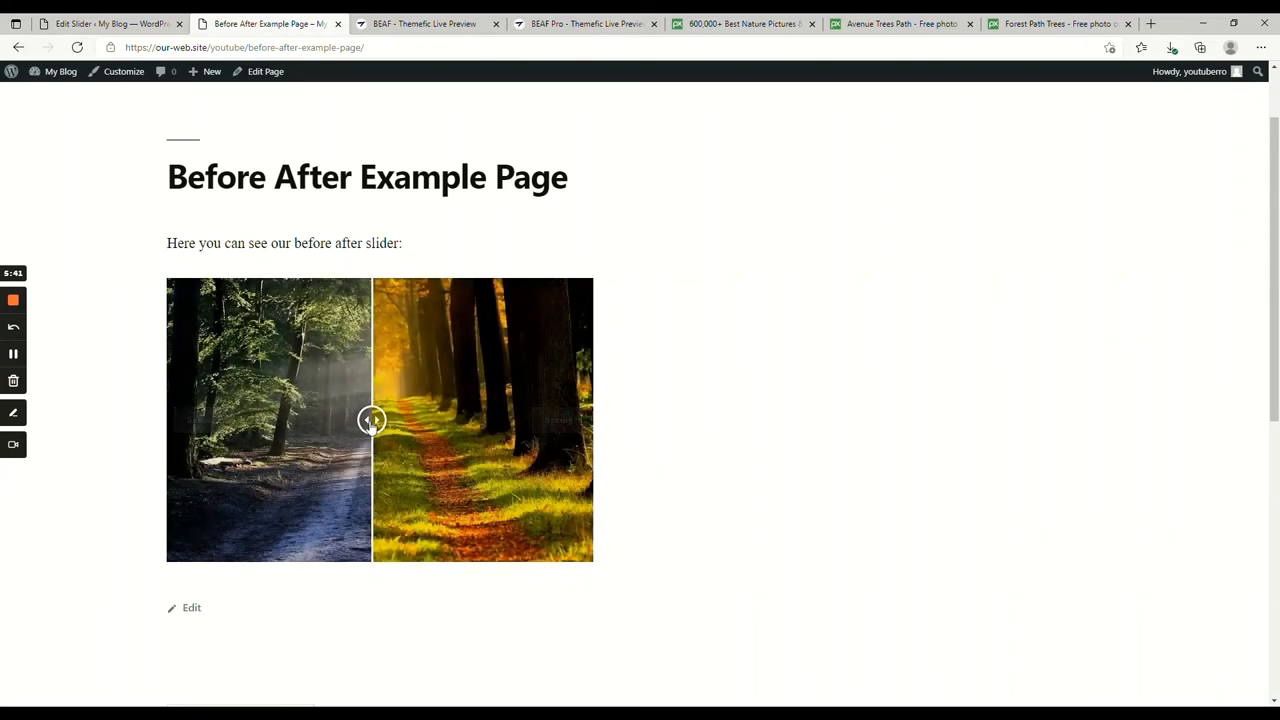
left_click_drag(372, 420, 358, 420)
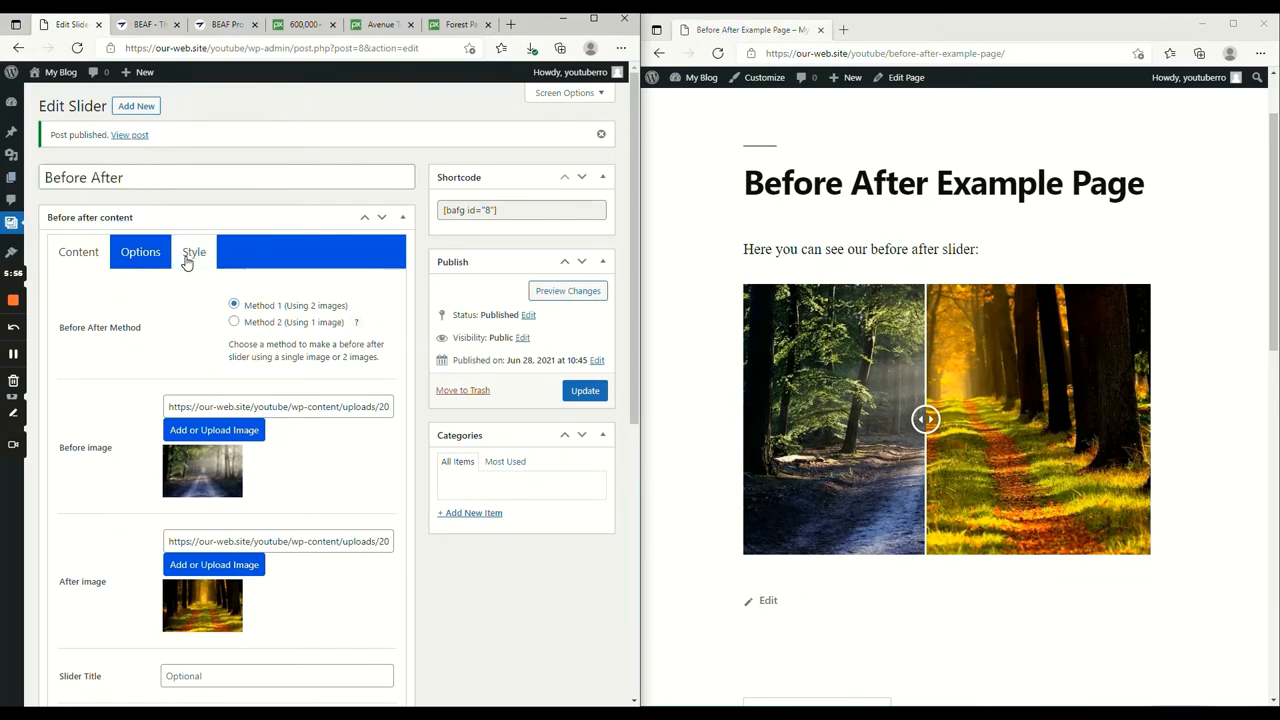
- In the Style settings, choose a red background for the before label
left_click(194, 252)
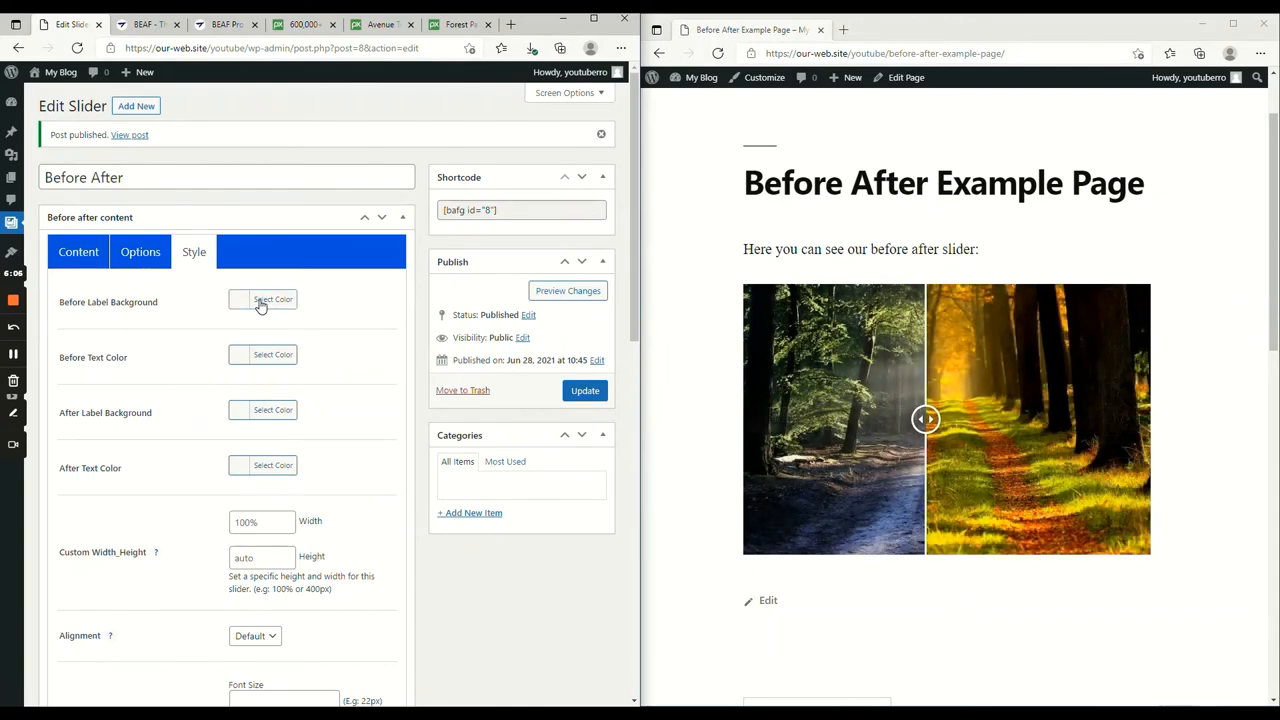
left_click(272, 300)
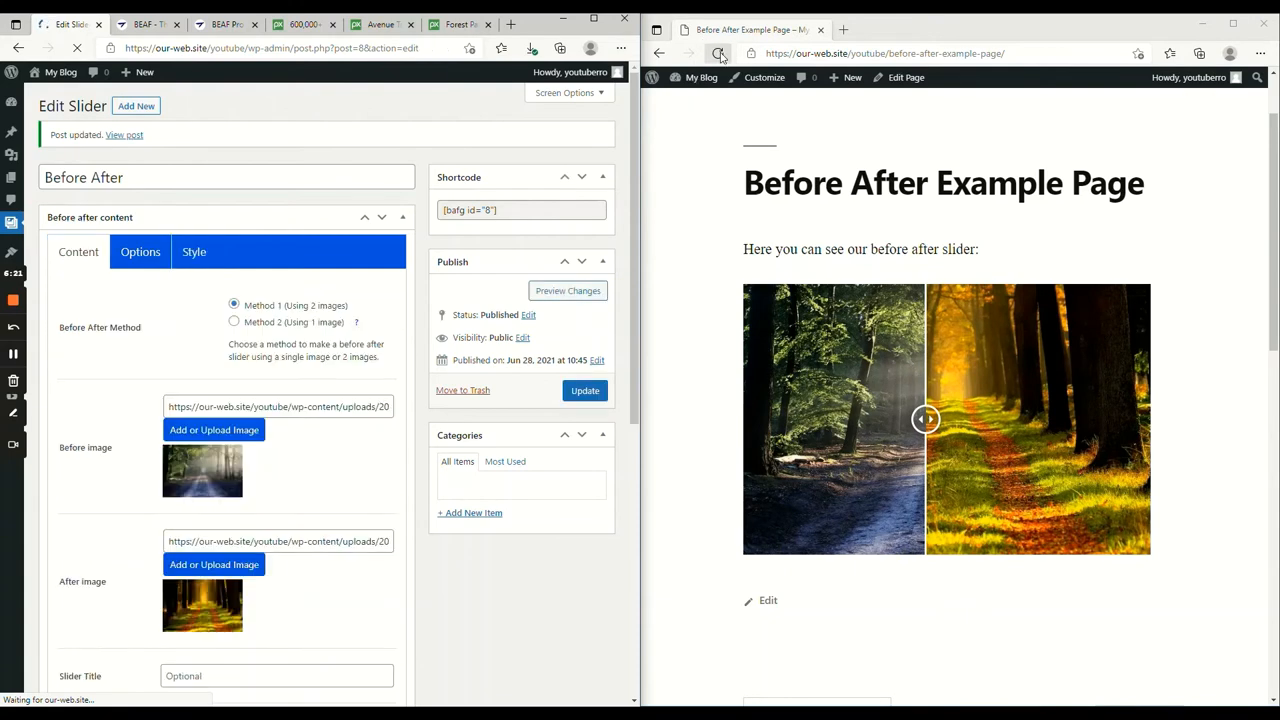
left_click_drag(924, 420, 944, 420)
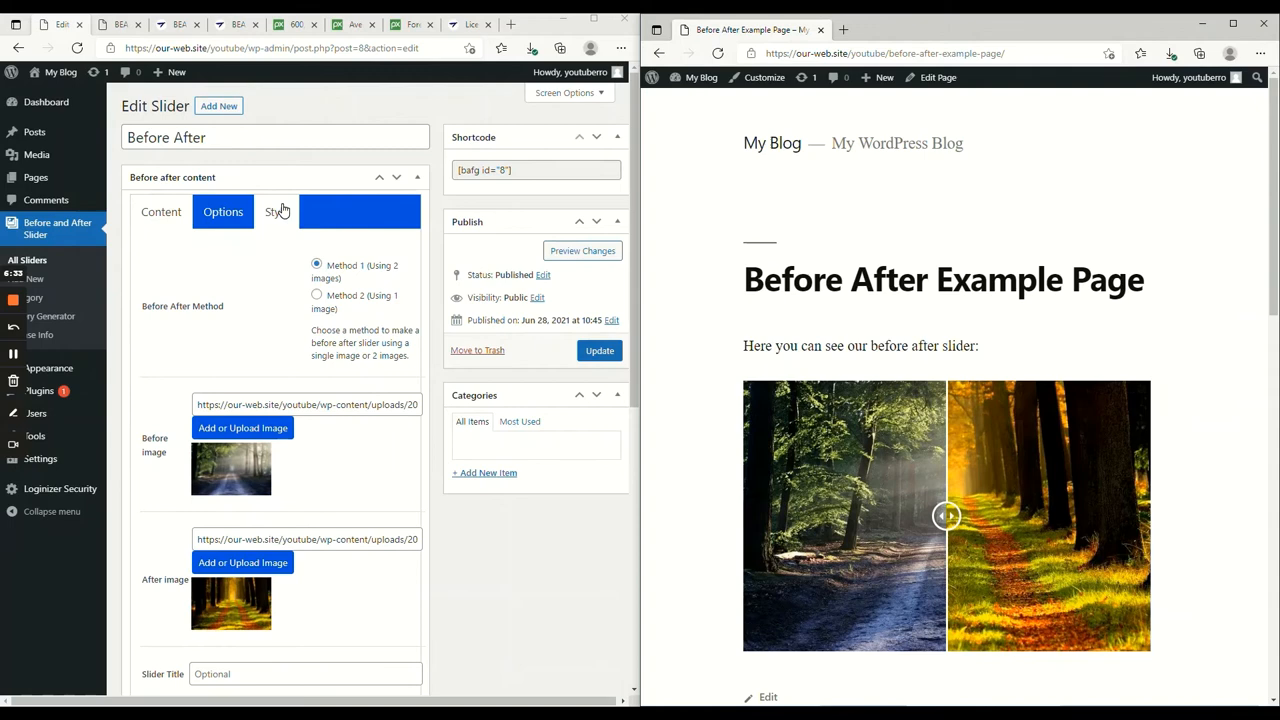
- Set an orange background for the after label and review the remaining style options
left_click(276, 212)
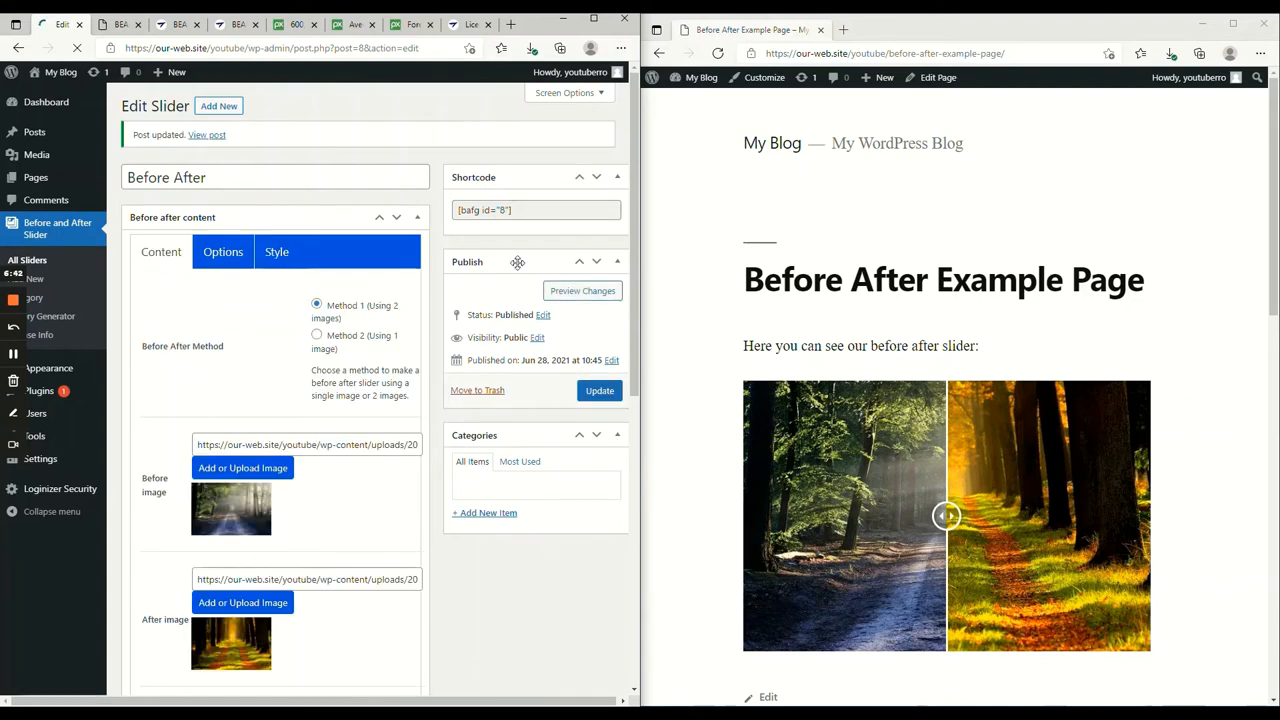
left_click(276, 252)
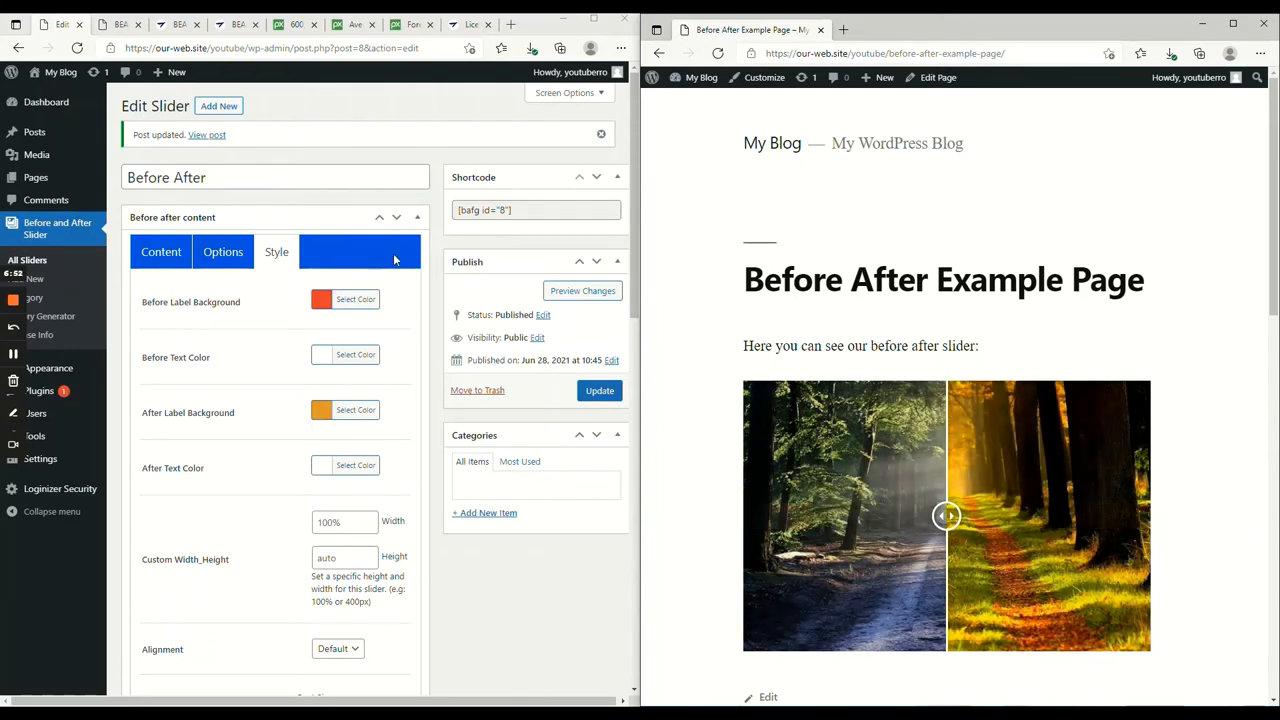
scroll("down", 3)
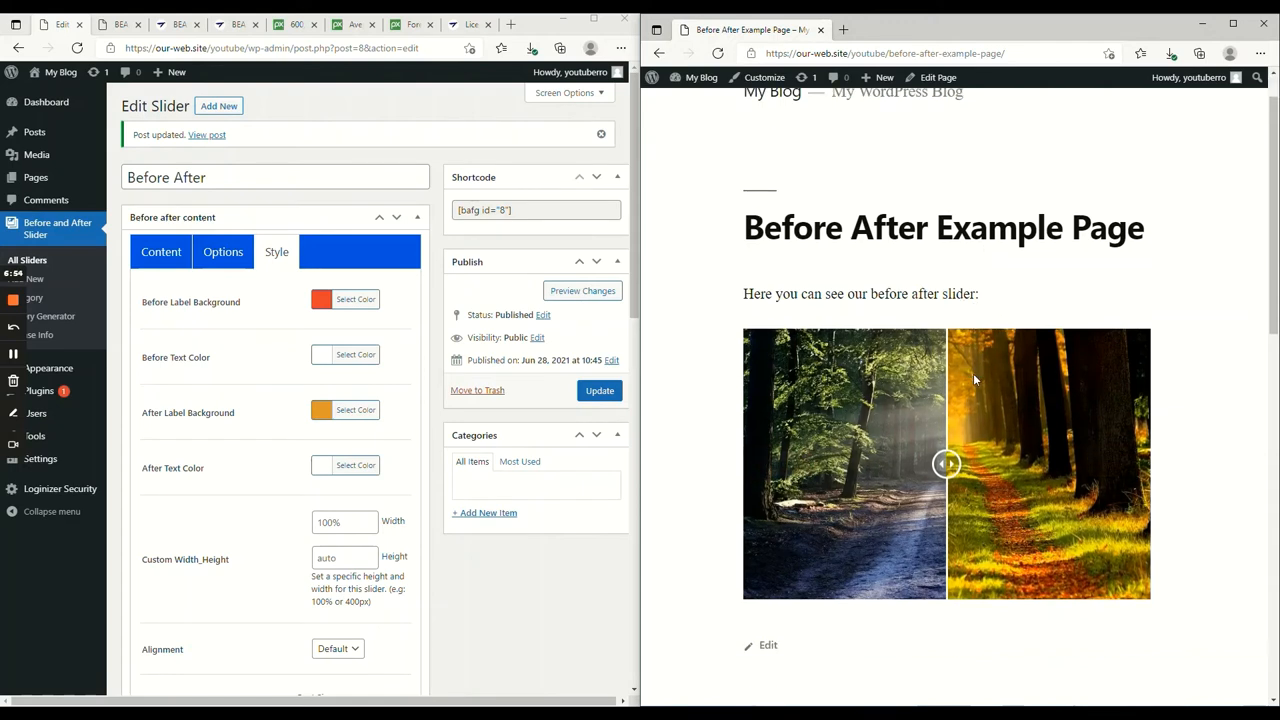
scroll("down", 3)
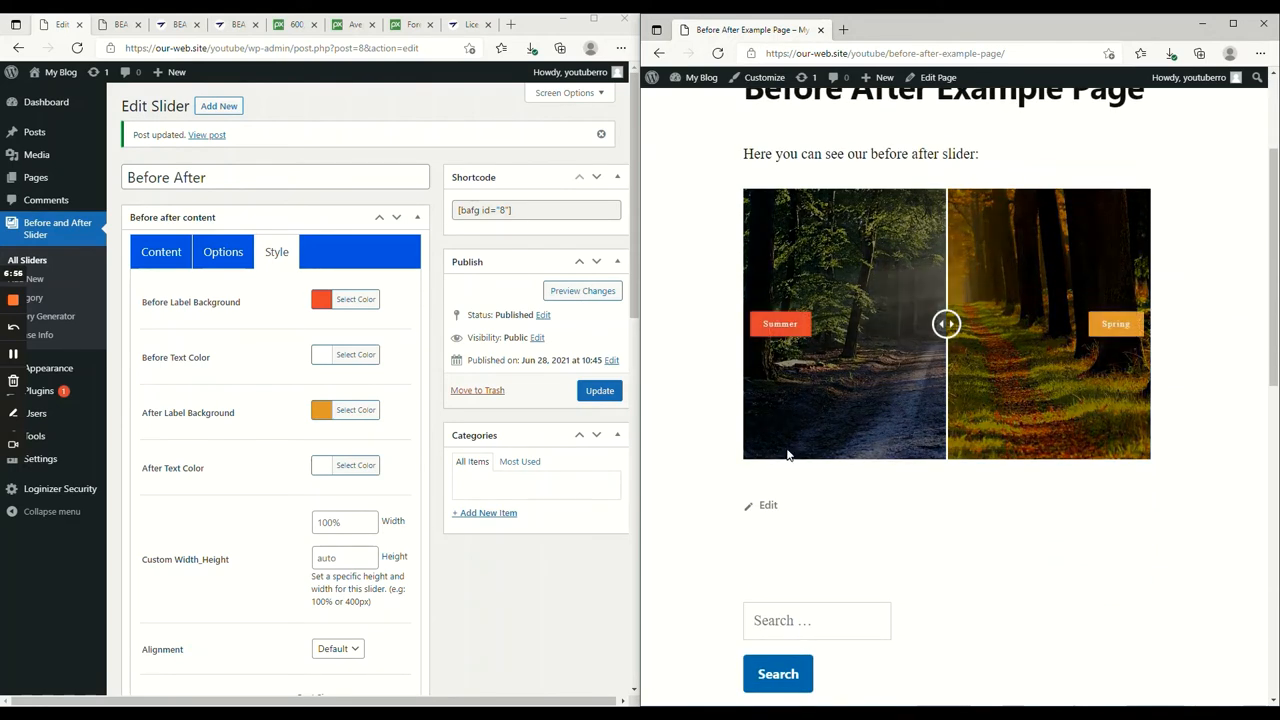
left_click(160, 252)
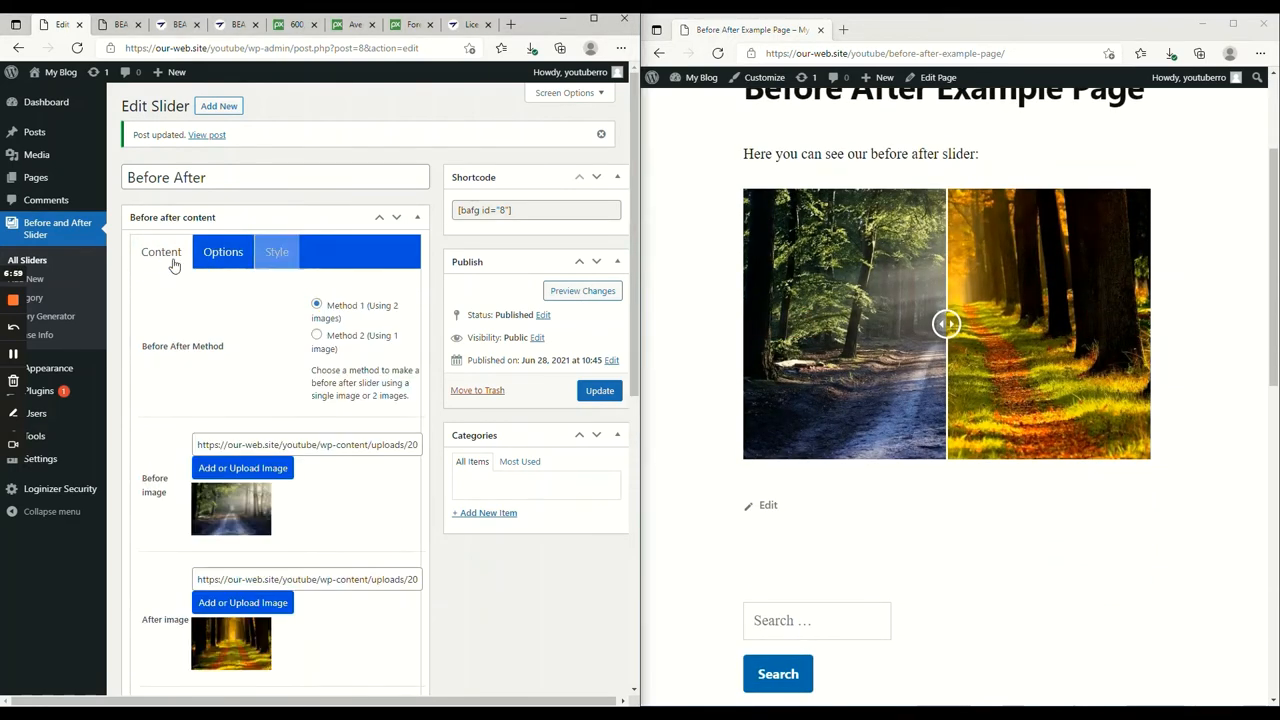
- Enter the slider title Lorem Ipsum and a placeholder description in the Content fields
scroll("down", 3)
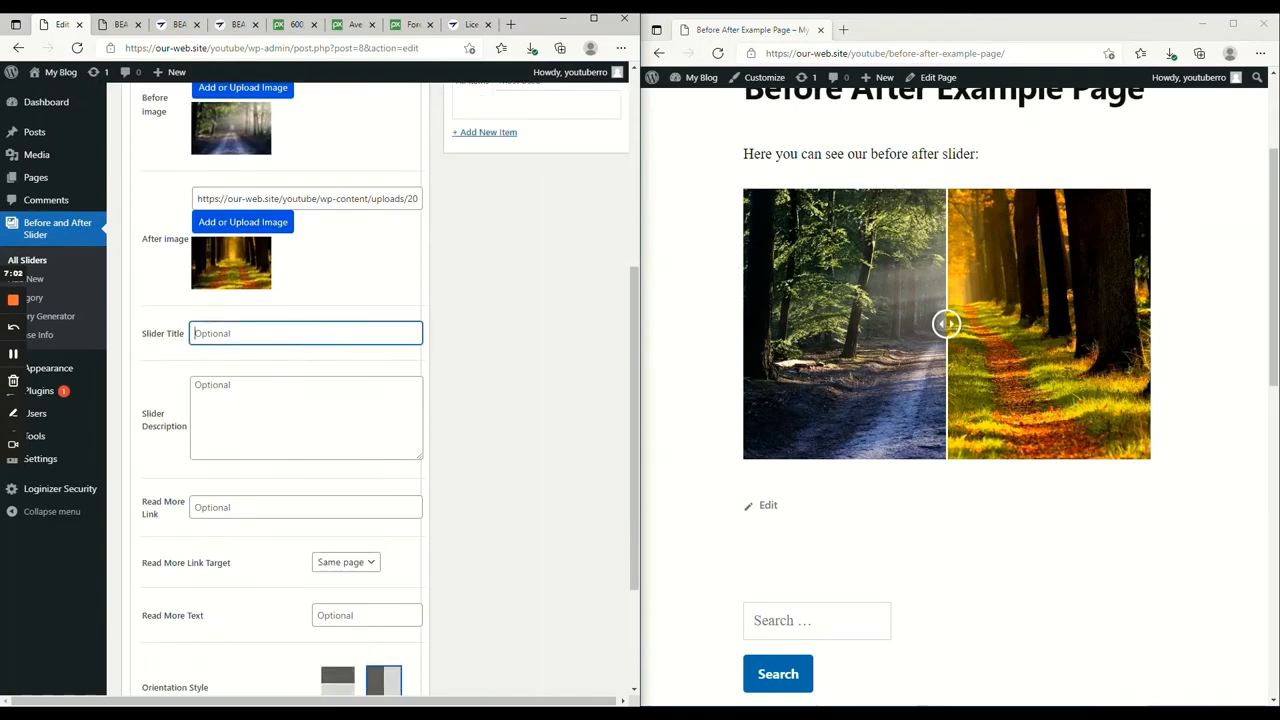
type("Lorem Ips")
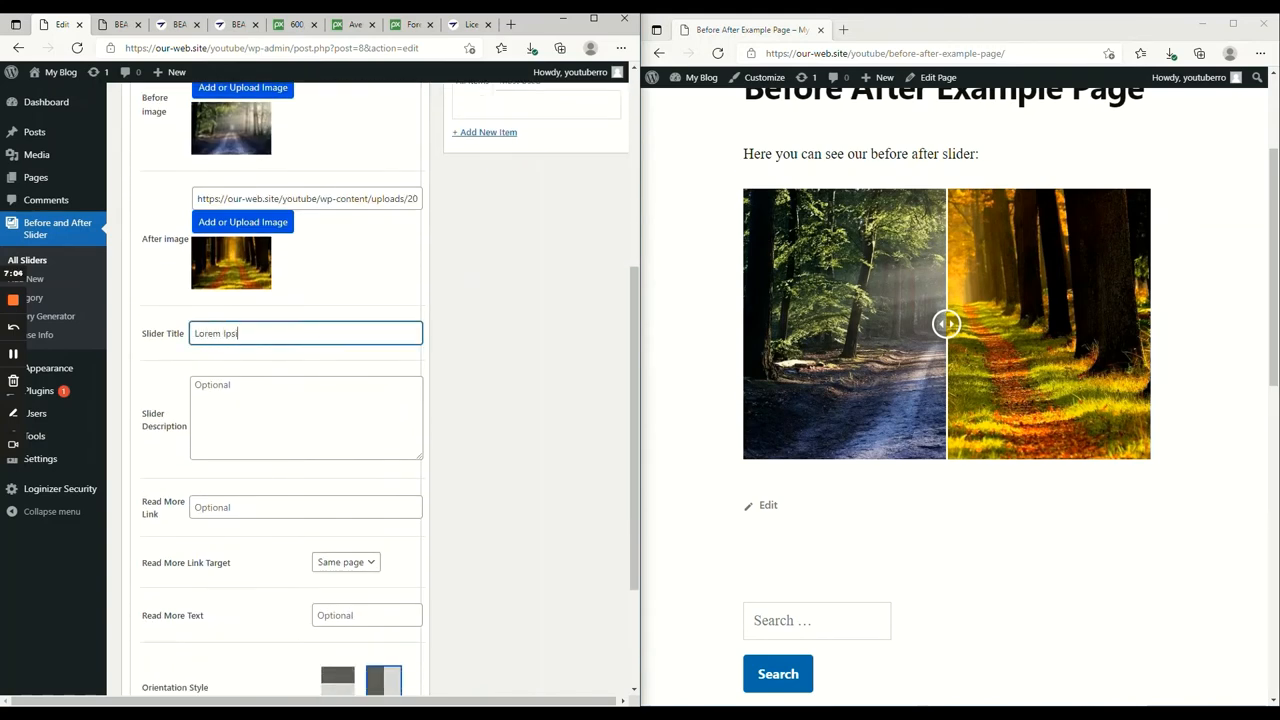
left_click(304, 418)
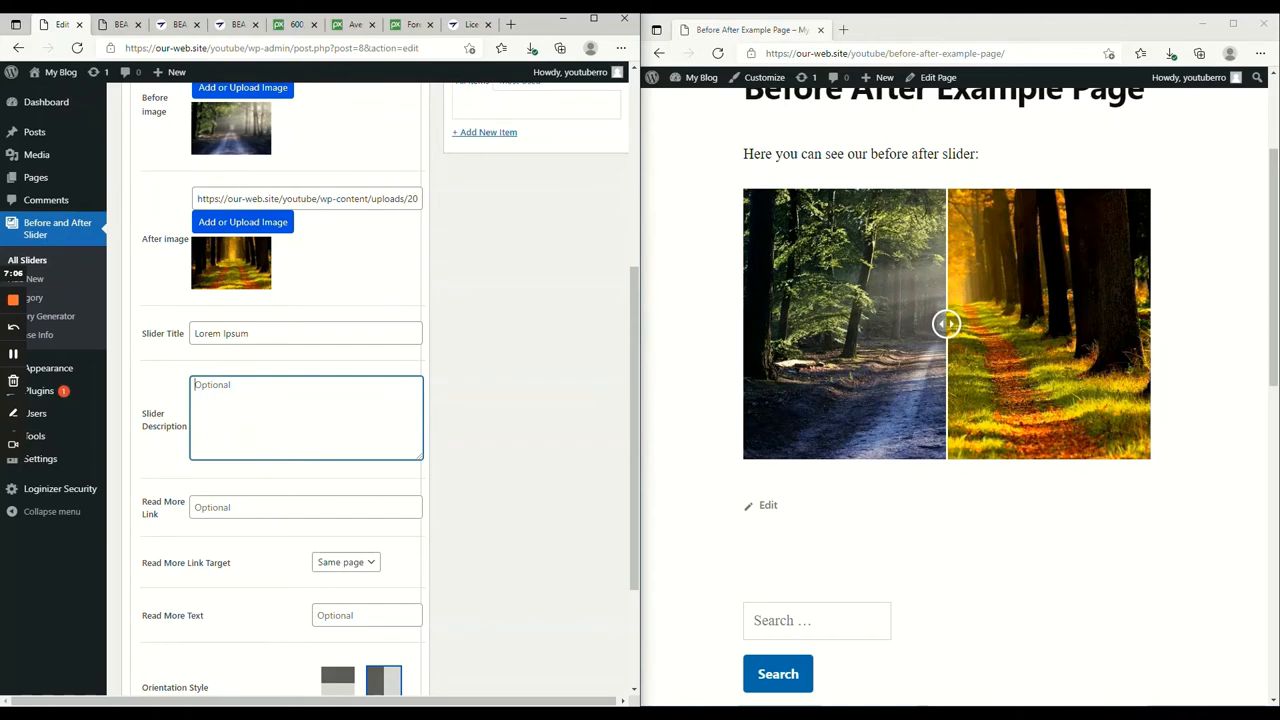
type("L=adkjahfbakhgfrajht")
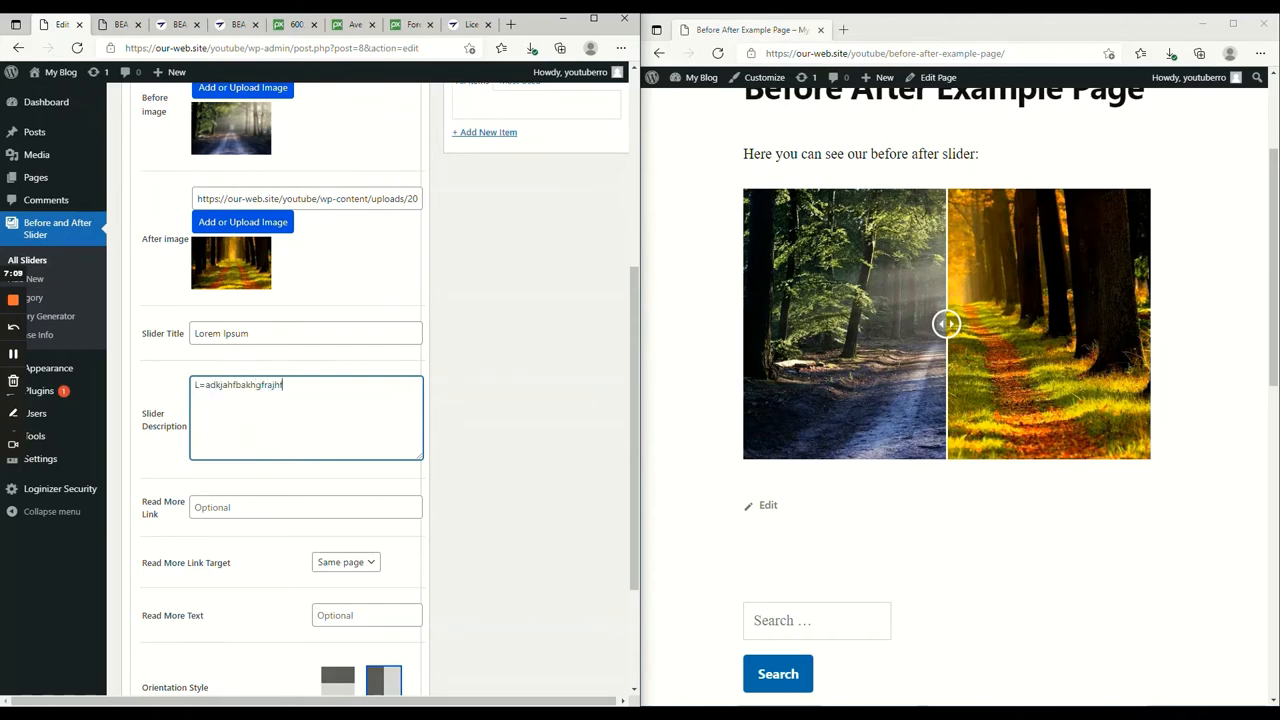
type("jakhfafajkfhkahjfajhfakshfakfhahf")
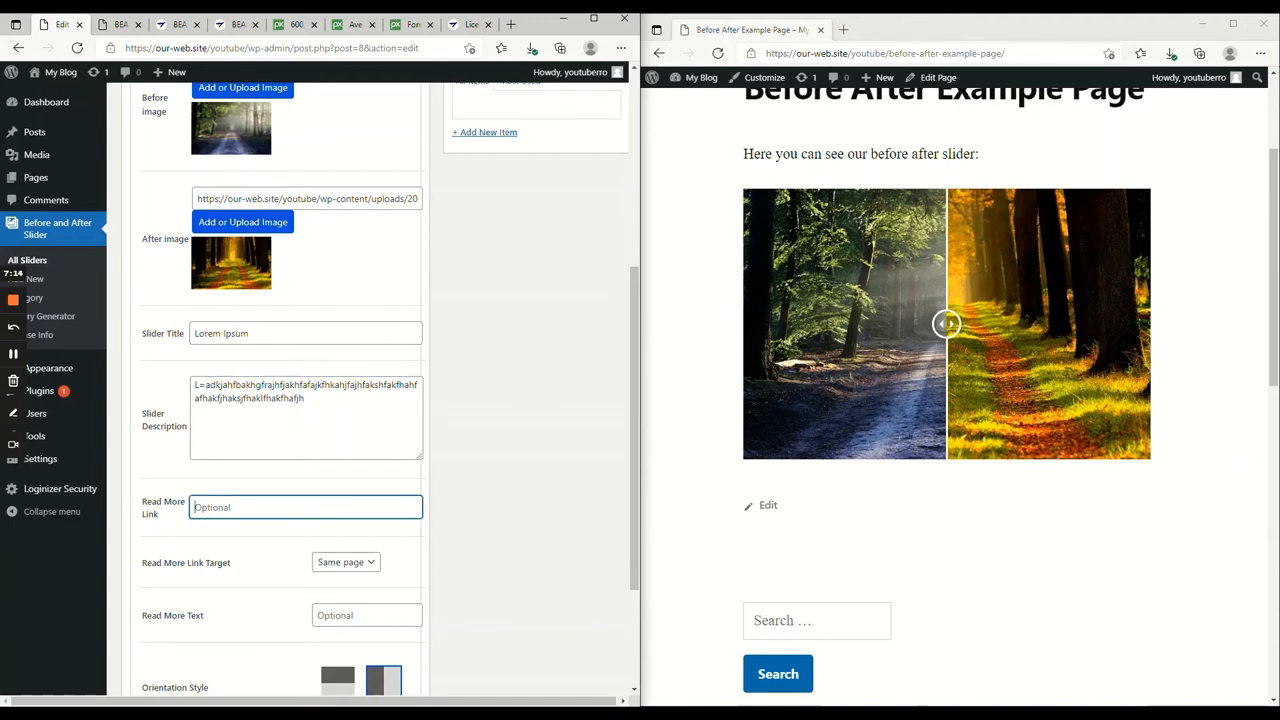
type("https://facebook.com")
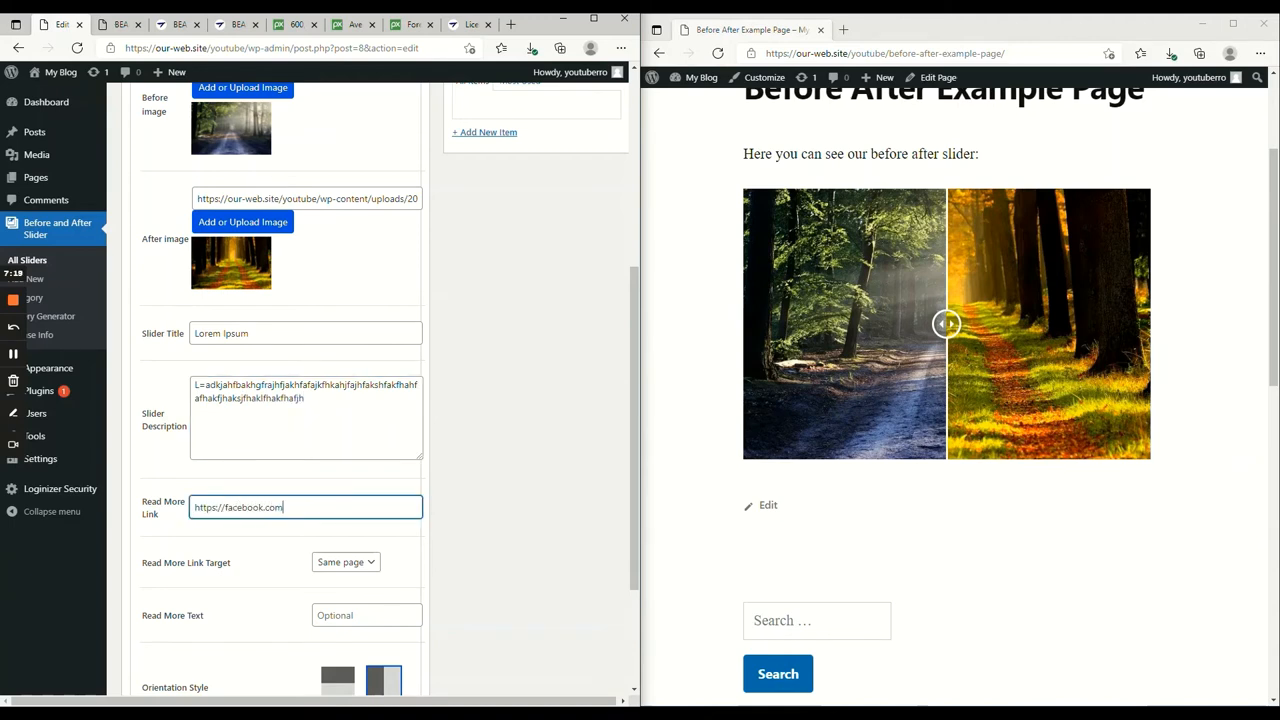
left_click(344, 560)
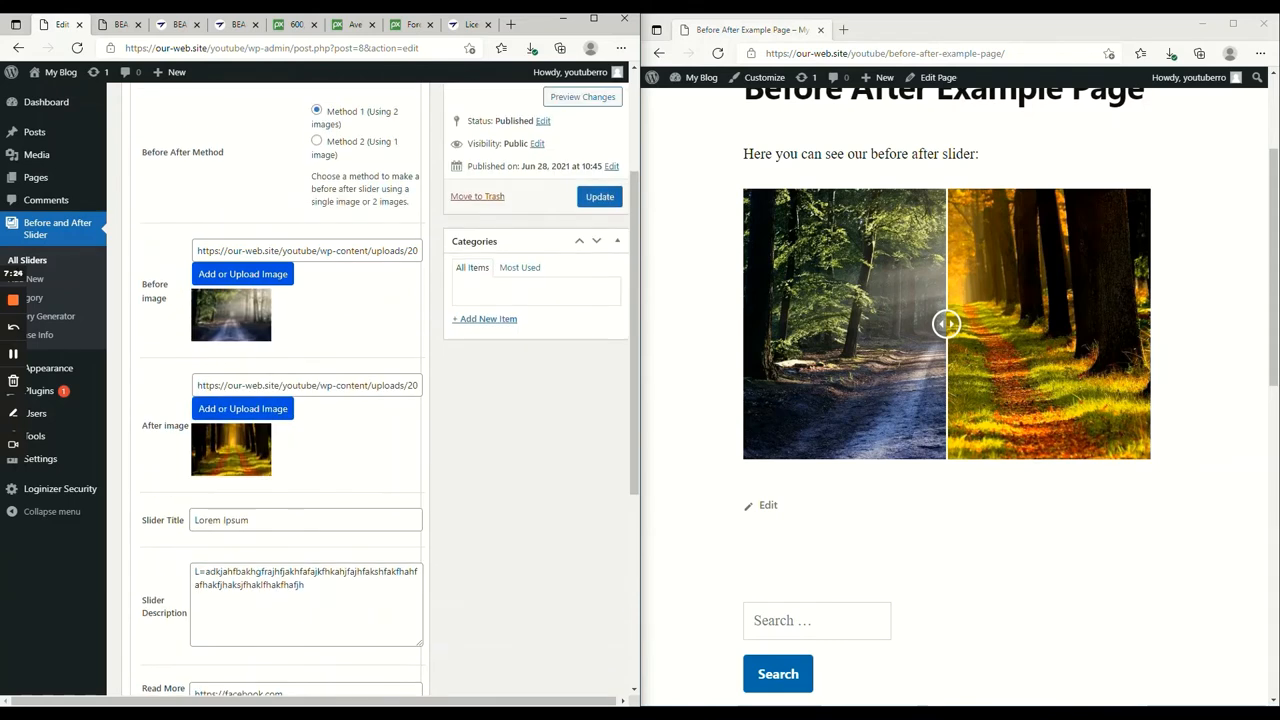
left_click(600, 196)
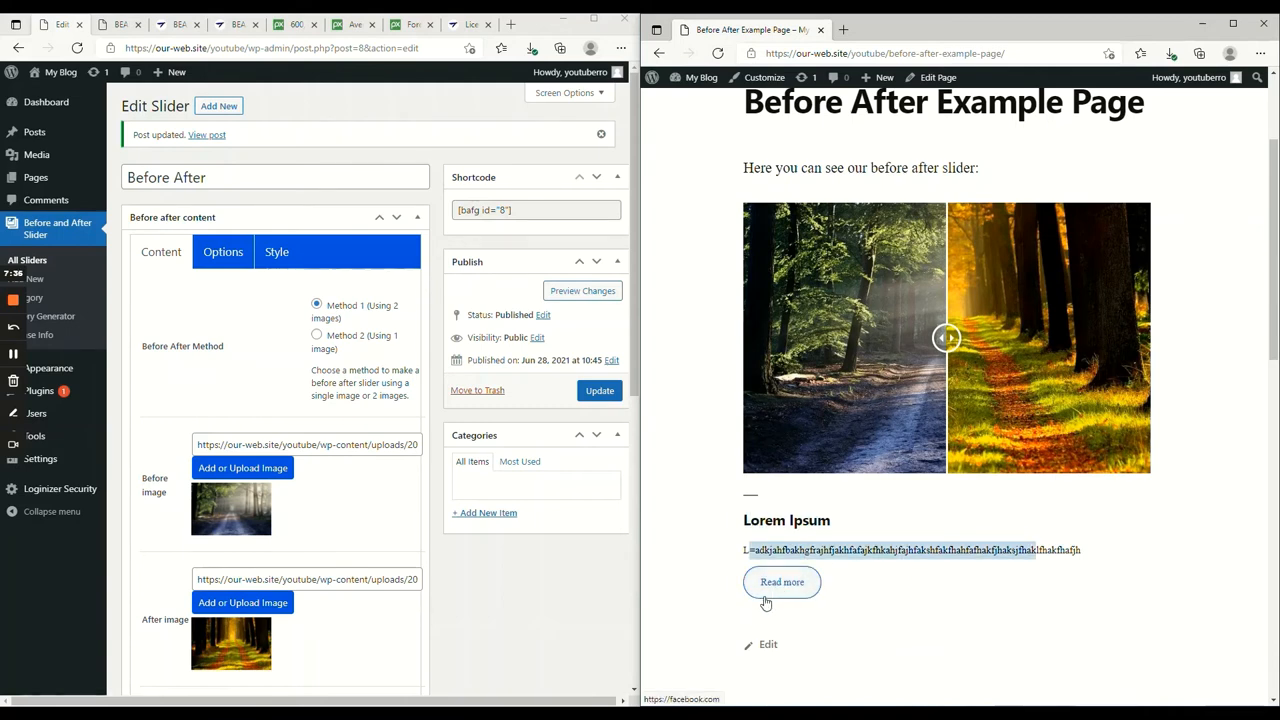
- Style the heading with 50px font size, red colour and centre alignment
left_click(276, 252)
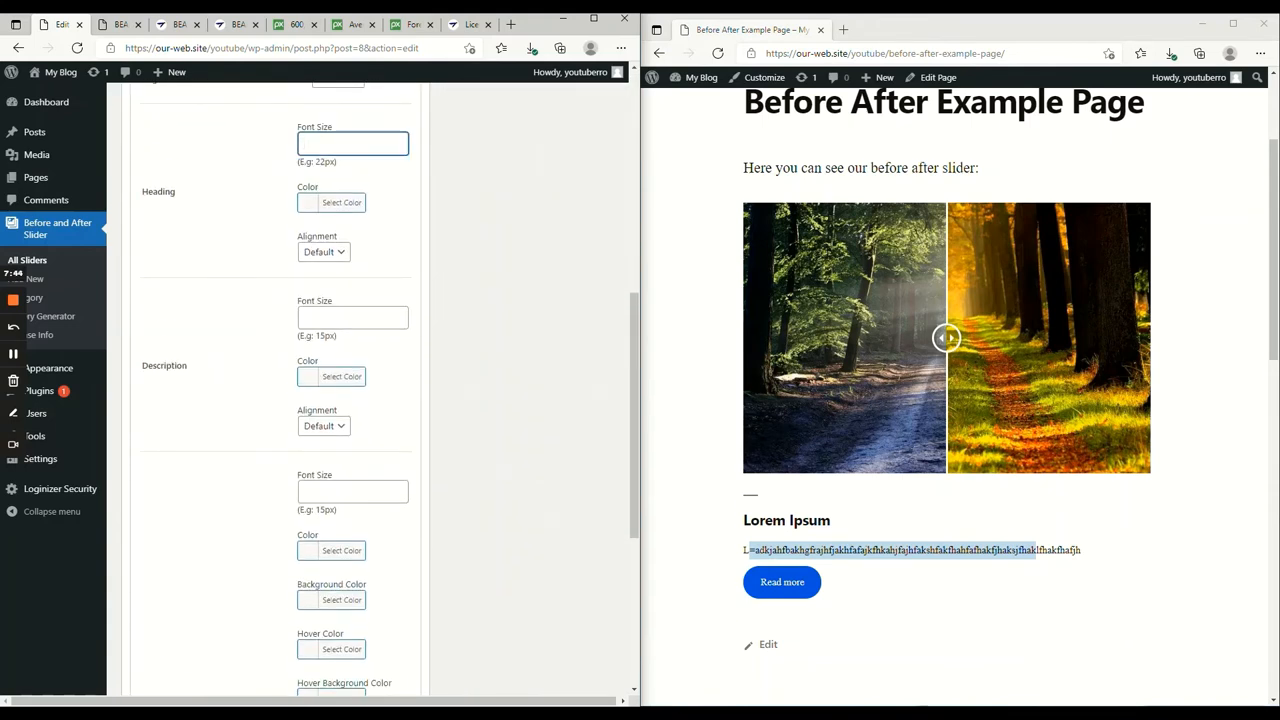
type("50px")
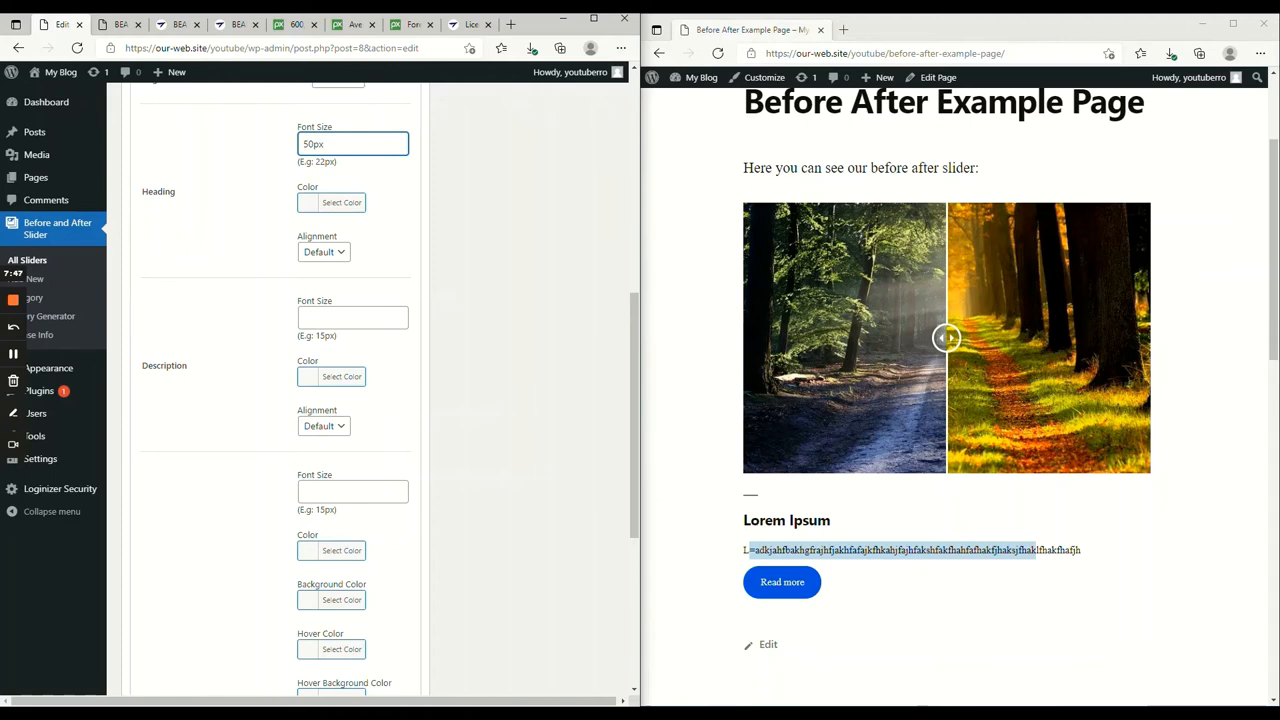
left_click(340, 202)
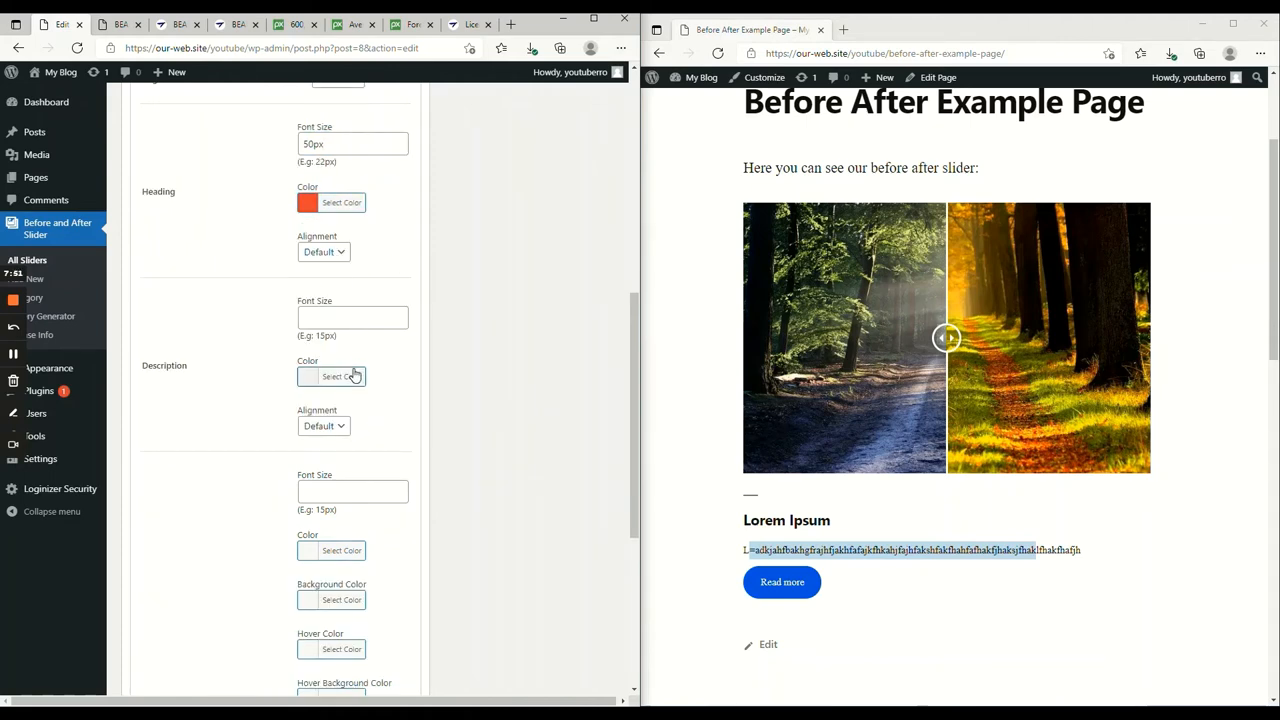
left_click(324, 252)
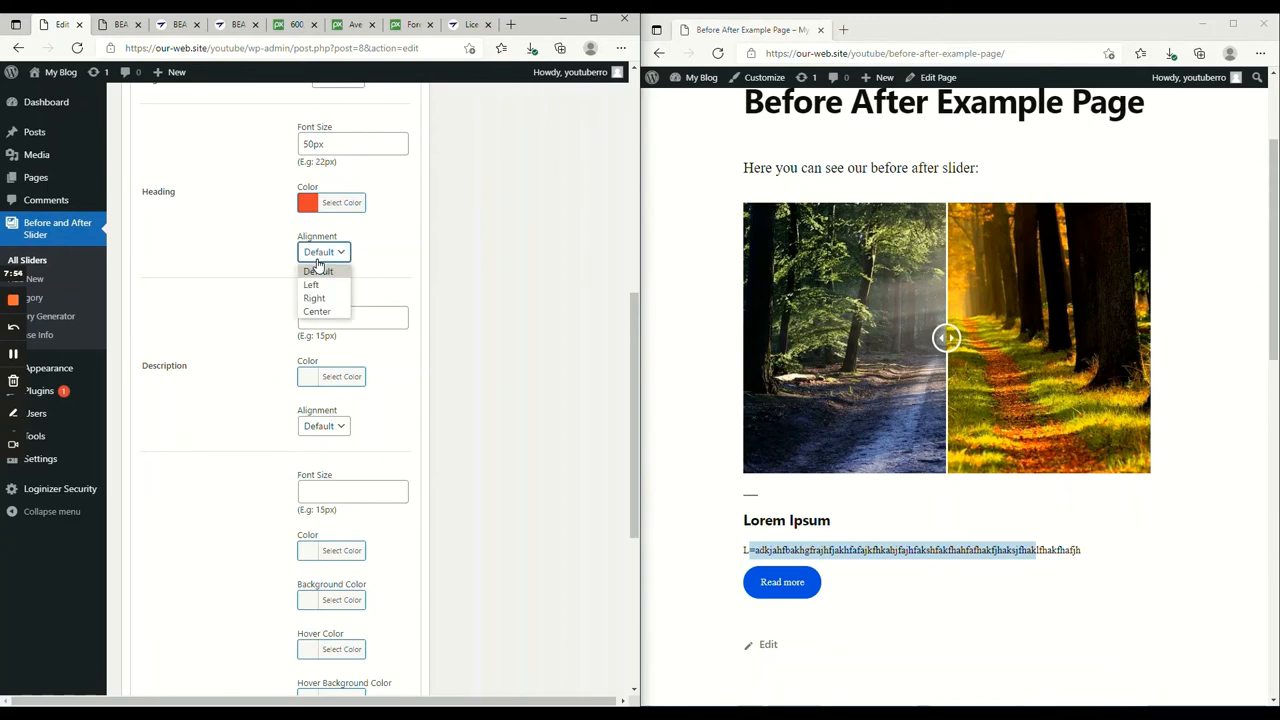
left_click(324, 252)
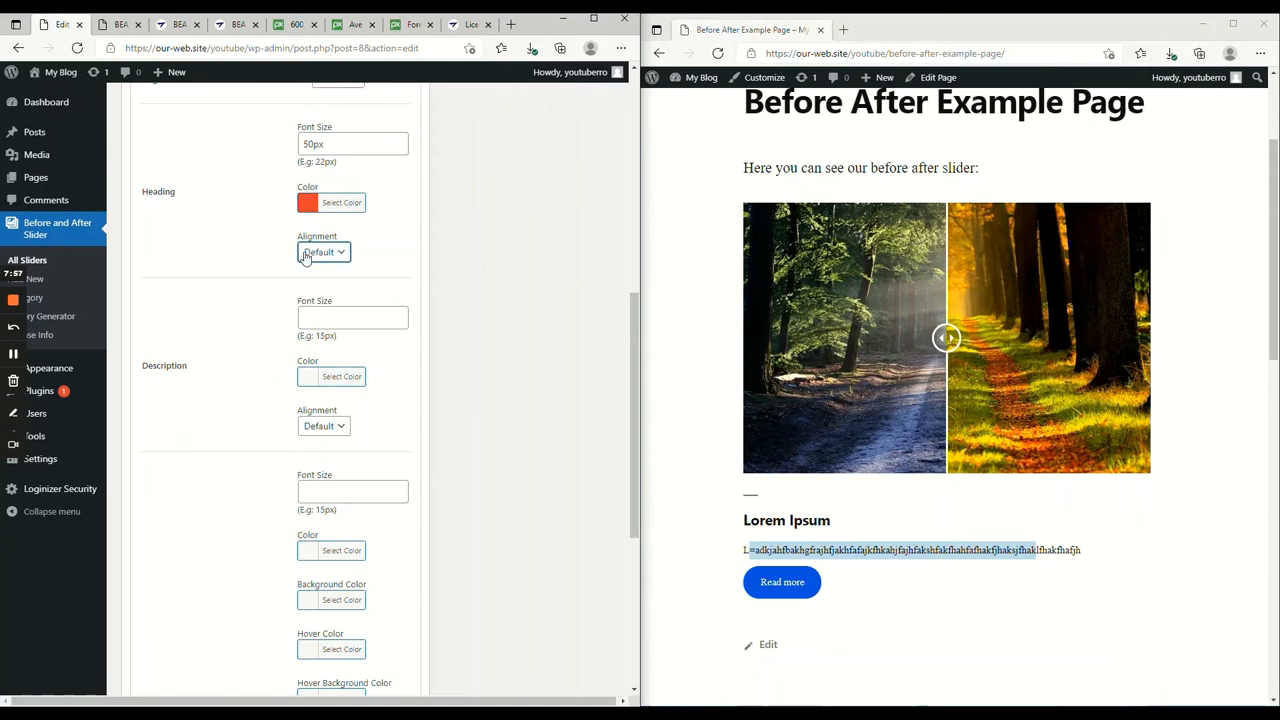
left_click(324, 252)
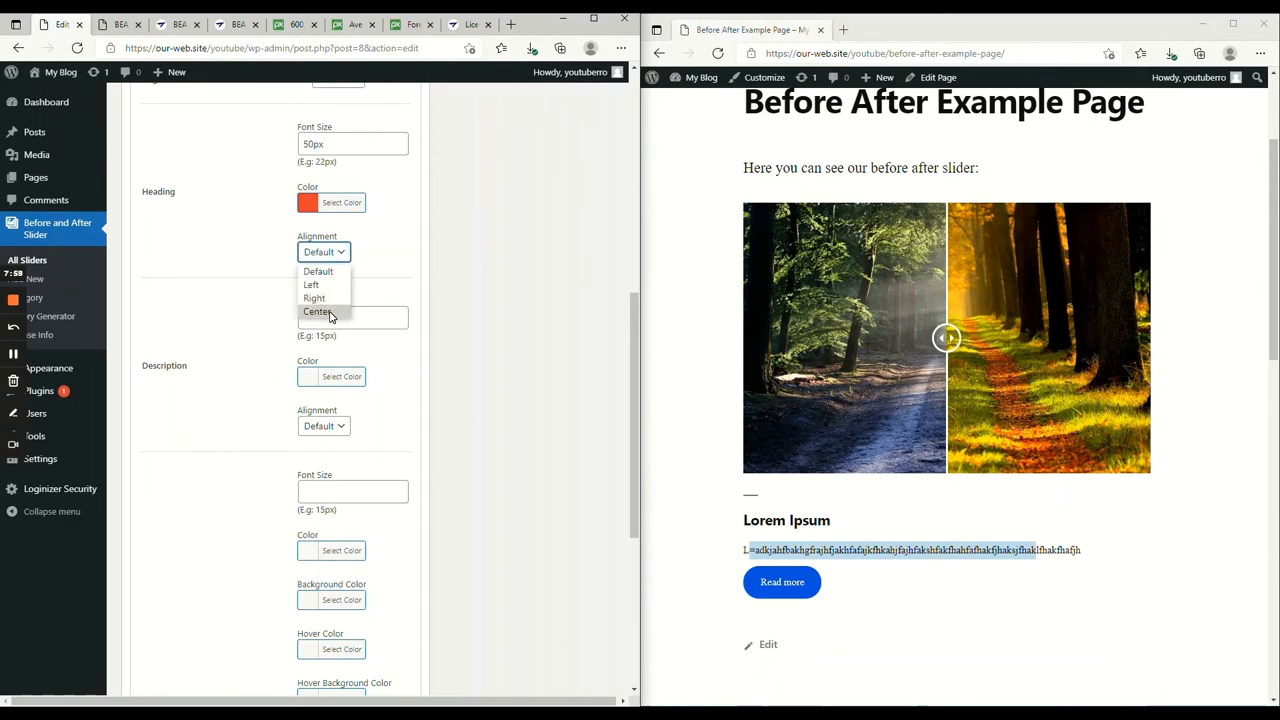
left_click(318, 312)
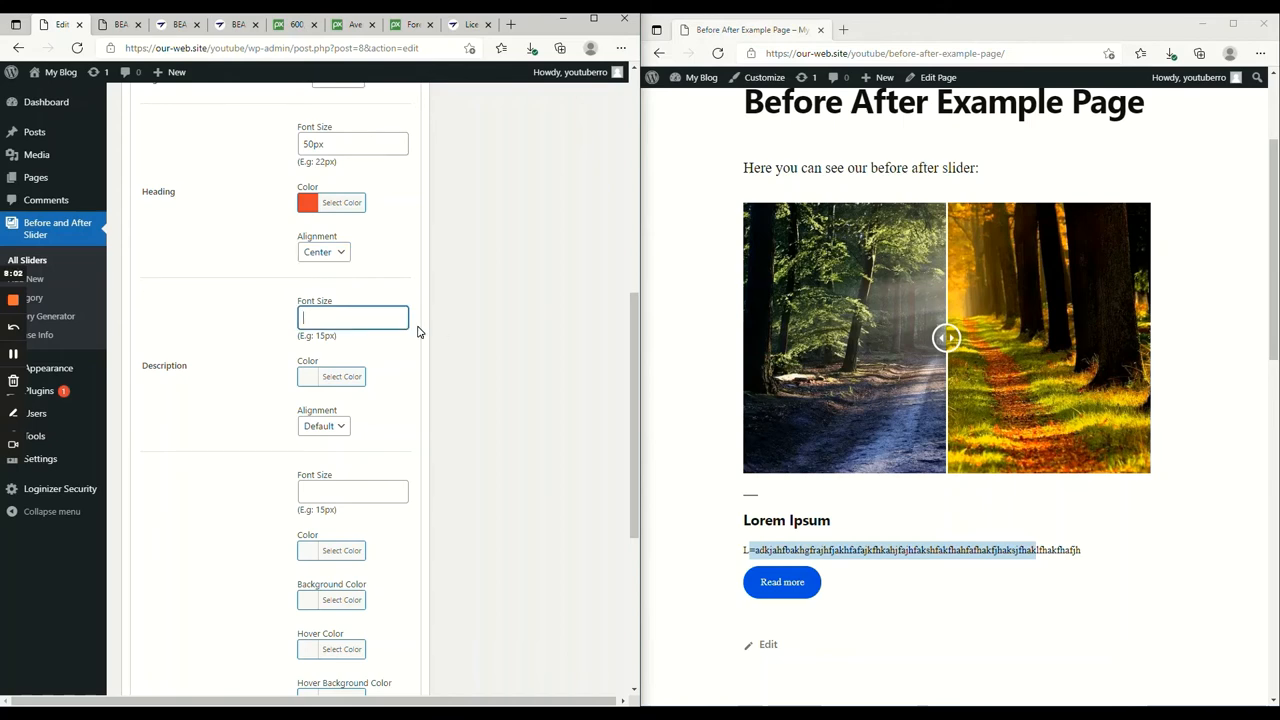
- Make the description 30px green and the Read More button 18px with colours and 15/25 padding
type("30px")
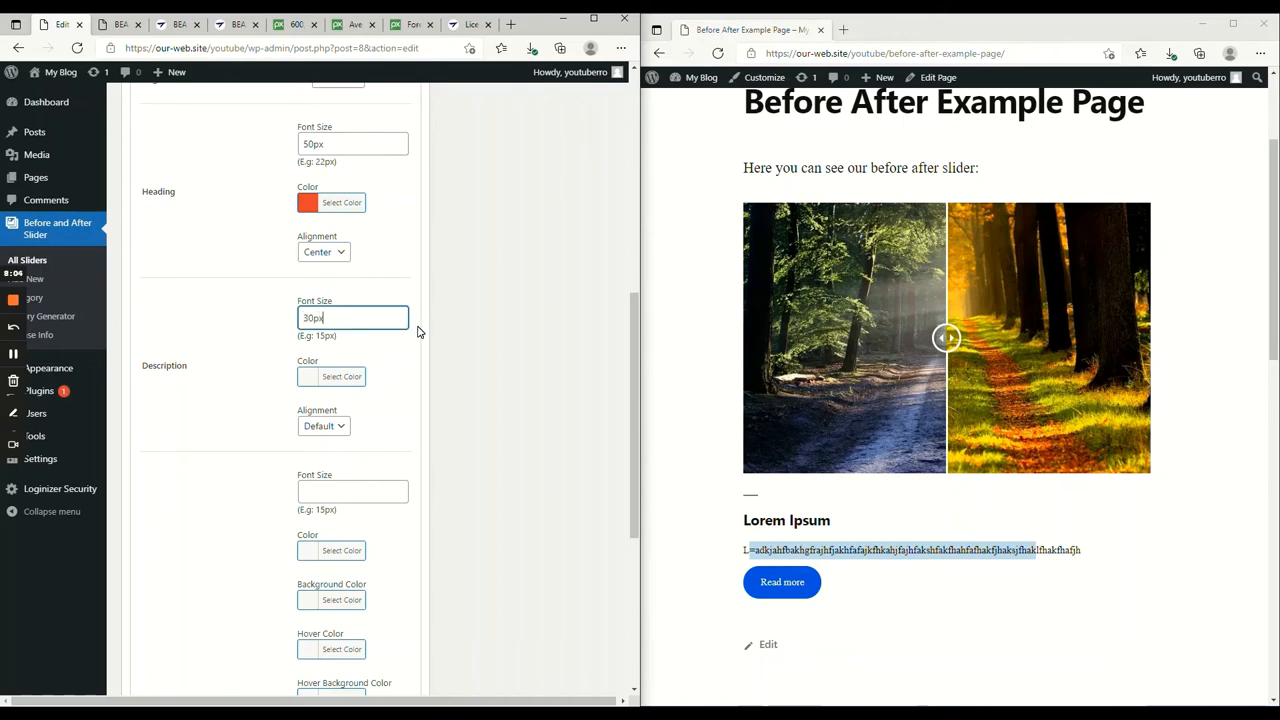
left_click(340, 376)
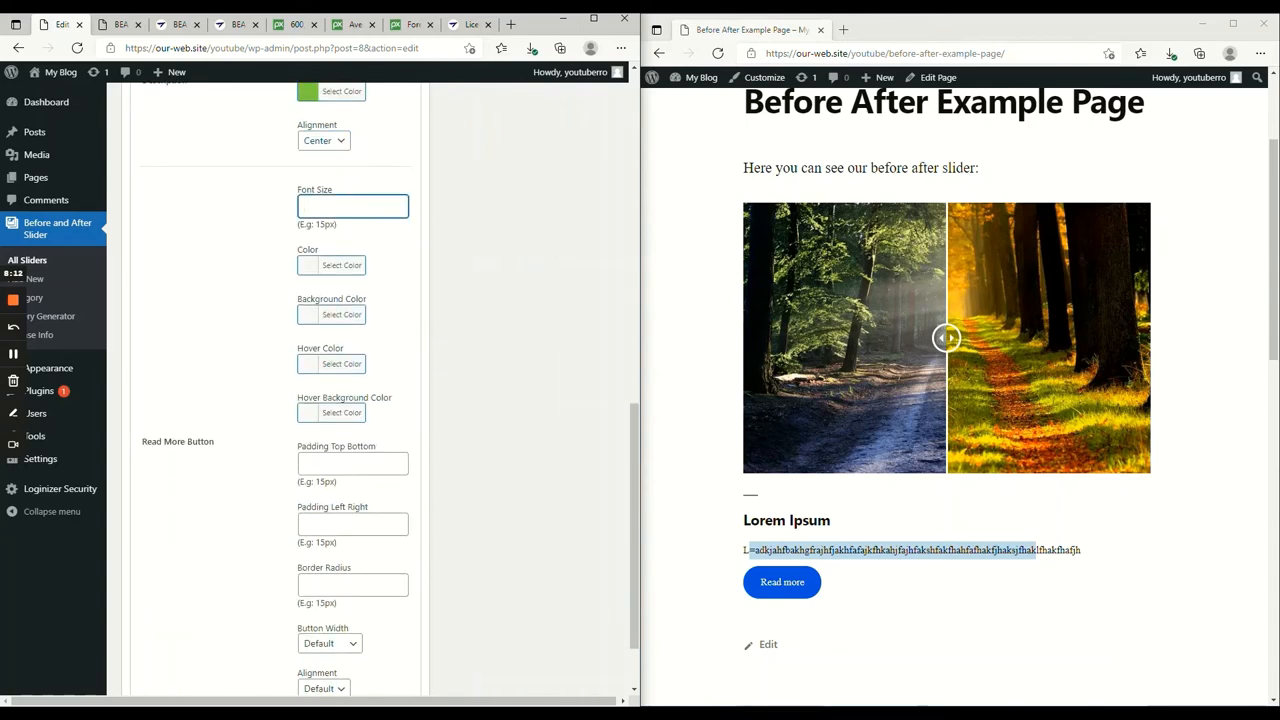
type("18px")
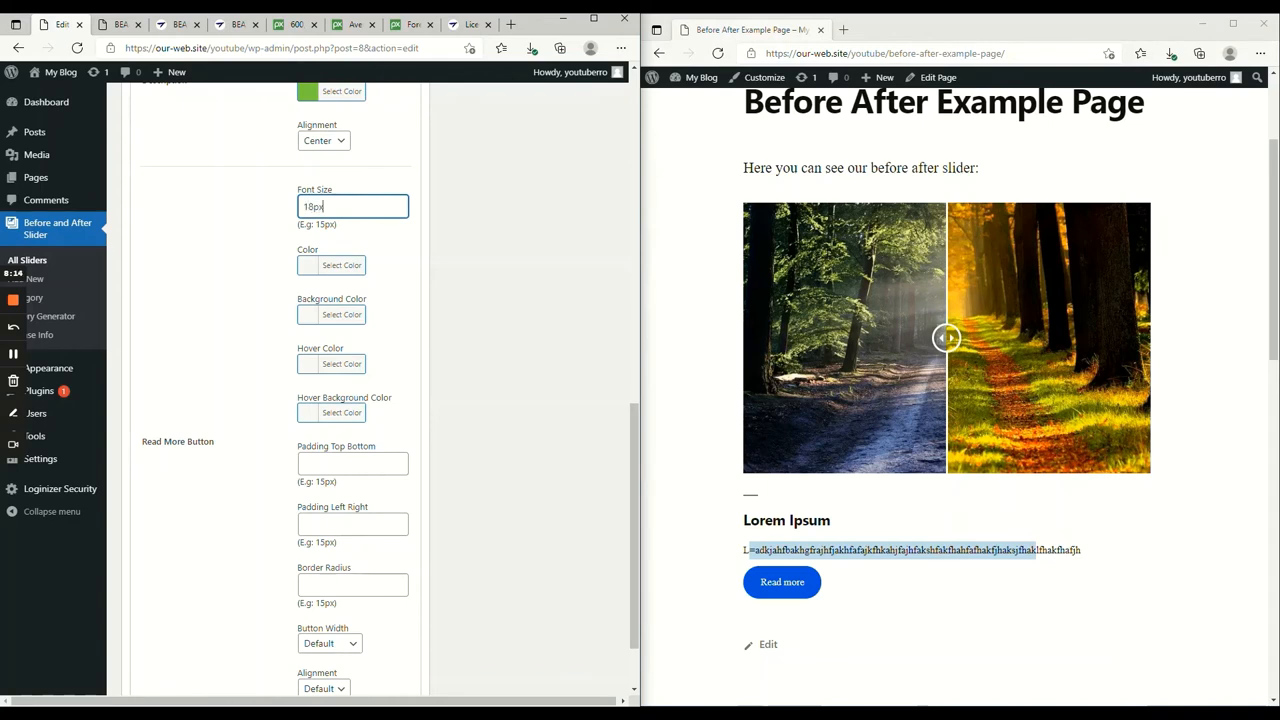
left_click(340, 314)
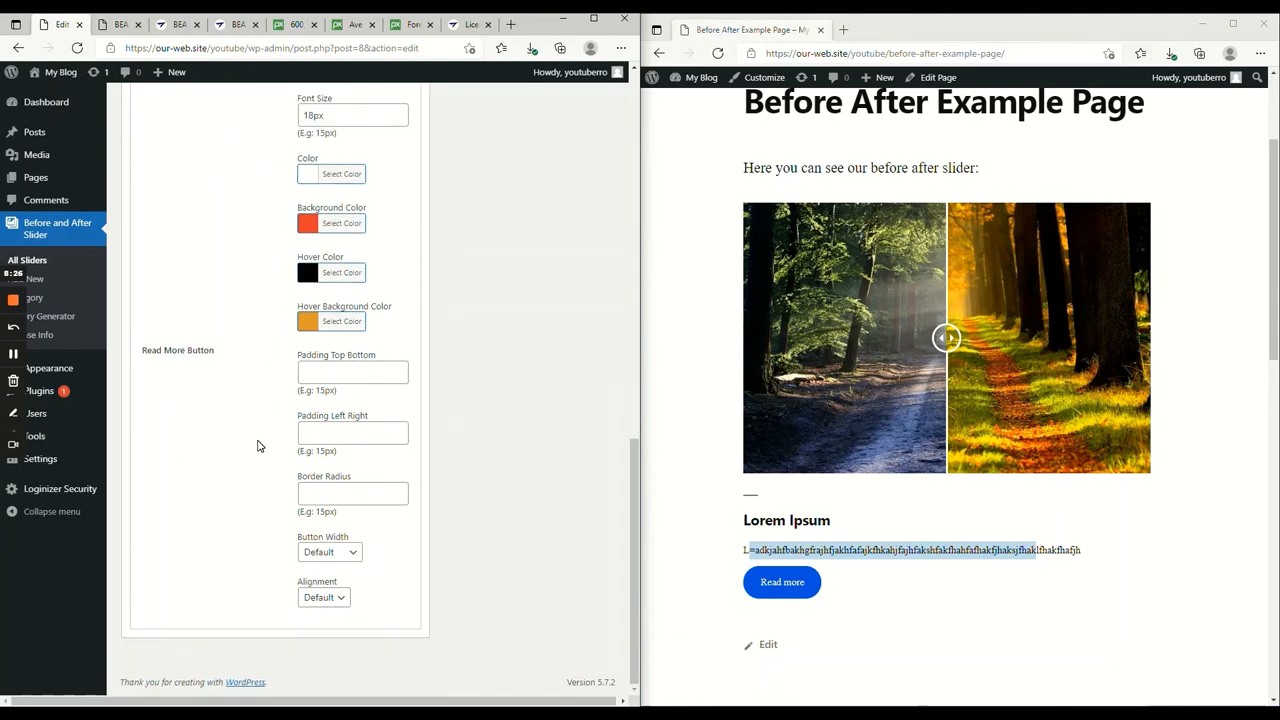
type("15")
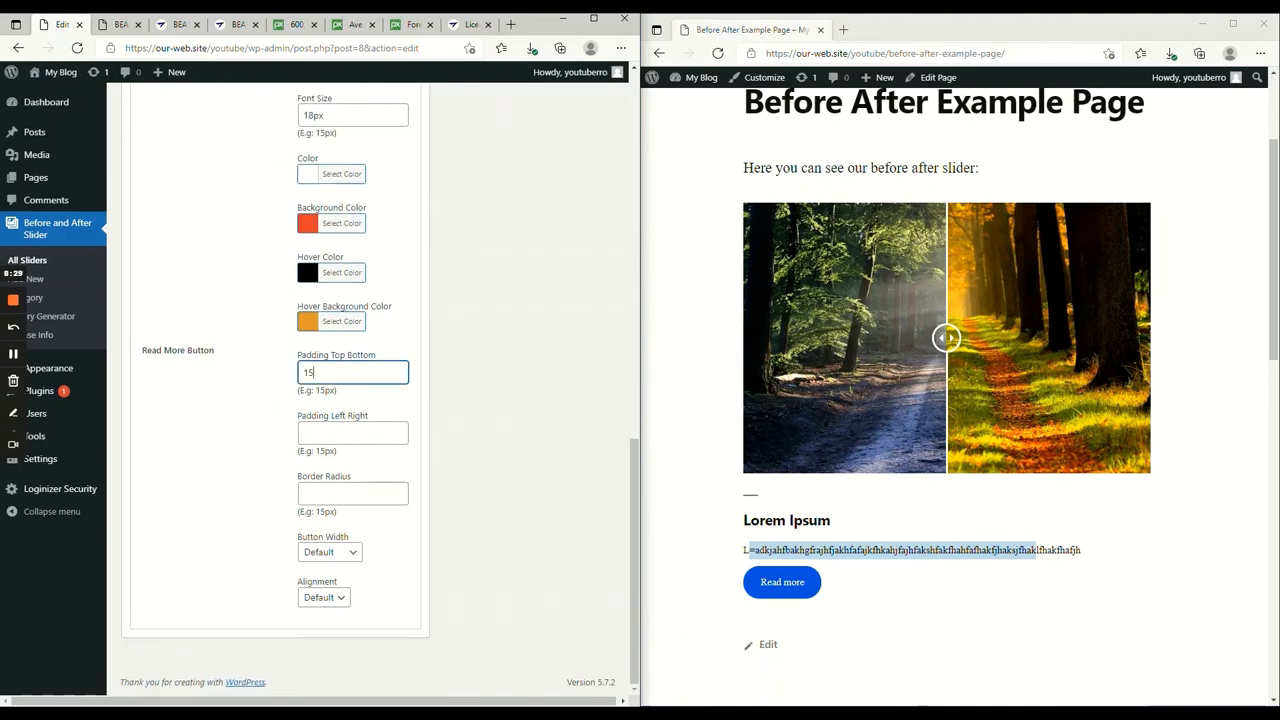
type("25-")
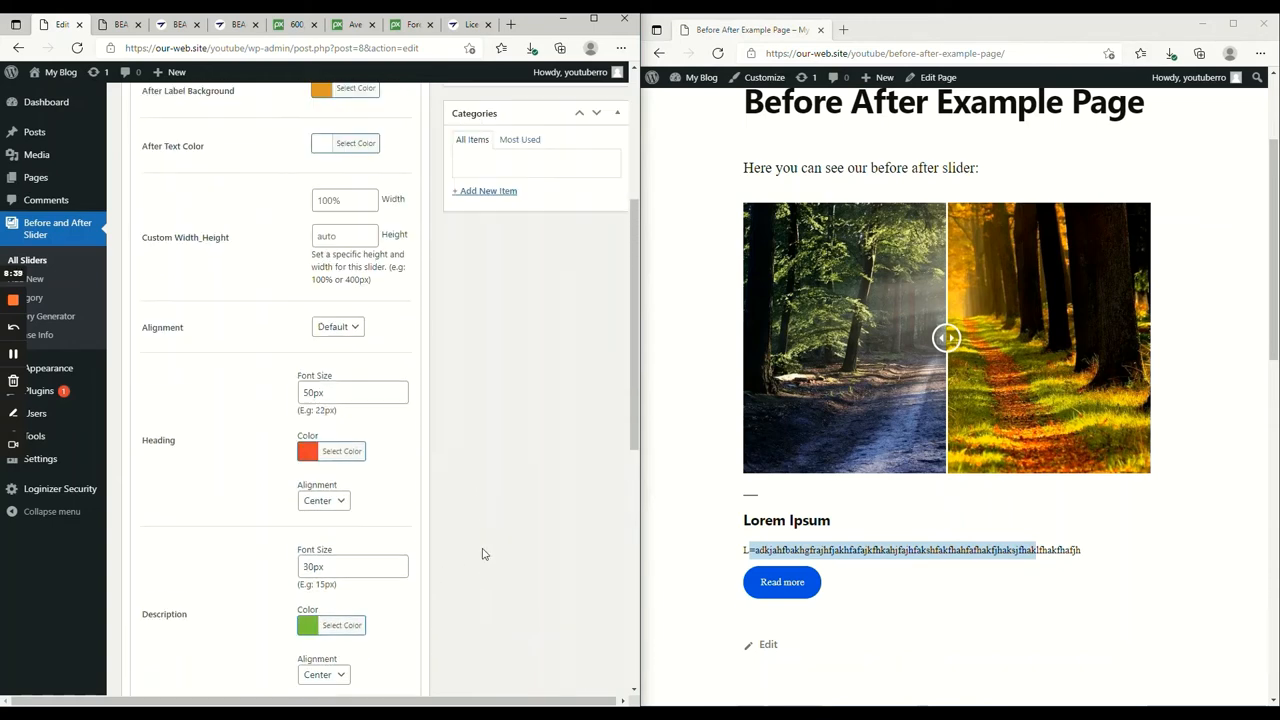
- Update the styling and reload the example page to check the styled slider
left_click(600, 390)
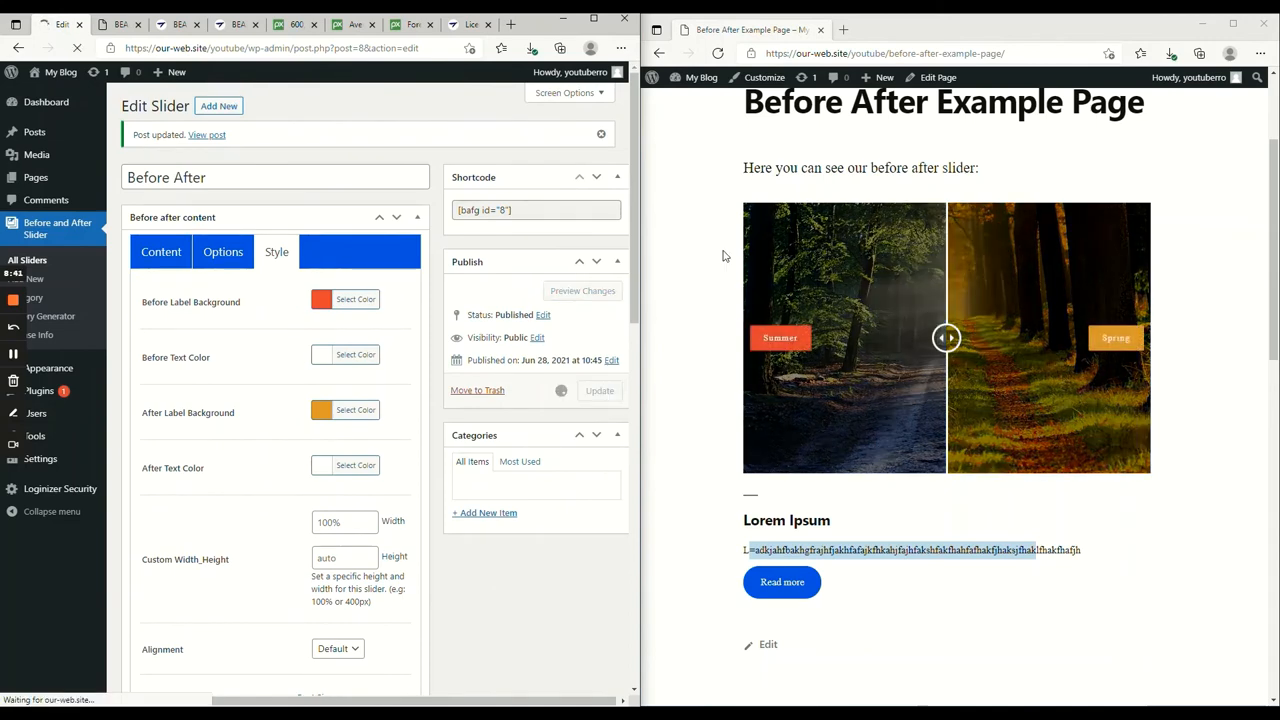
left_click(222, 252)
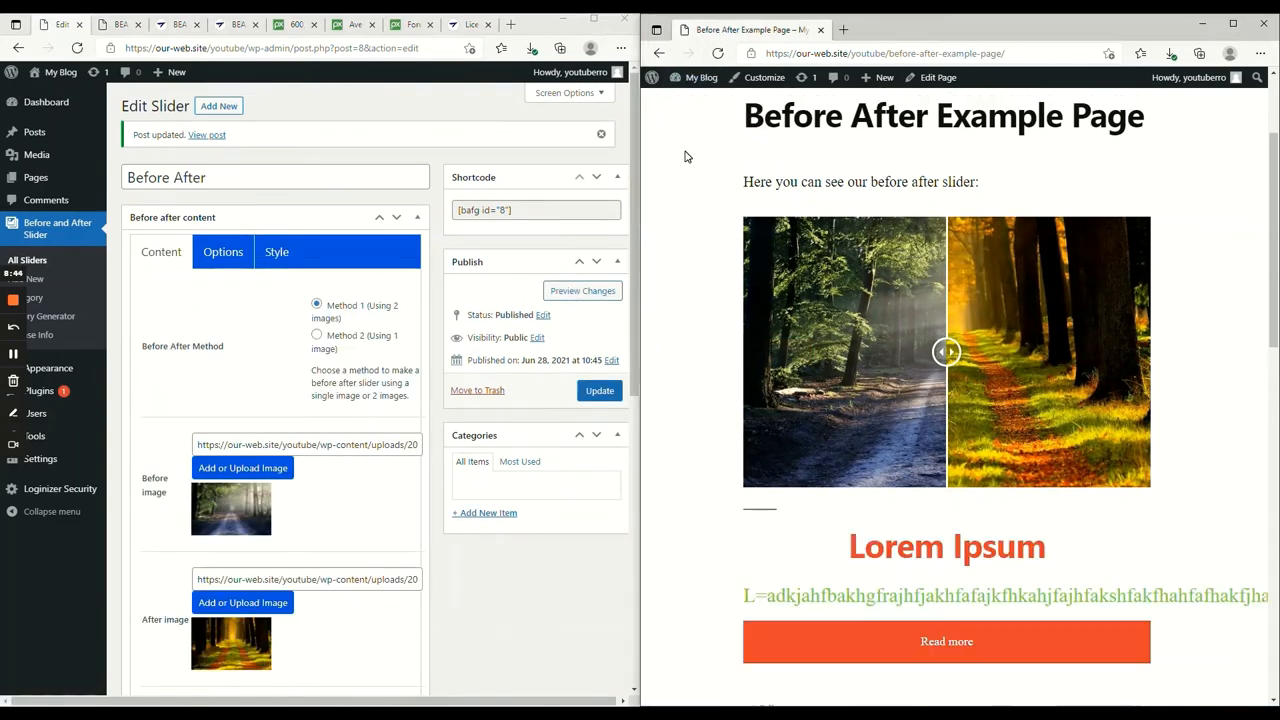
scroll("down", 3)
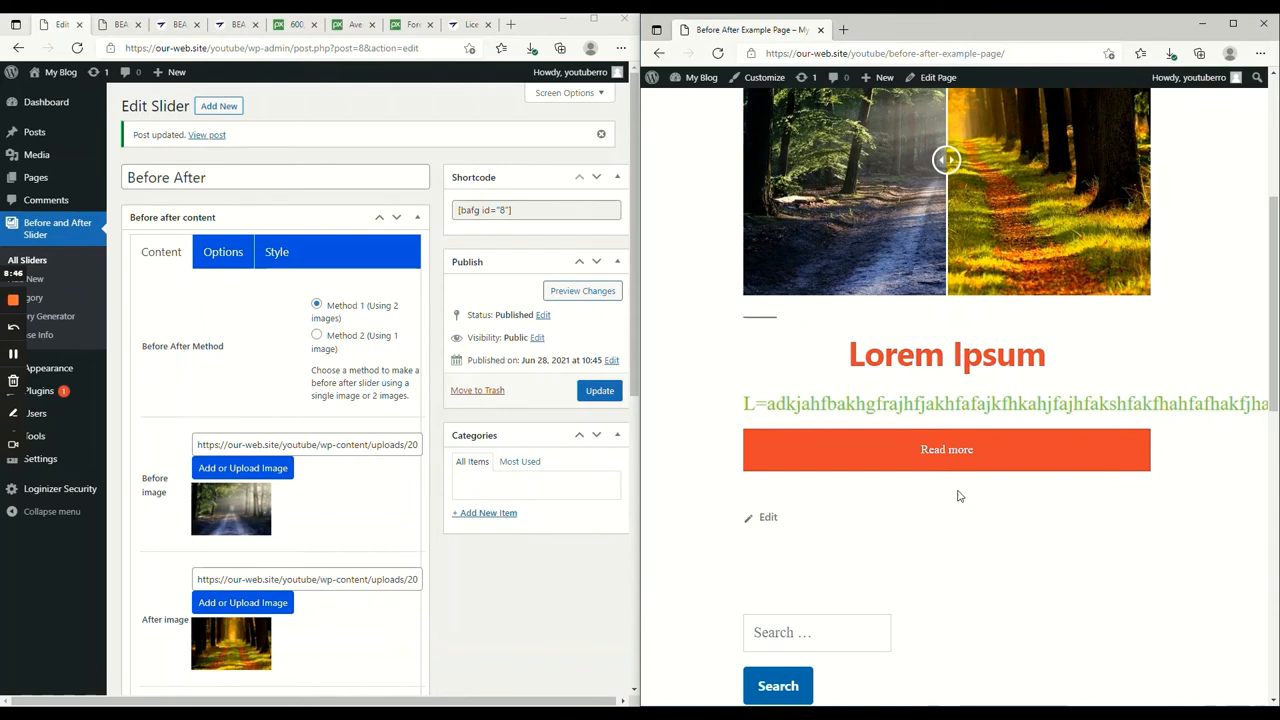
left_click_drag(848, 354, 1204, 404)
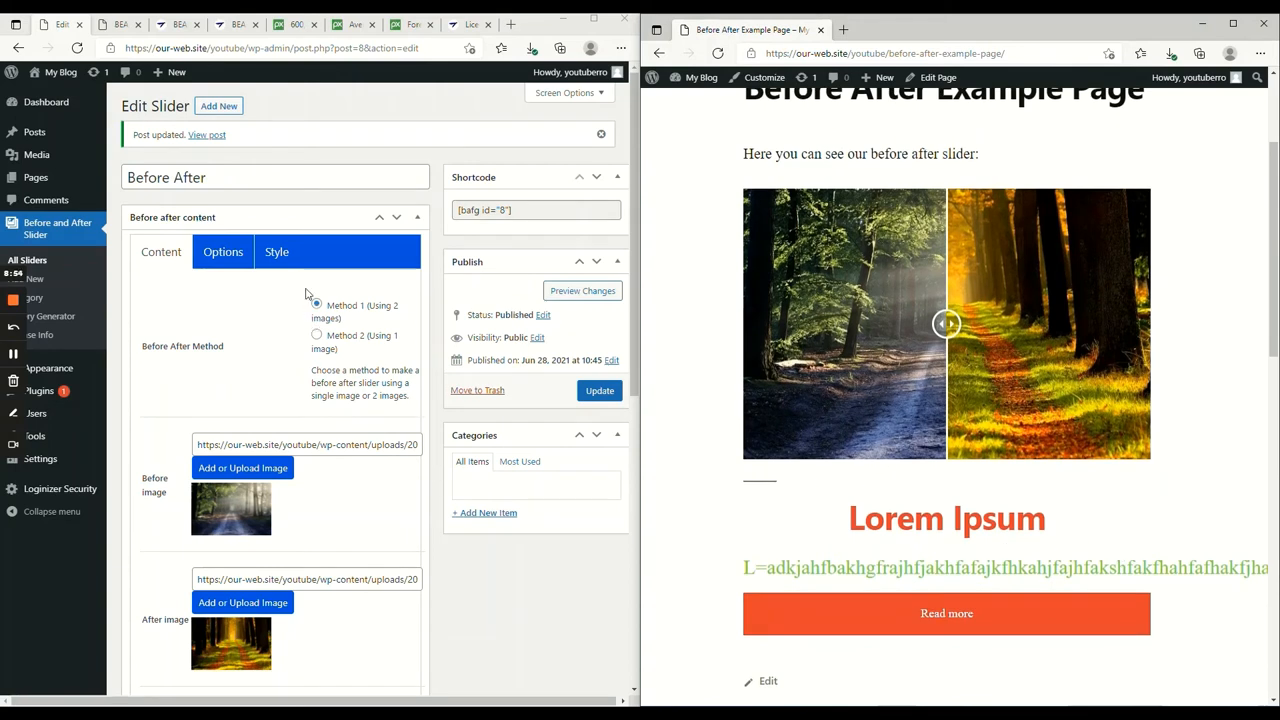
- Navigate to the installed plugins list in the WordPress admin
left_click(316, 304)
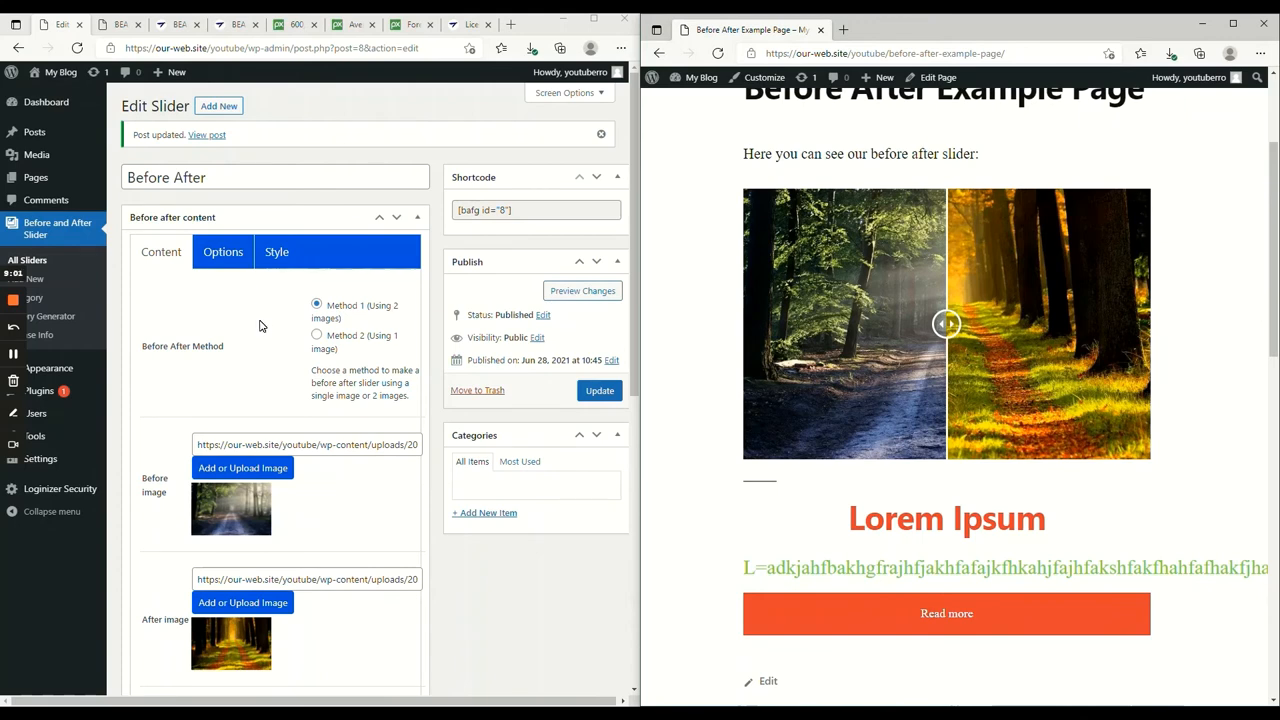
mouse_move(44, 352)
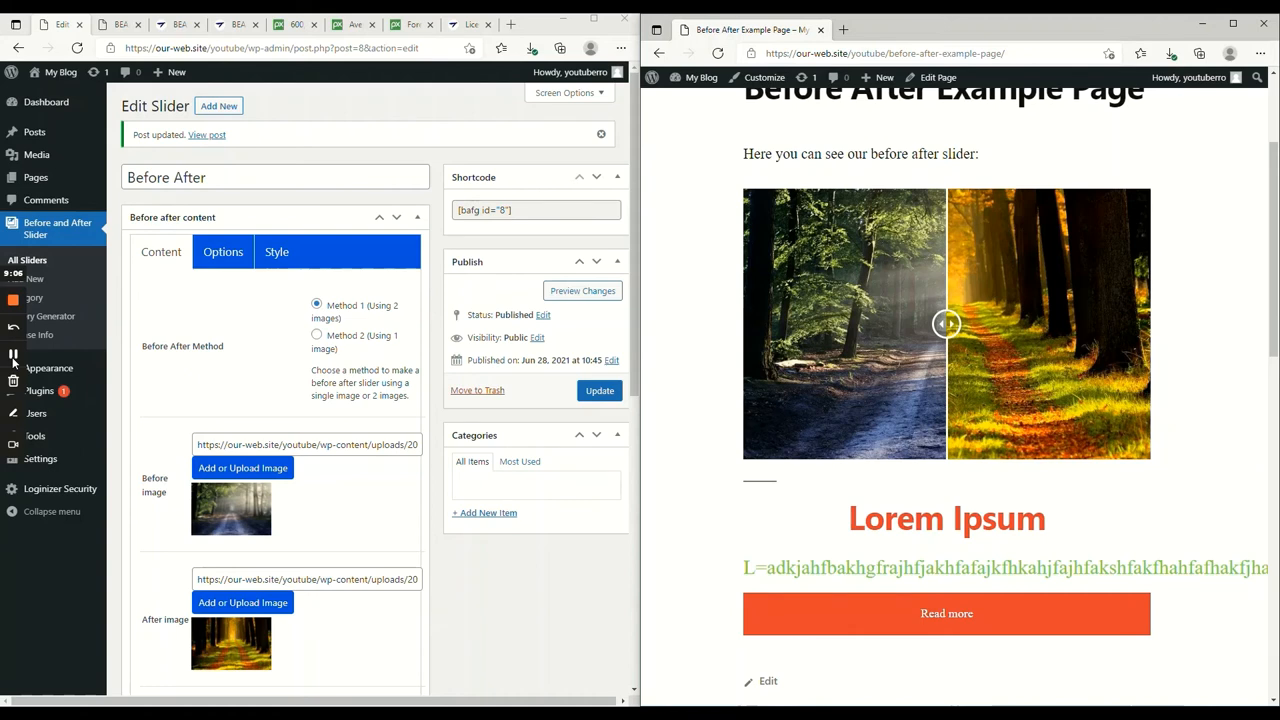
left_click(40, 288)
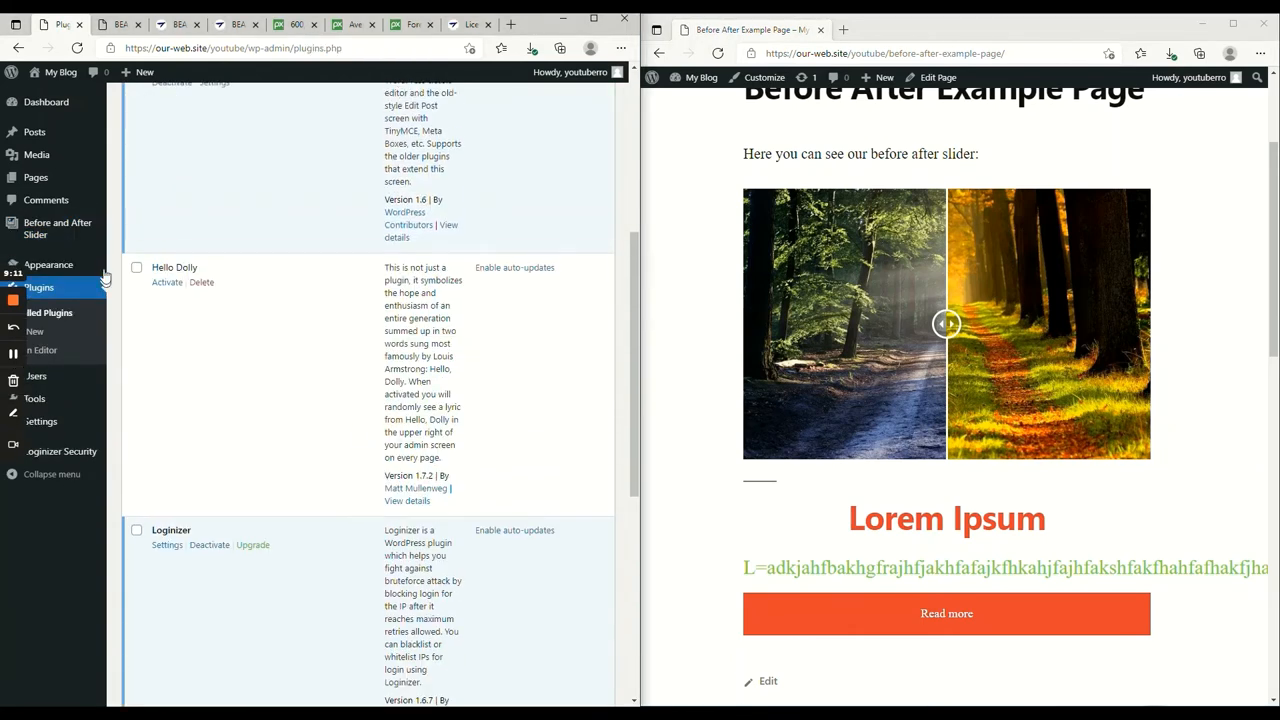
- Edit the Before After slider, changing its Read More text to Learn More and orientation to vertical
left_click(56, 228)
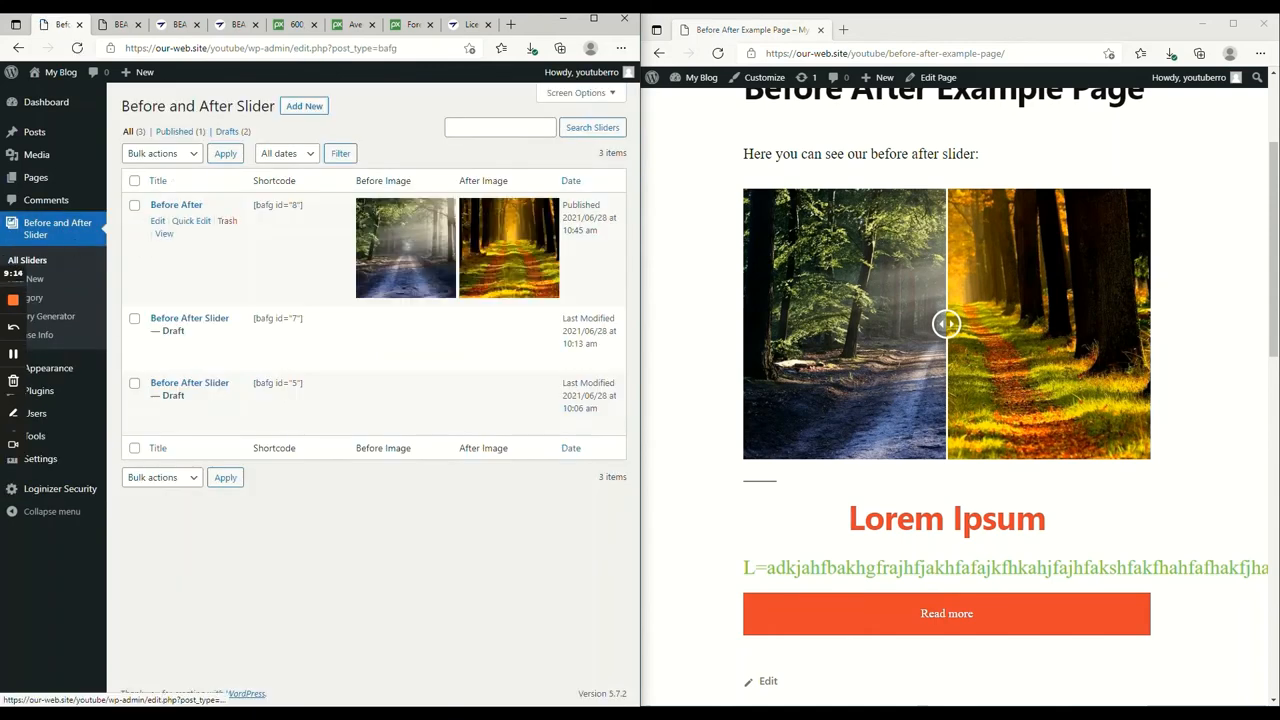
left_click(176, 204)
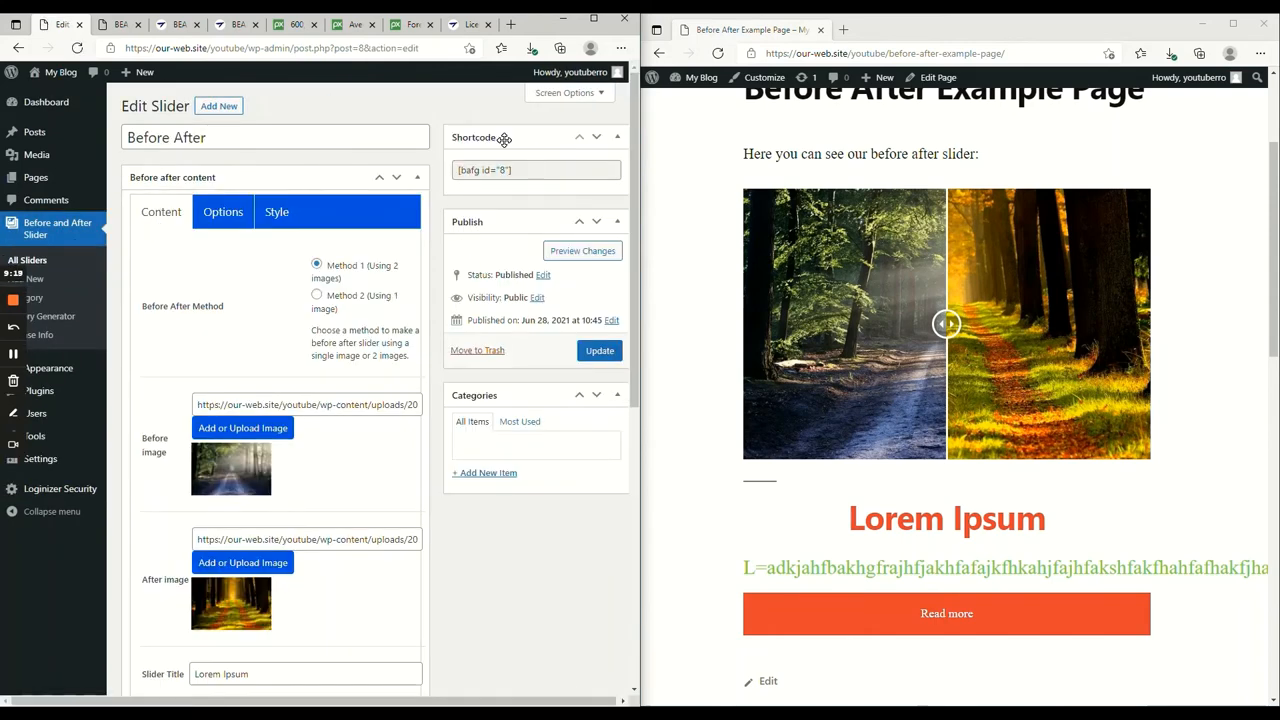
scroll("down", 3)
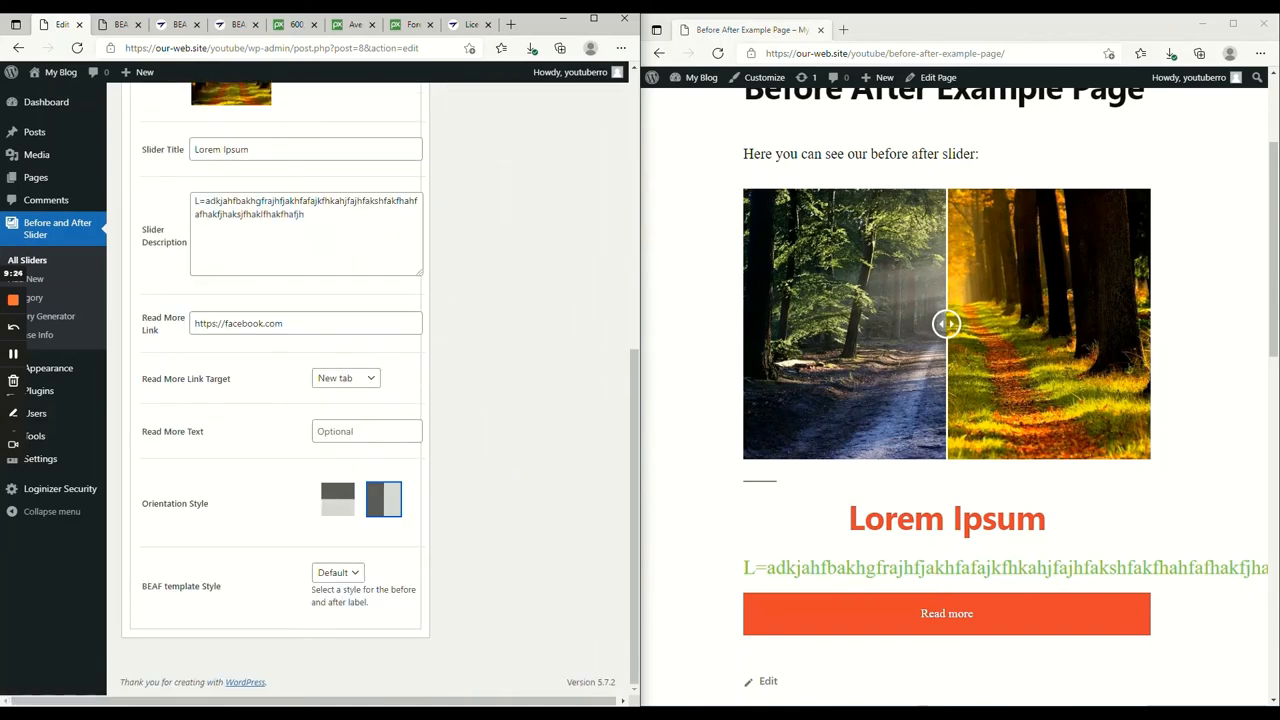
type("Learn")
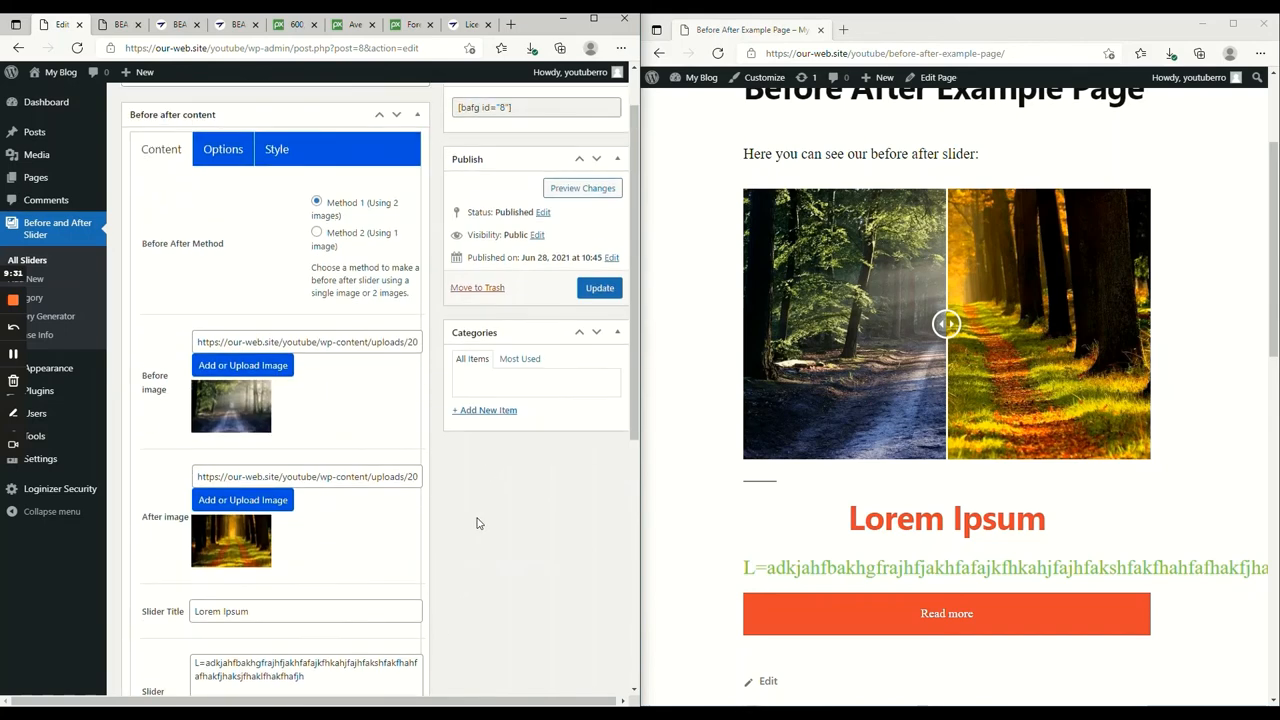
scroll("down", 3)
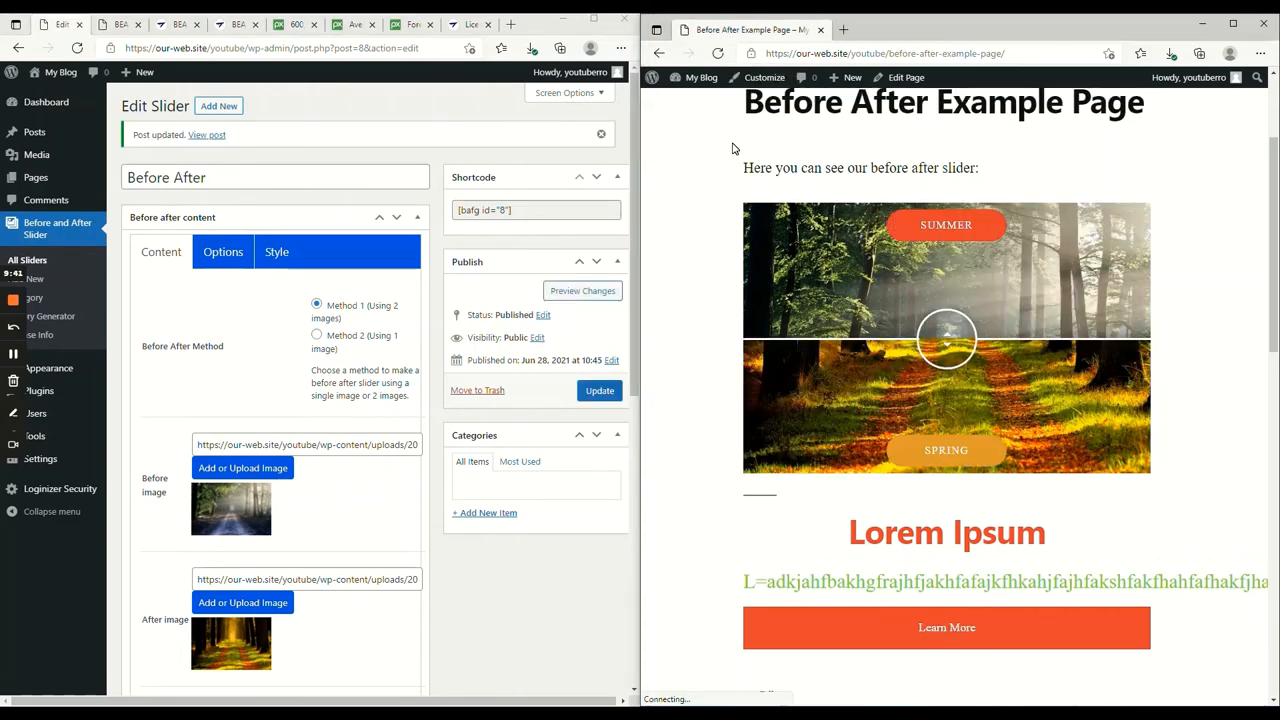
- Set Auto Slide to Yes in the Options and update the slider
left_click_drag(944, 338, 1016, 350)
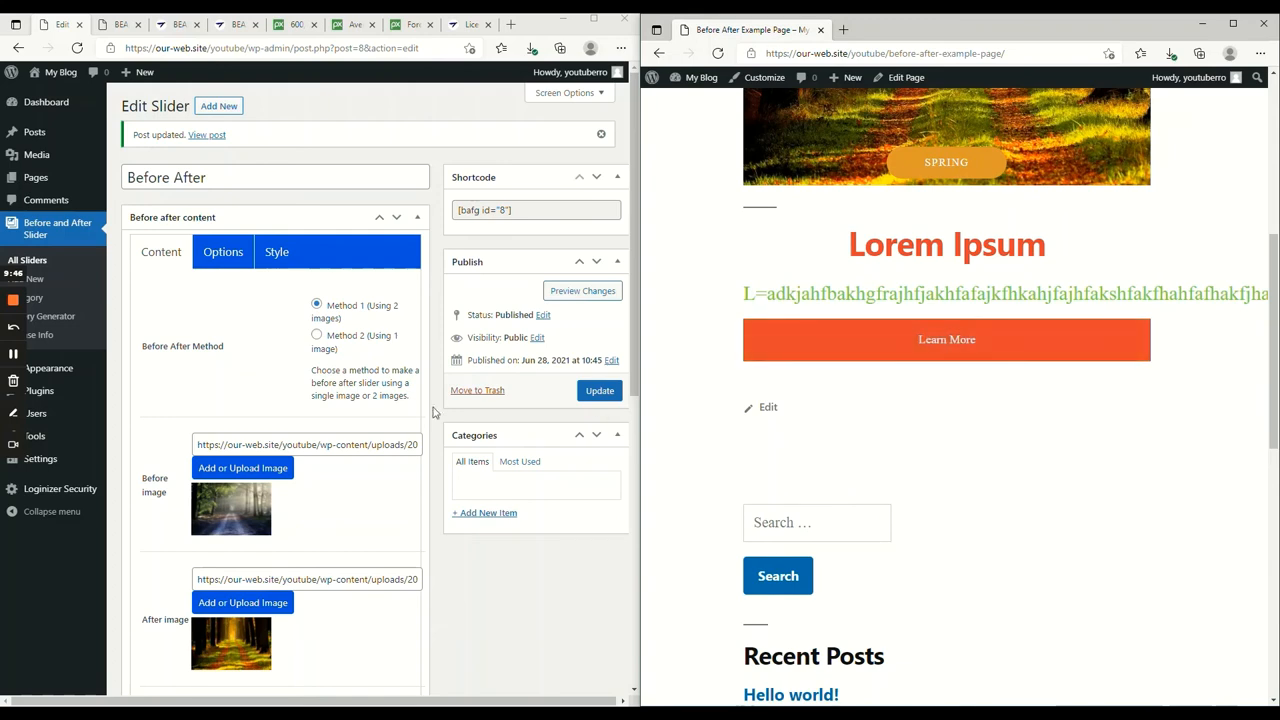
scroll("down", 3)
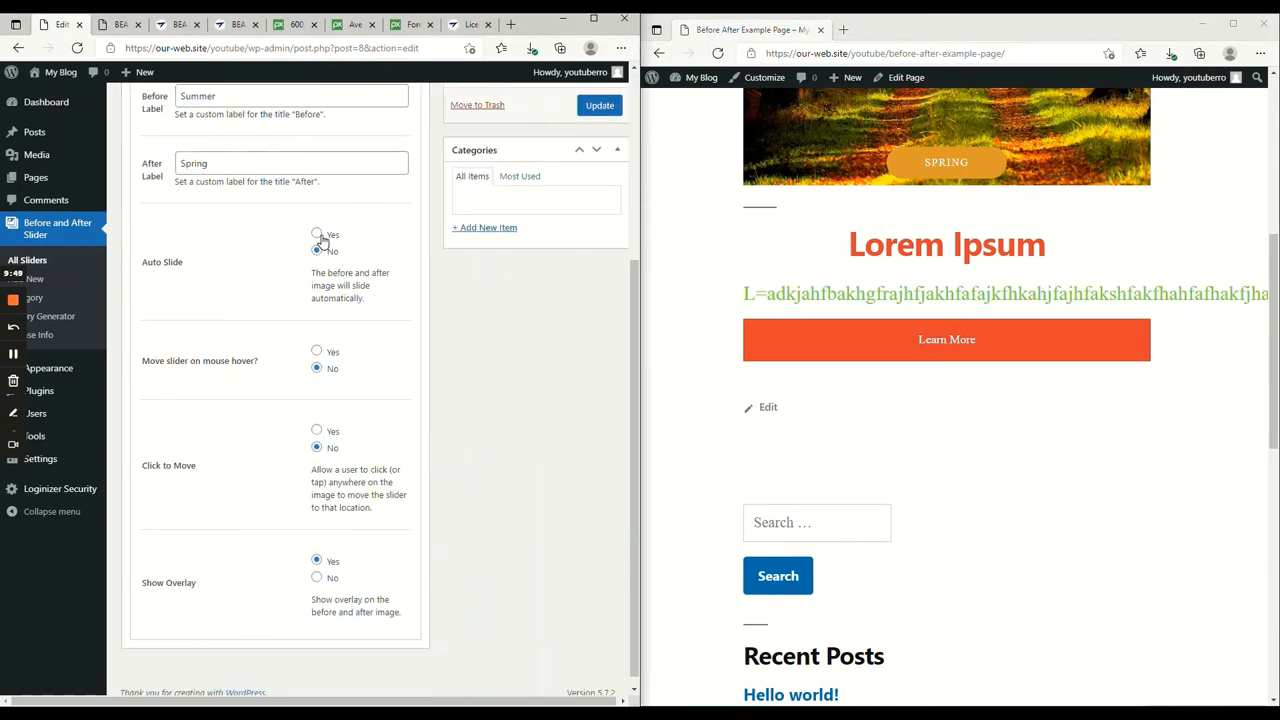
left_click(600, 104)
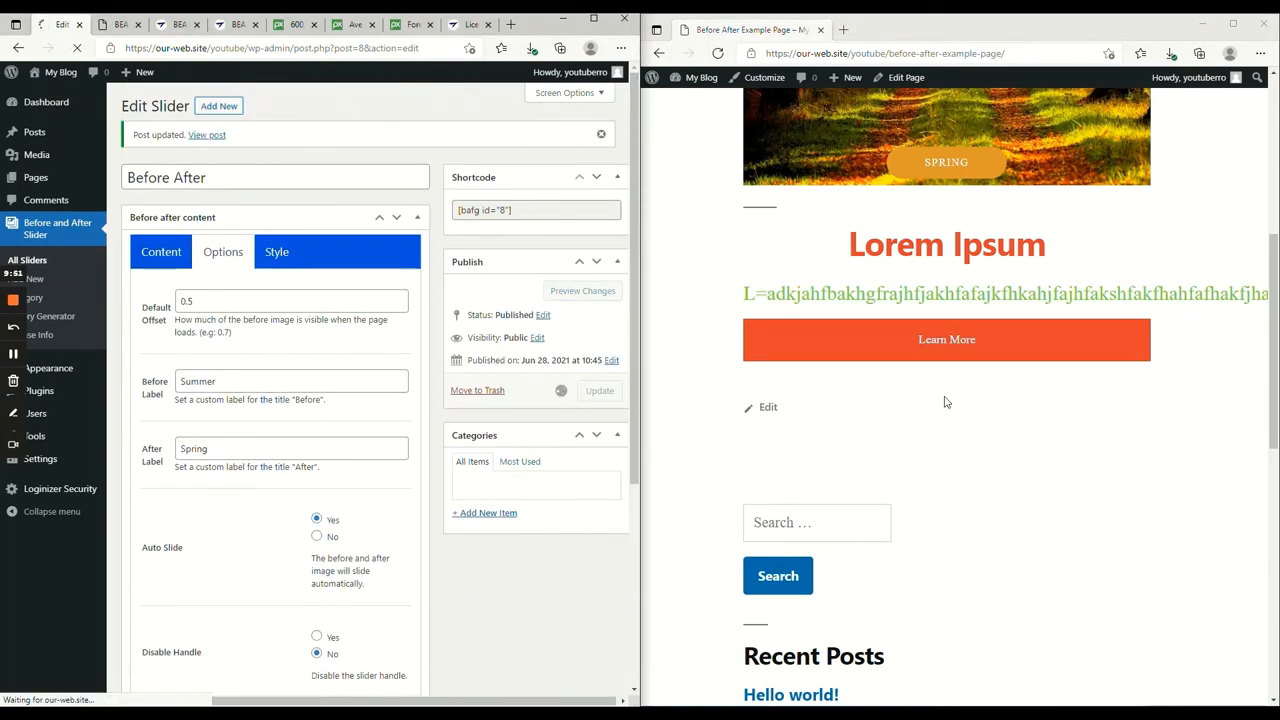
left_click(222, 252)
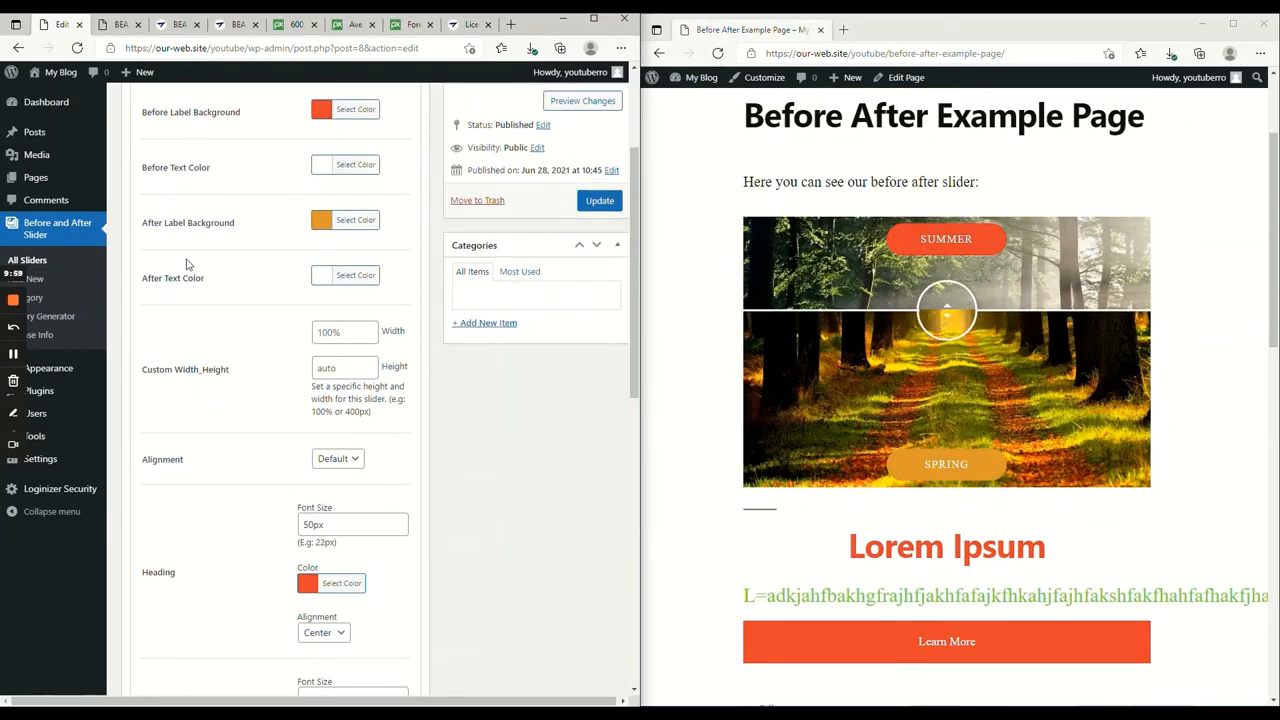
- Set the slider height to 150px, update it and refresh the page preview
scroll("down", 3)
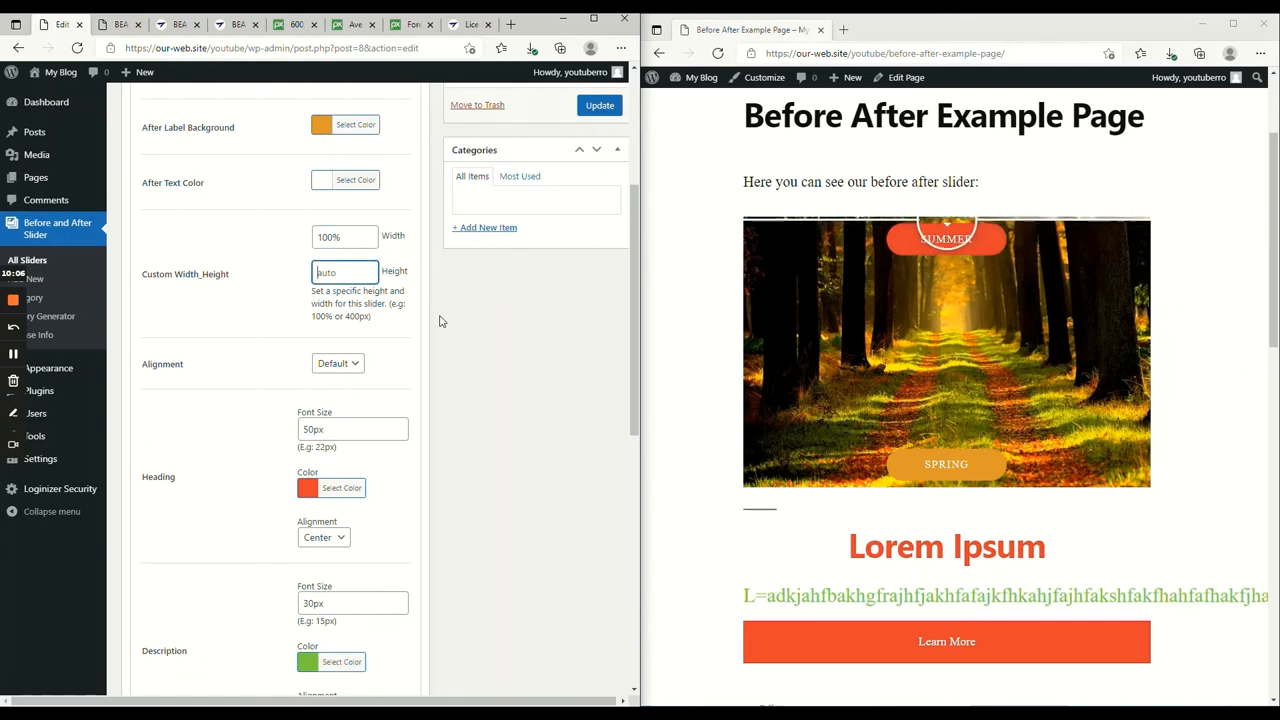
type("150")
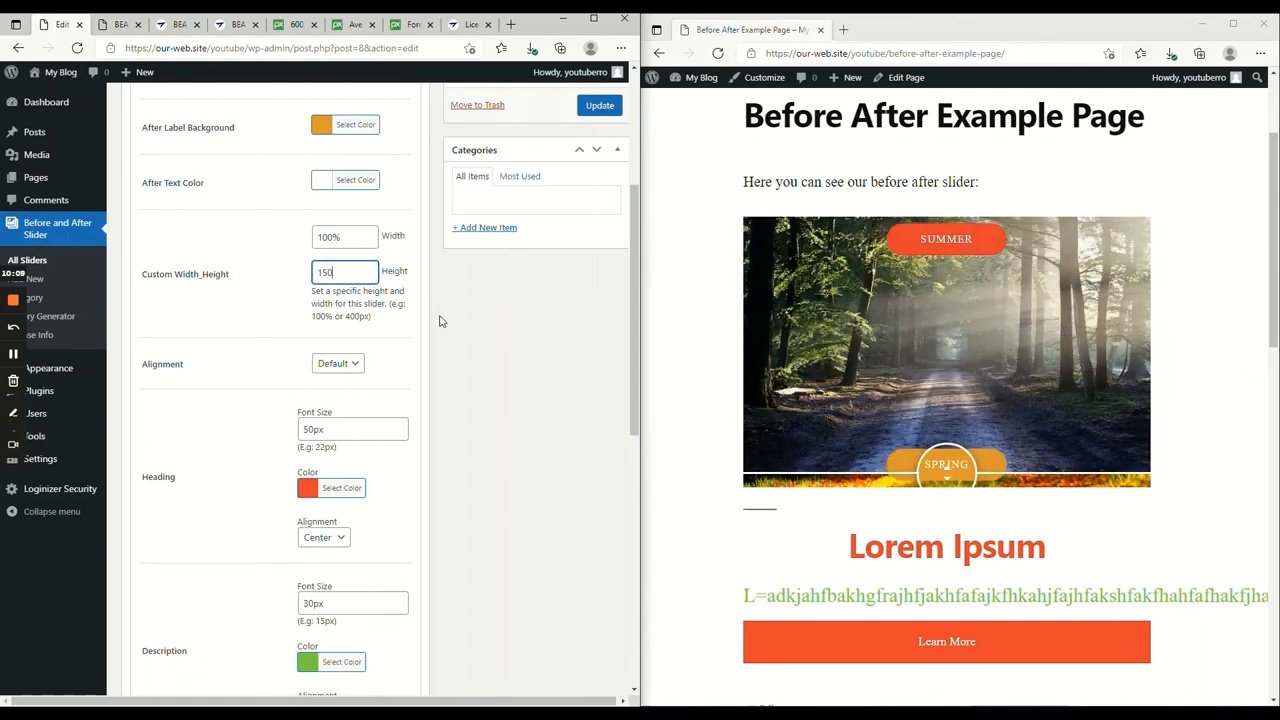
left_click(600, 104)
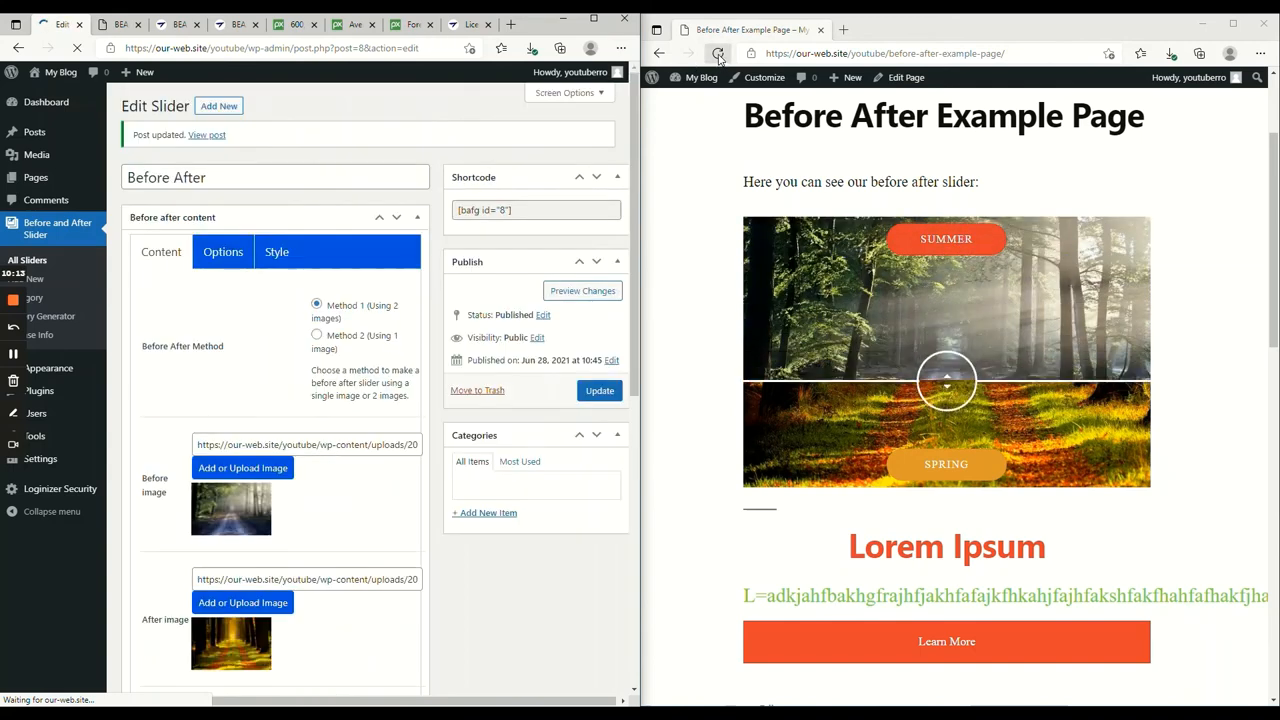
left_click(716, 52)
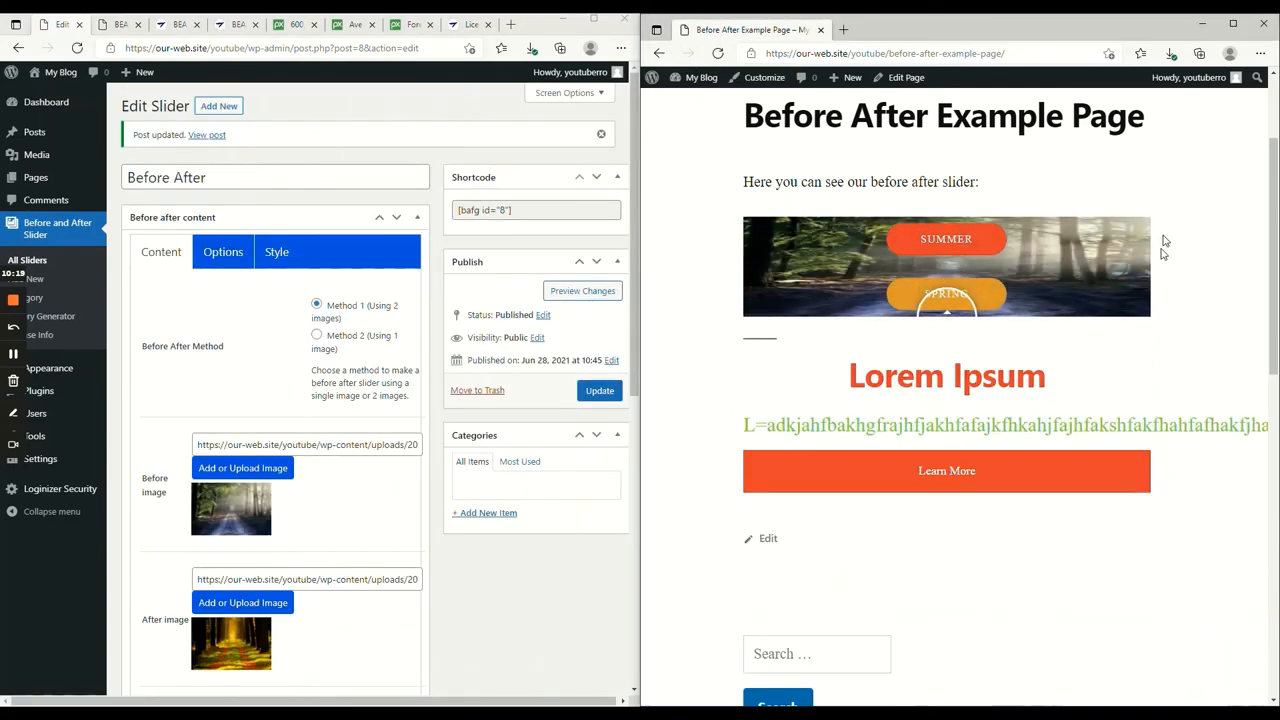
- Set the slider alignment to Center, update it and refresh the page preview
left_click(276, 252)
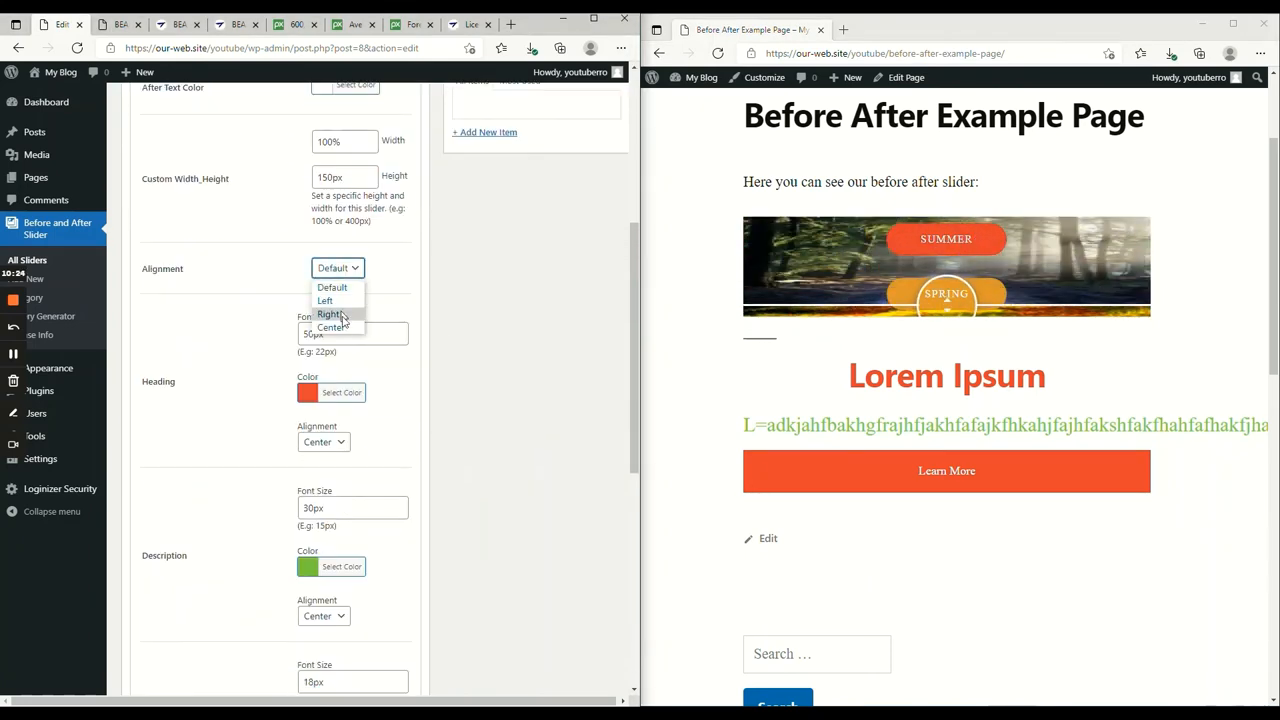
left_click(598, 390)
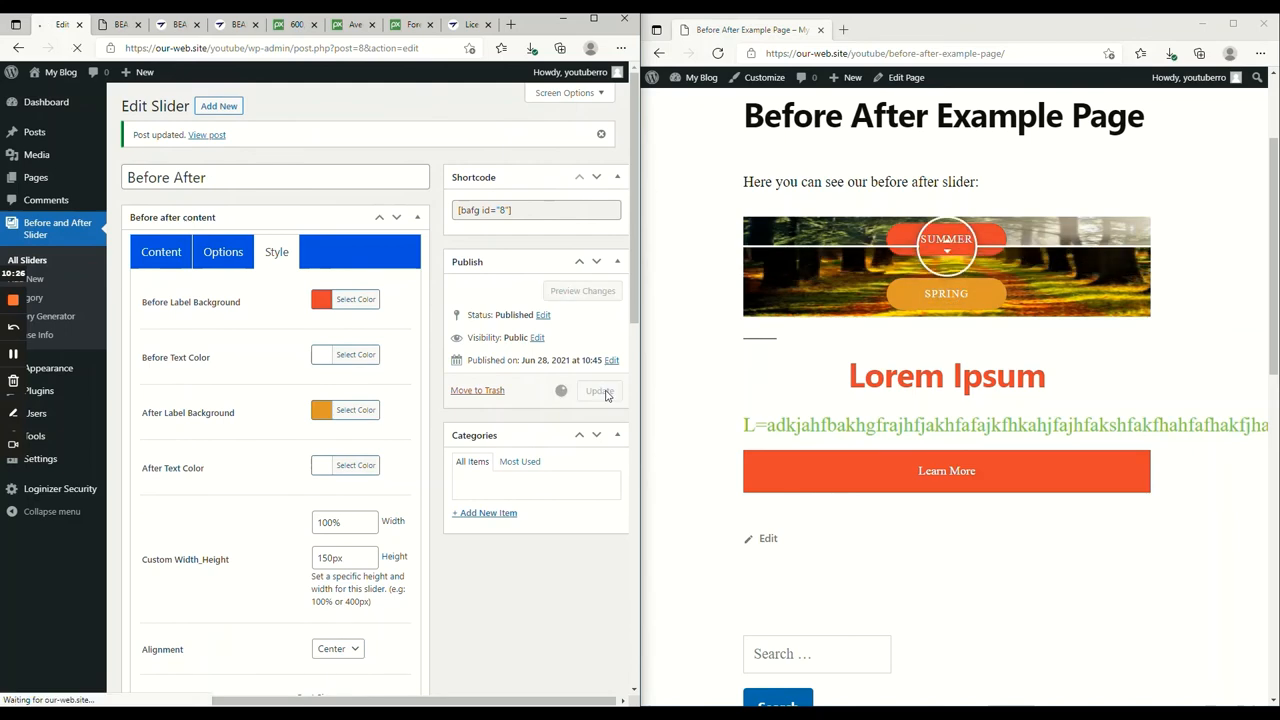
left_click(716, 52)
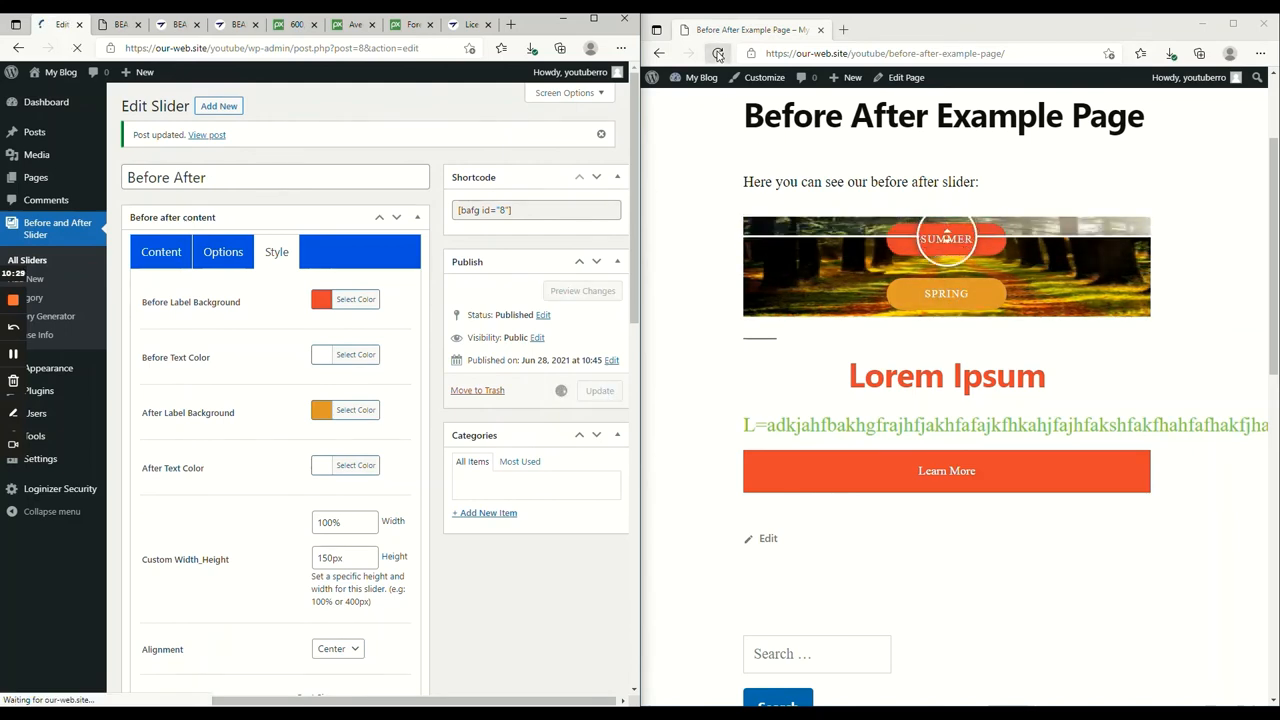
left_click(222, 252)
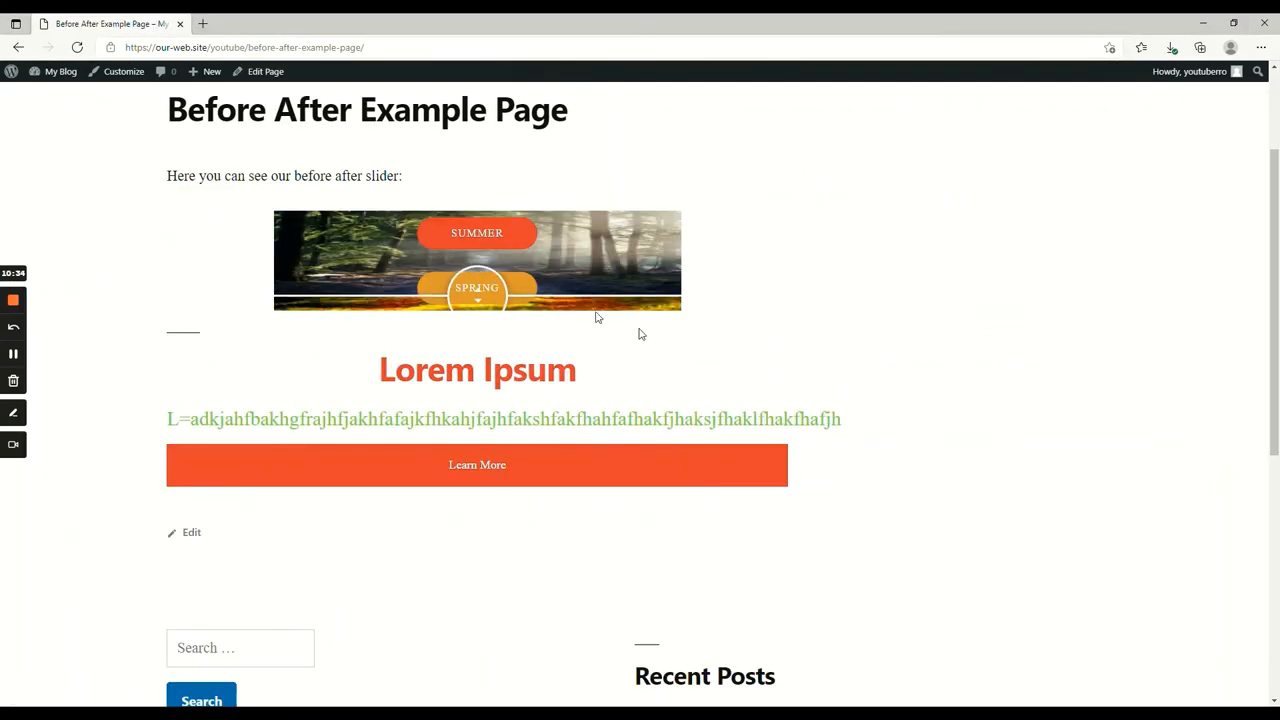
- Reach the Before After Example Page via Edit Page and the Pages list, rendered in Astra
left_click(264, 72)
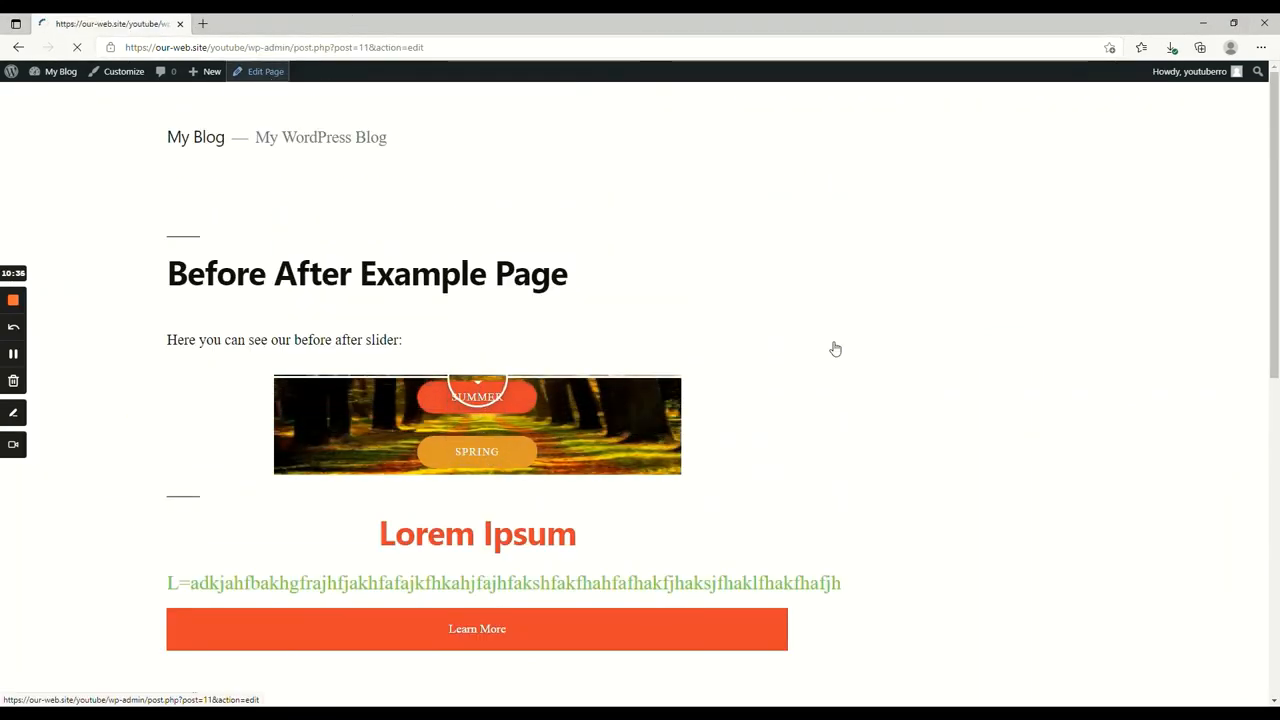
left_click(264, 72)
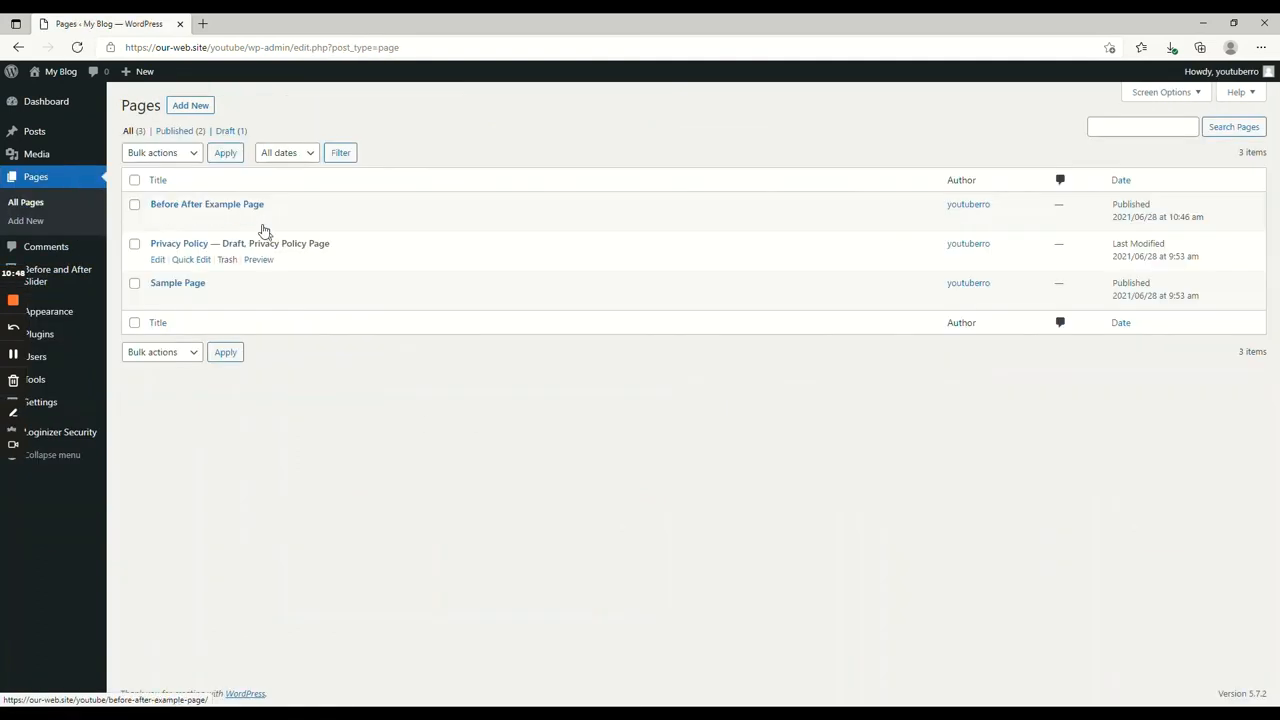
left_click(206, 204)
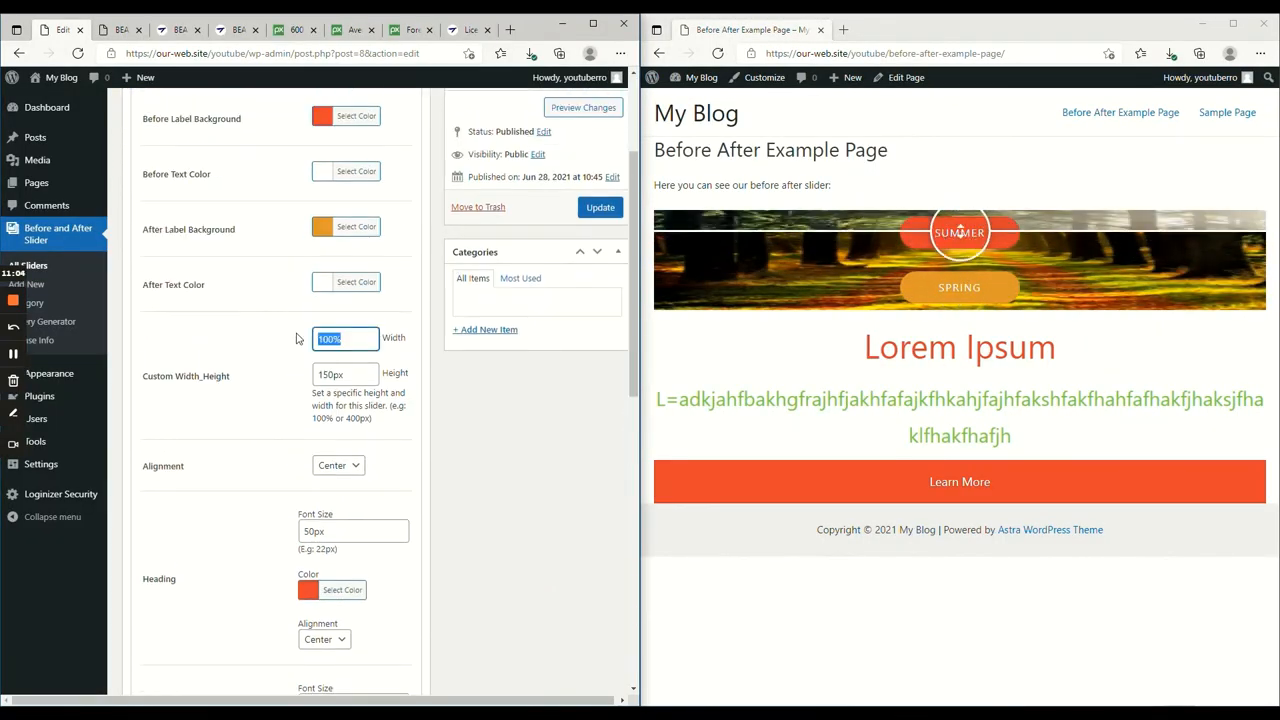
- Set the slider Custom Width to 500px and view the result on the page
type("500px")
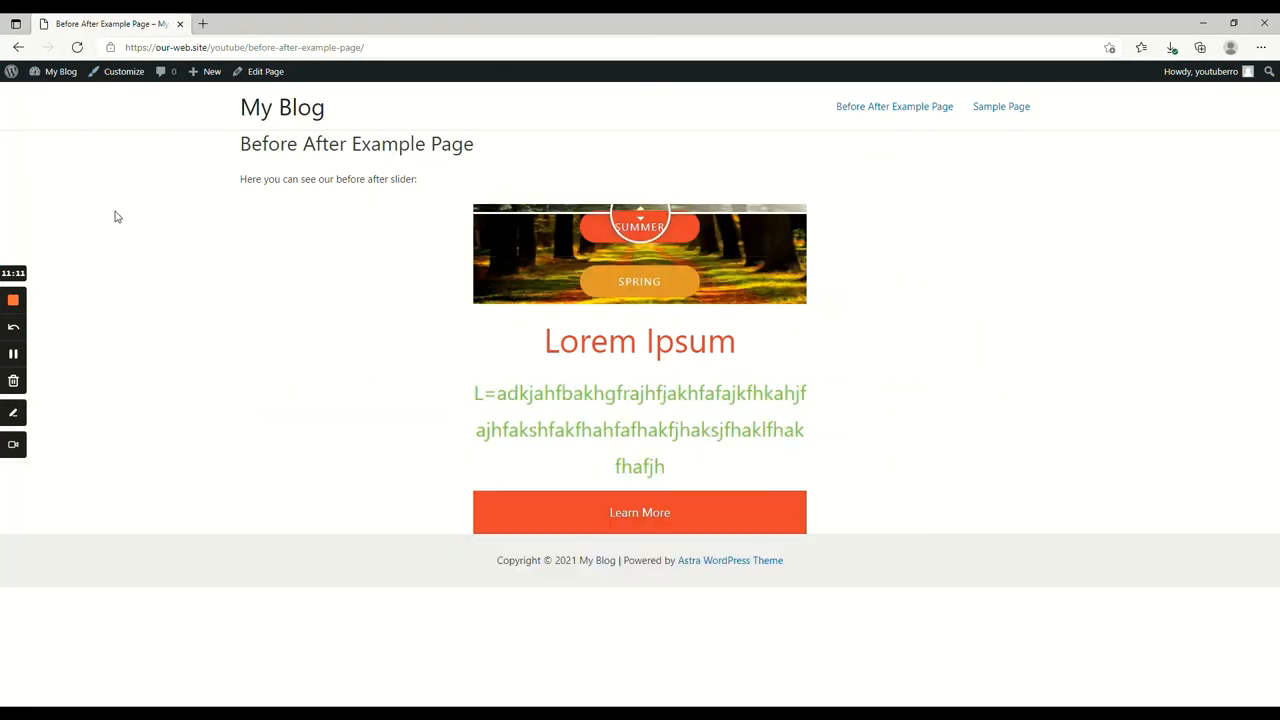
left_click_drag(640, 218, 640, 284)
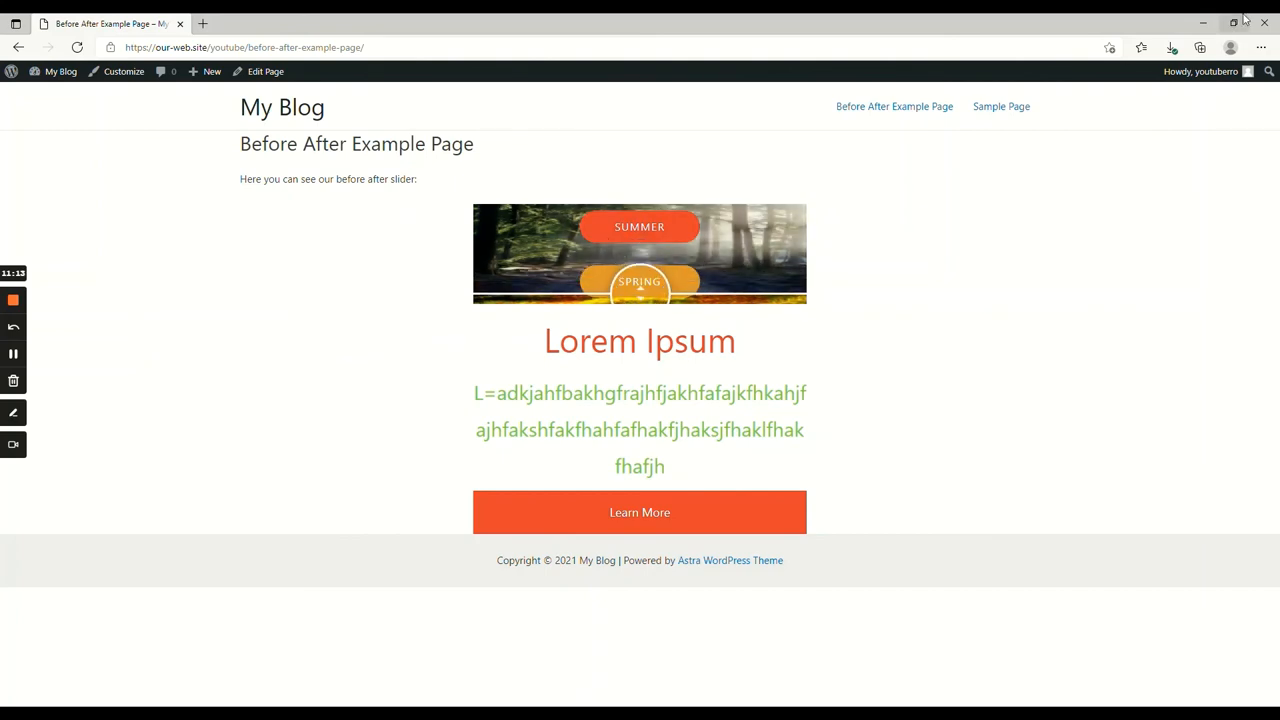